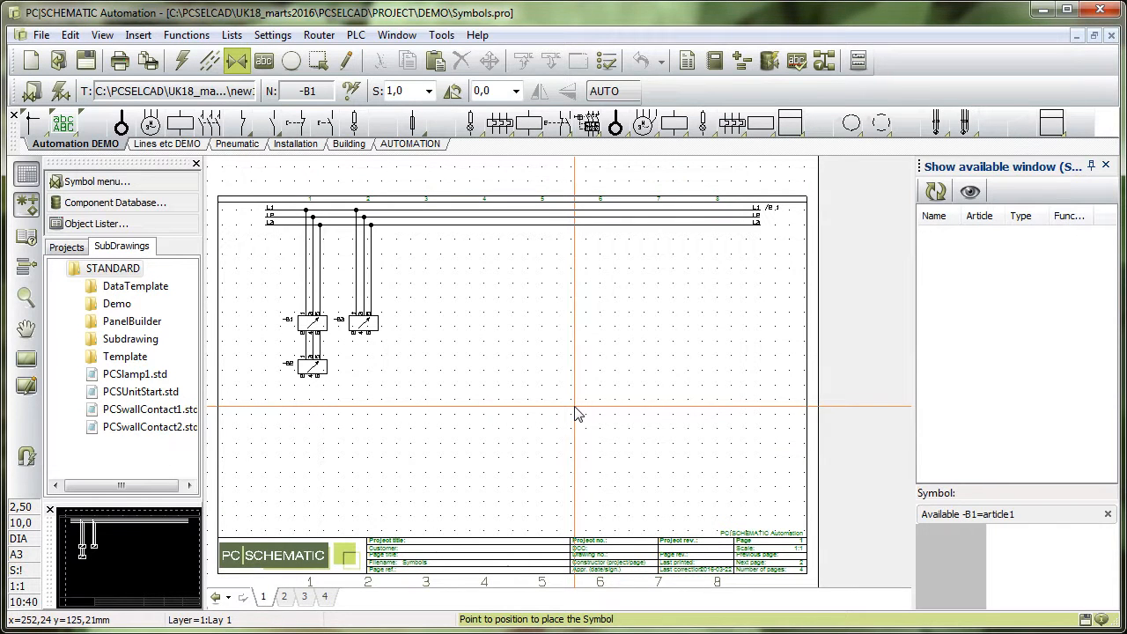
mouse_move(570, 423)
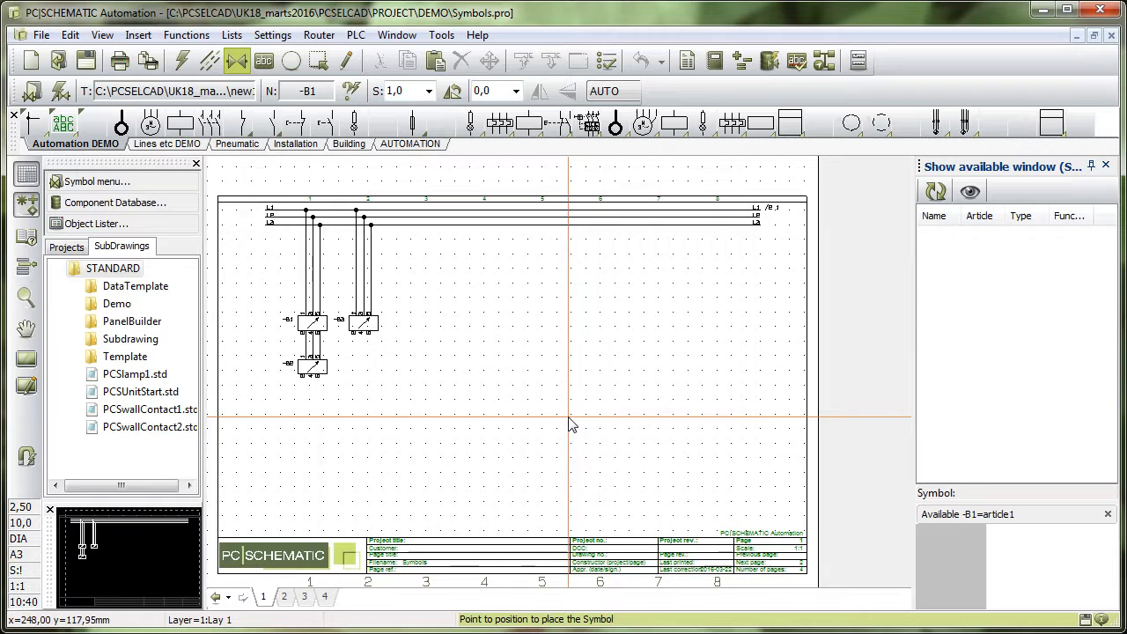
mouse_move(511, 403)
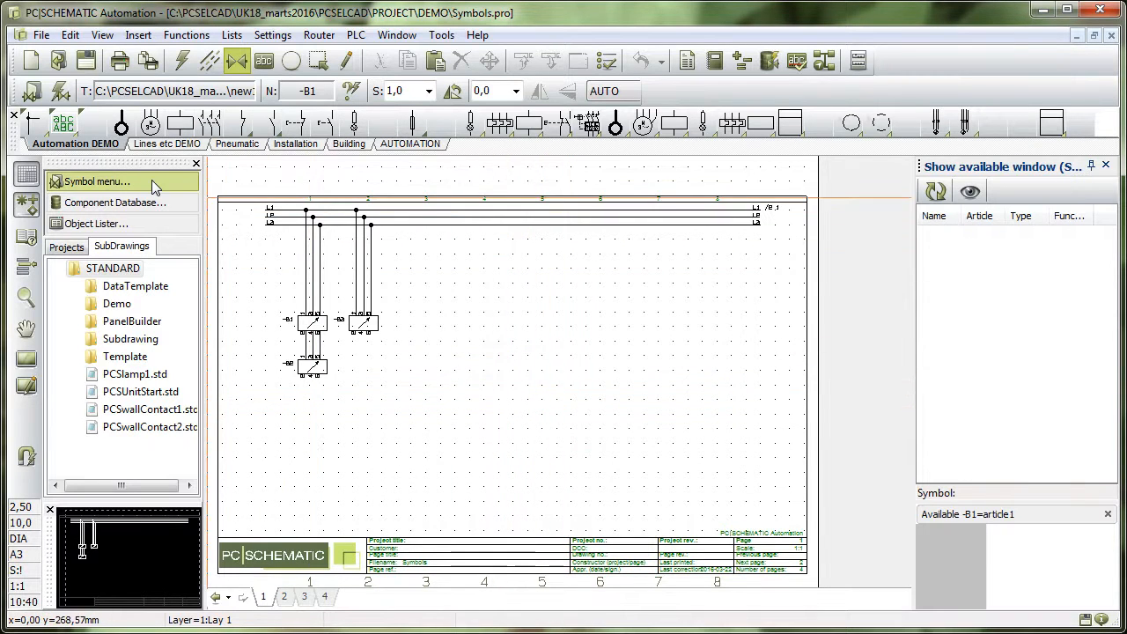
Create a new blank symbol, Symbol1, from the USER symbol library.
click(96, 181)
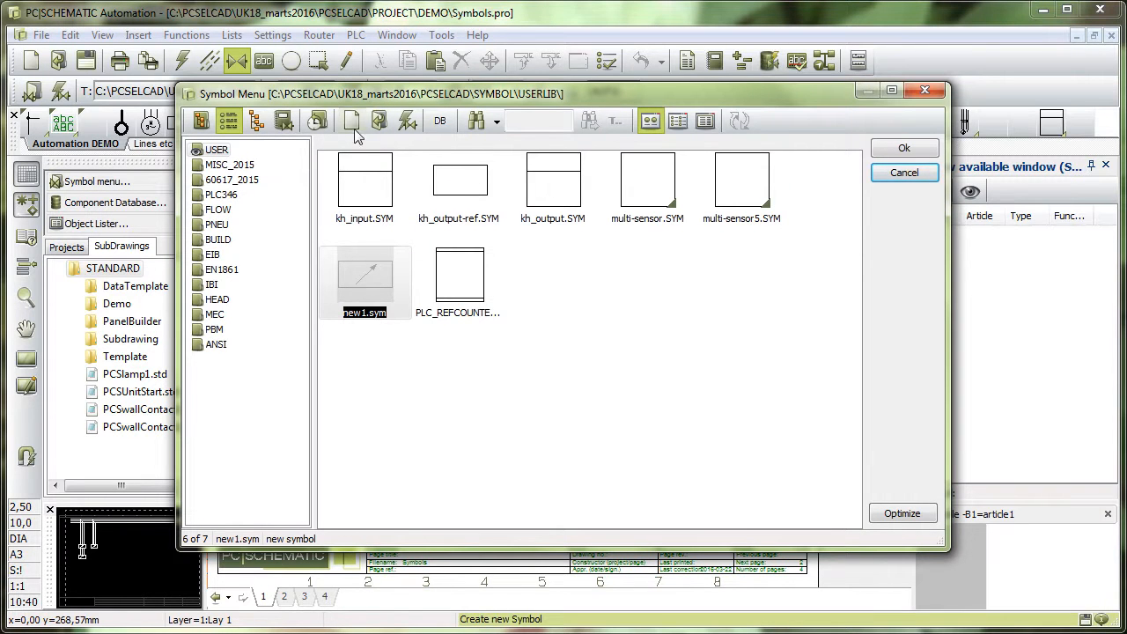
mouse_move(352, 120)
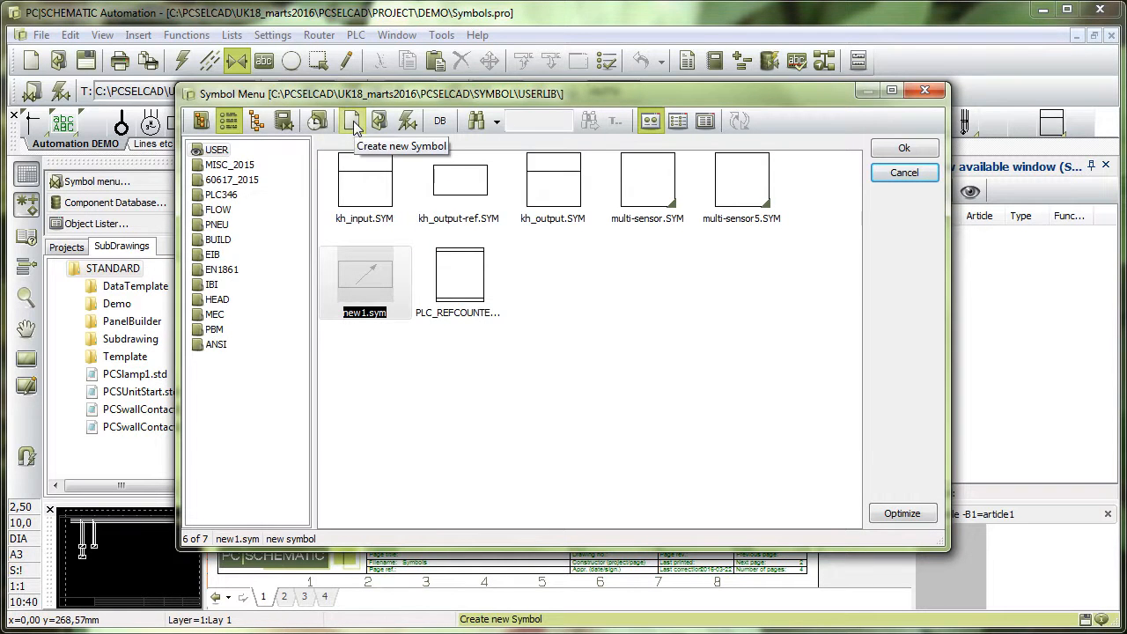
right_click(364, 273)
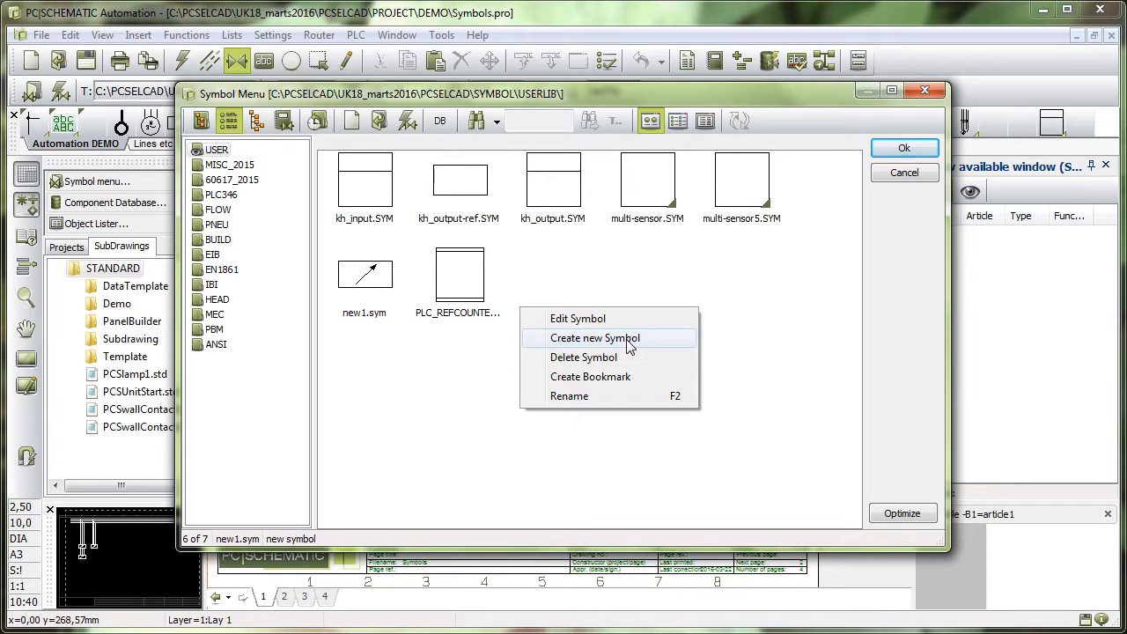
click(595, 338)
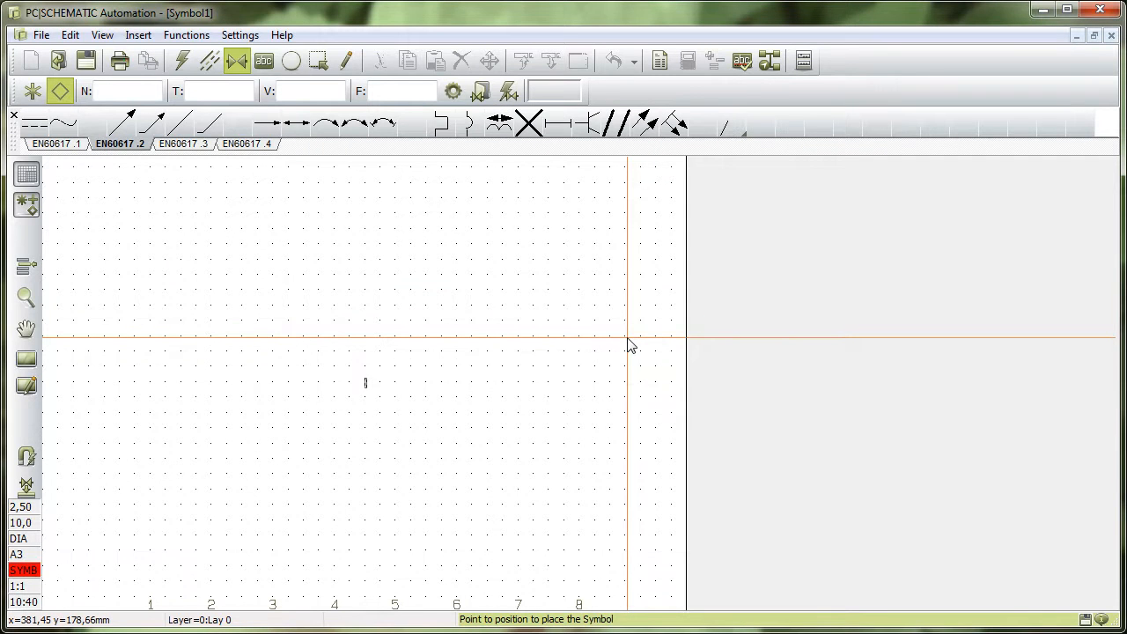
mouse_move(405, 431)
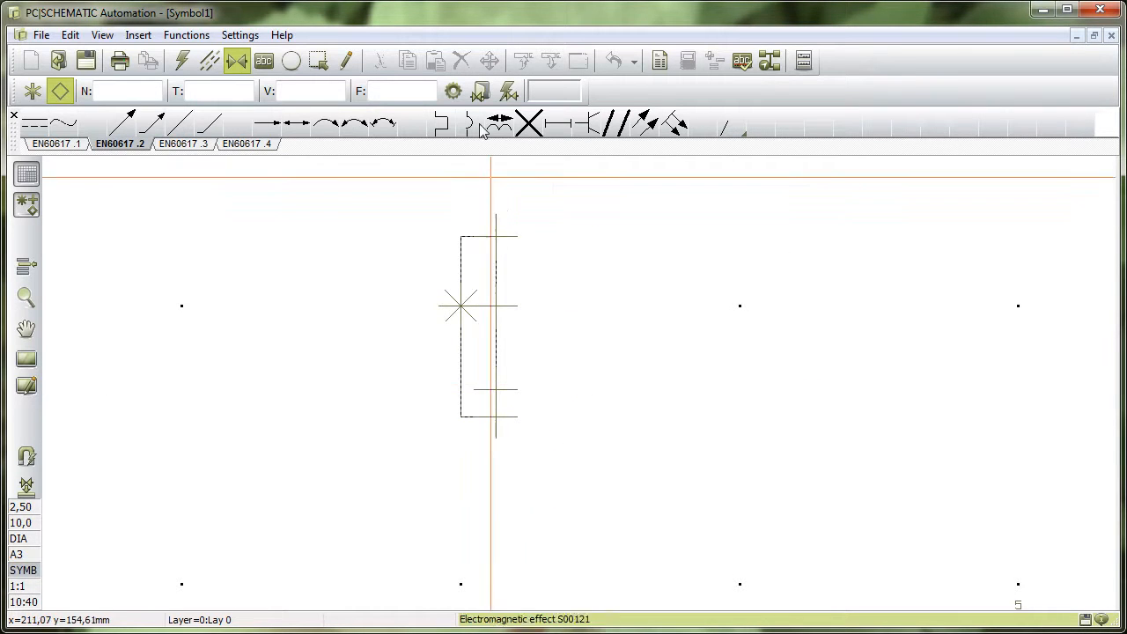
Place the symbol's reference point on the rectangle edge.
click(32, 91)
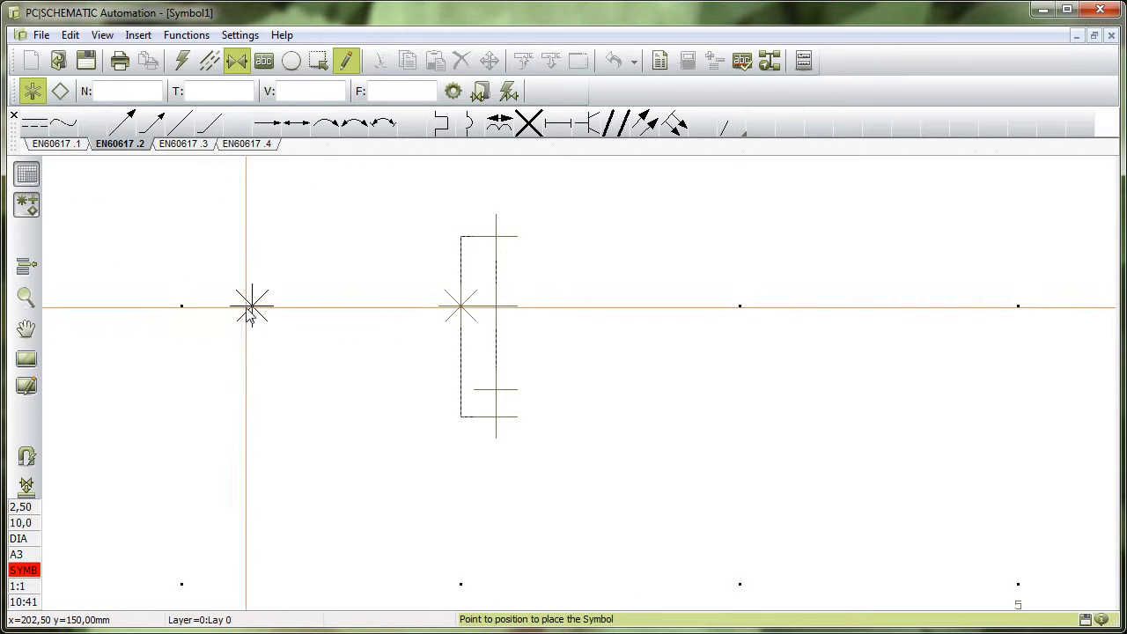
mouse_move(740, 308)
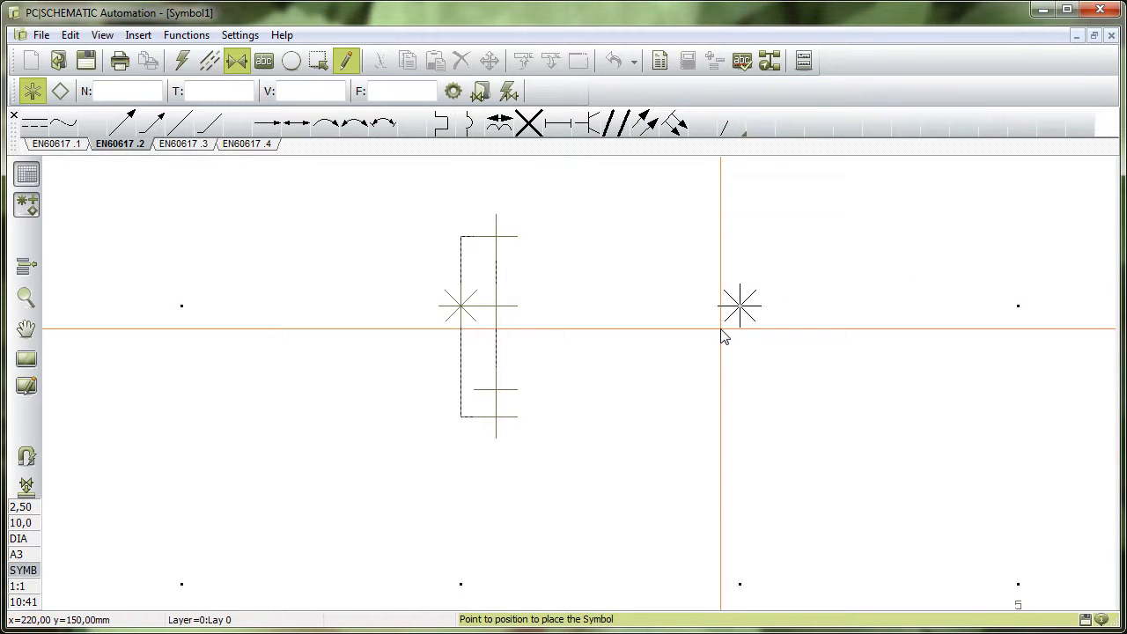
mouse_move(724, 337)
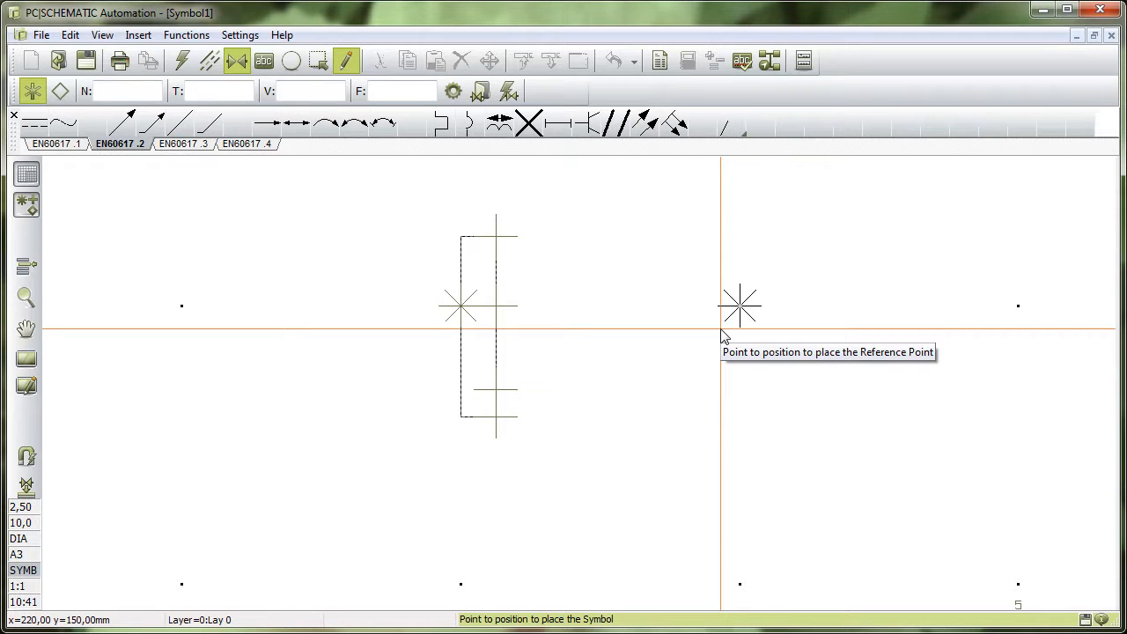
mouse_move(724, 341)
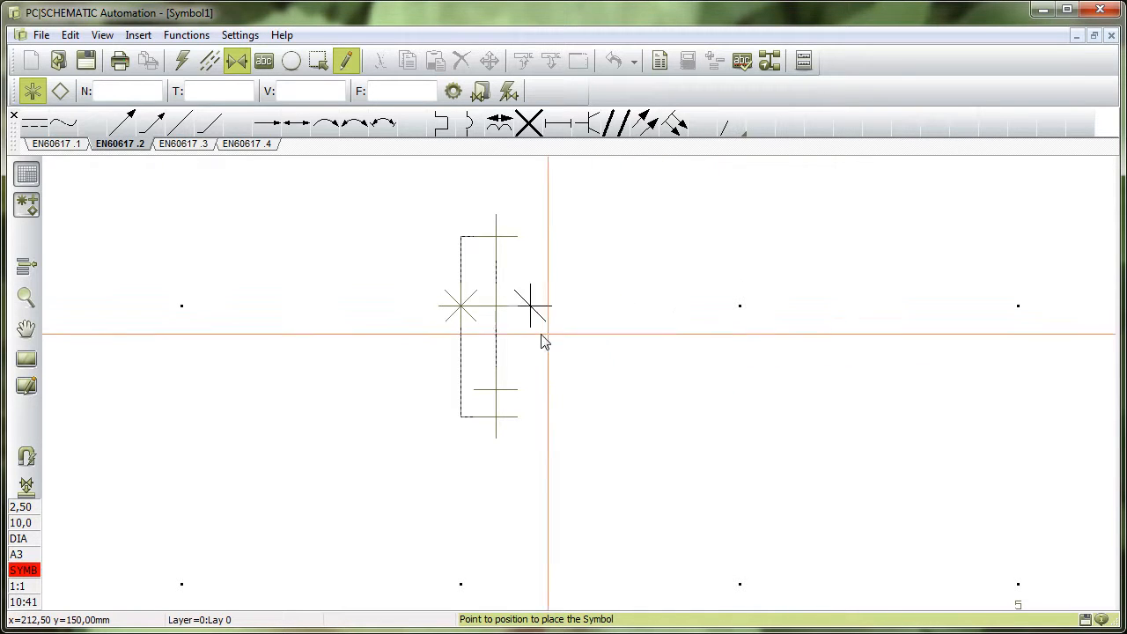
mouse_move(390, 333)
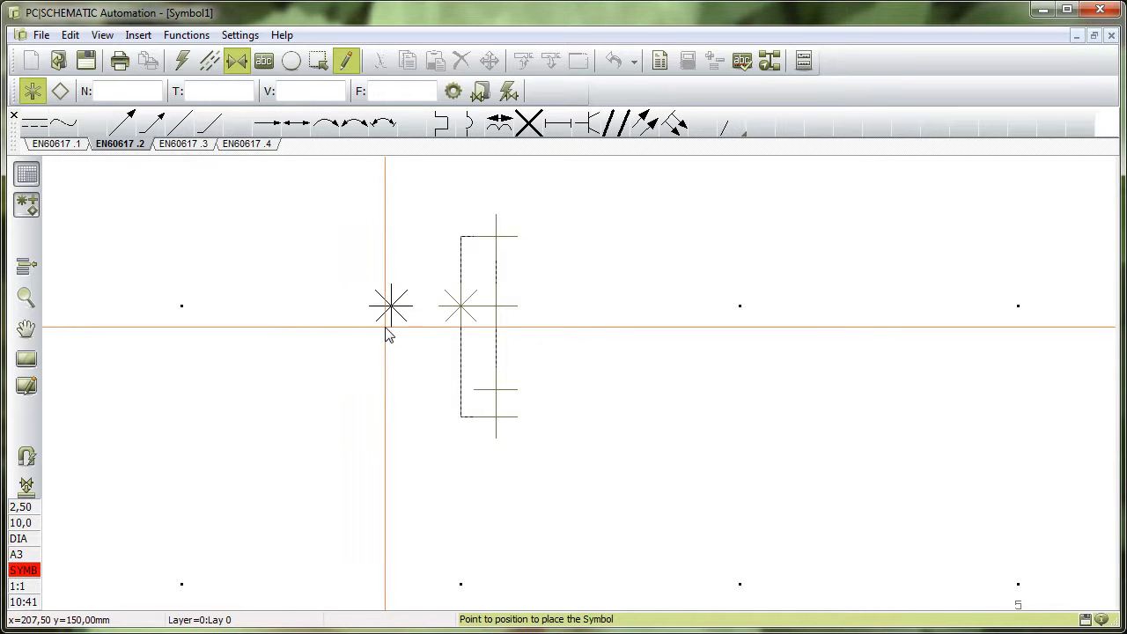
mouse_move(182, 305)
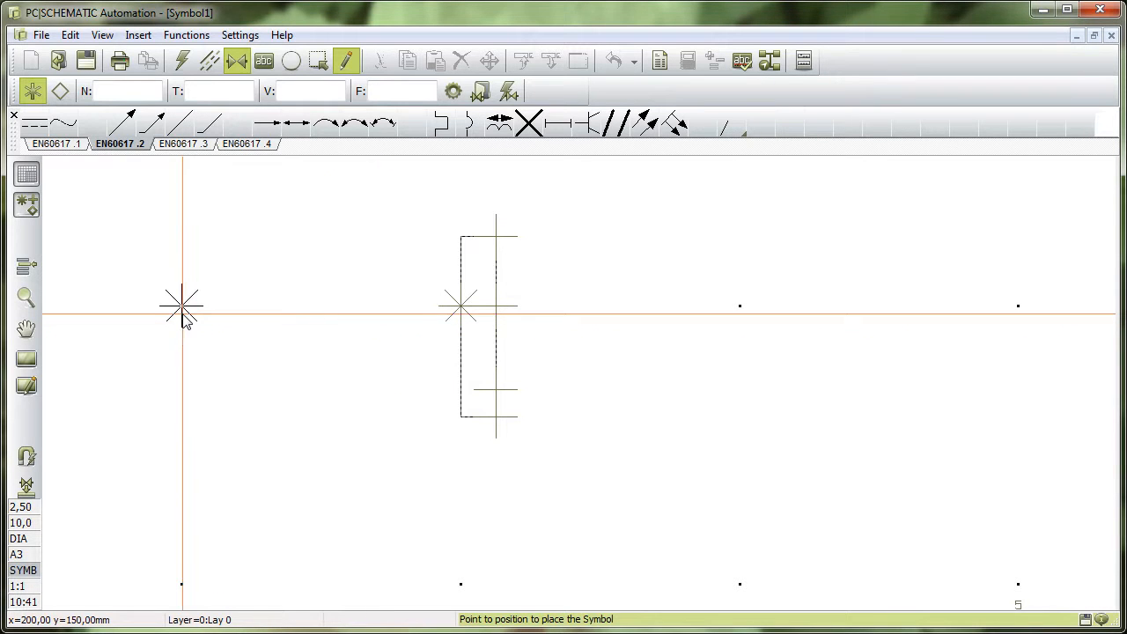
mouse_move(369, 556)
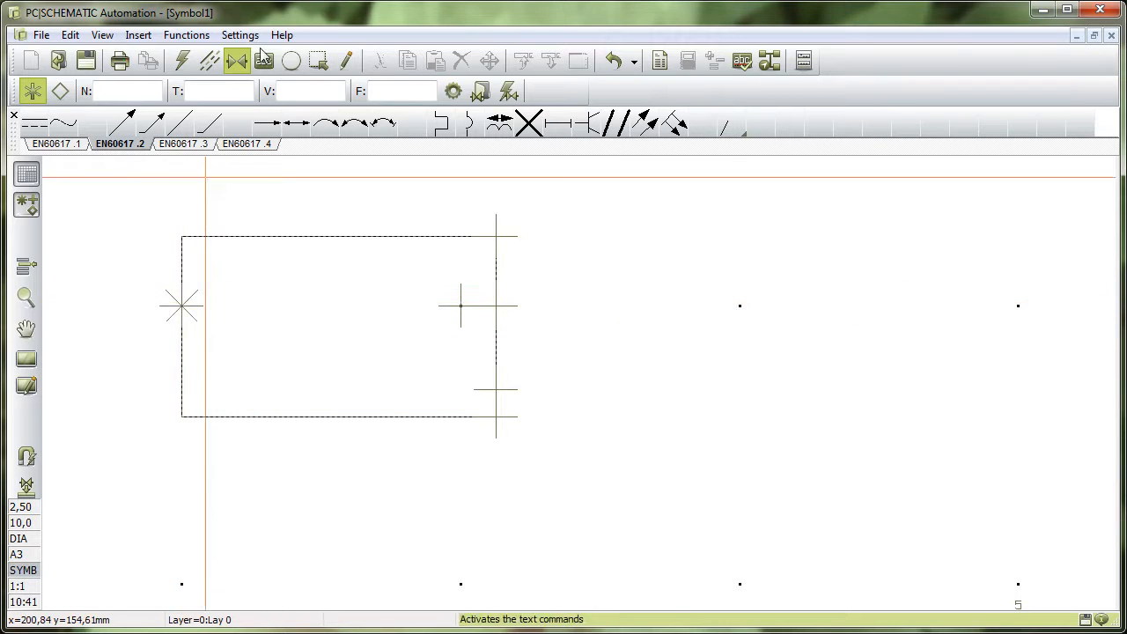
click(345, 60)
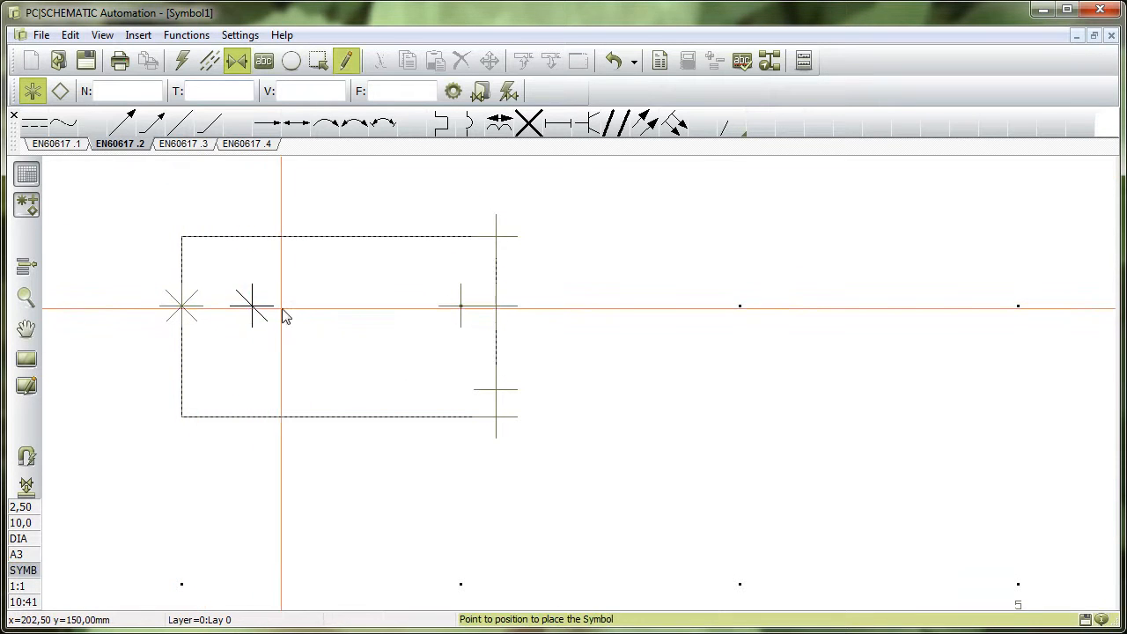
mouse_move(444, 313)
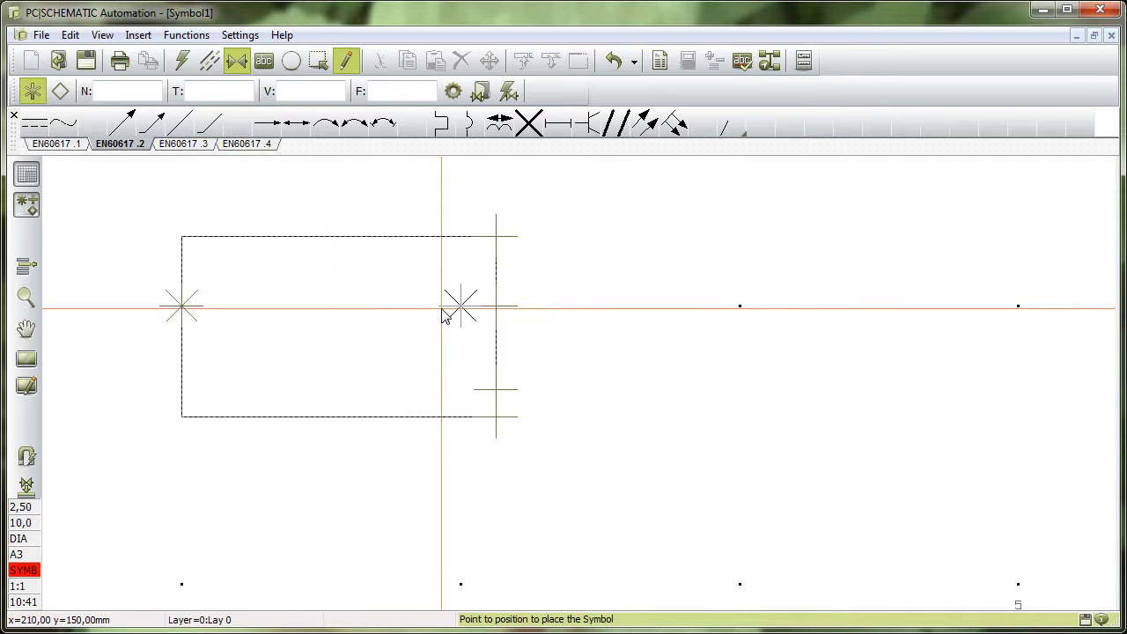
mouse_move(599, 306)
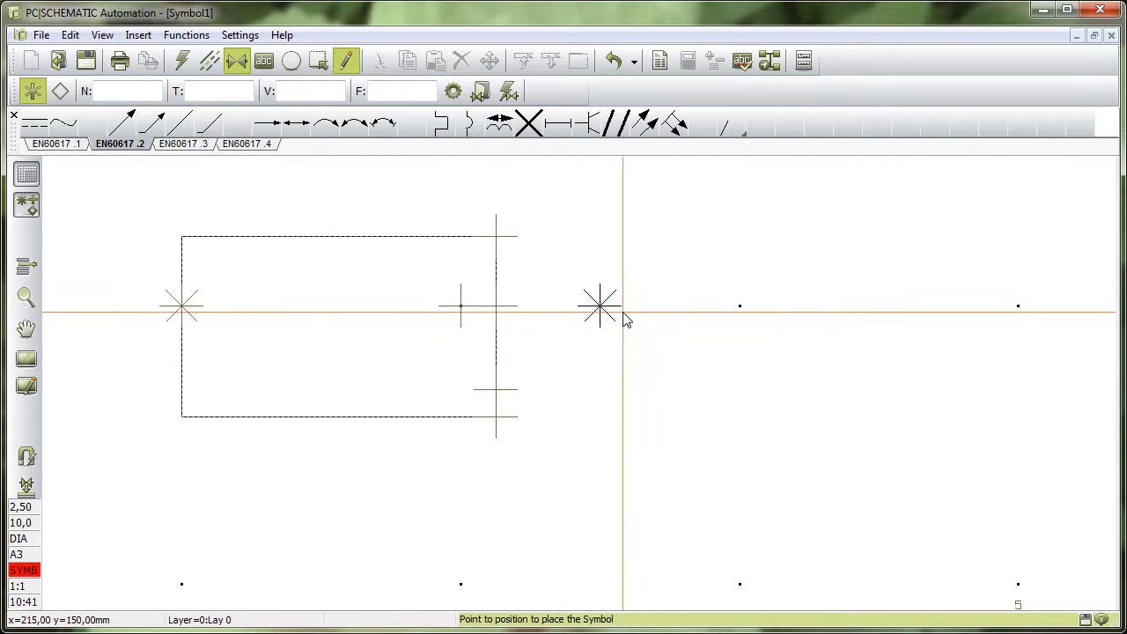
mouse_move(802, 396)
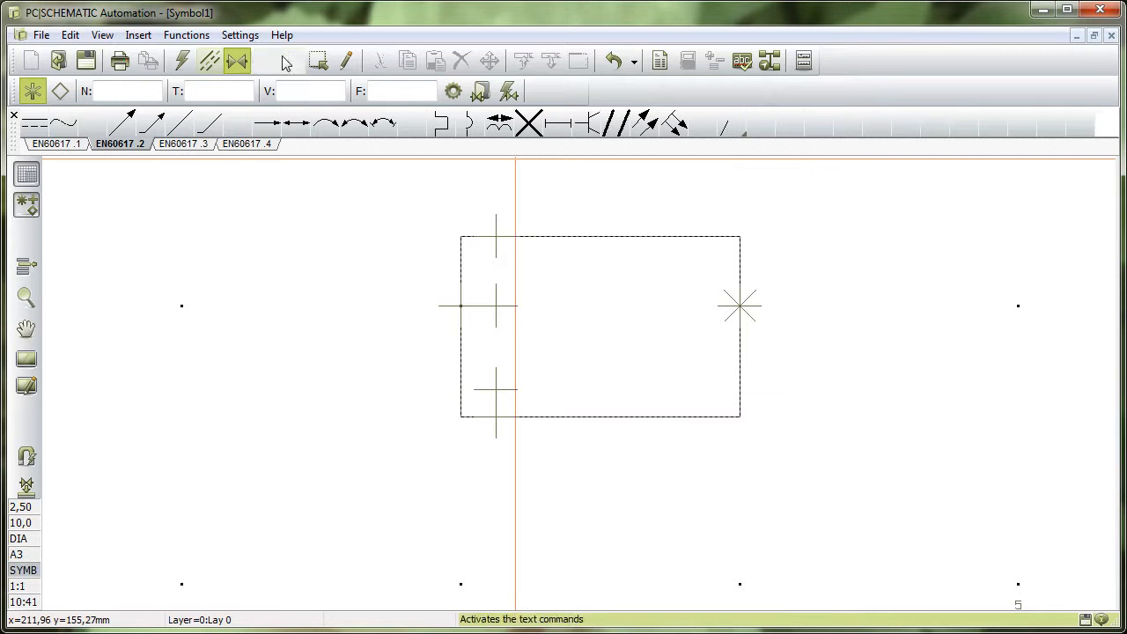
Activate the Text tool and review the text types, keeping All selected.
click(265, 61)
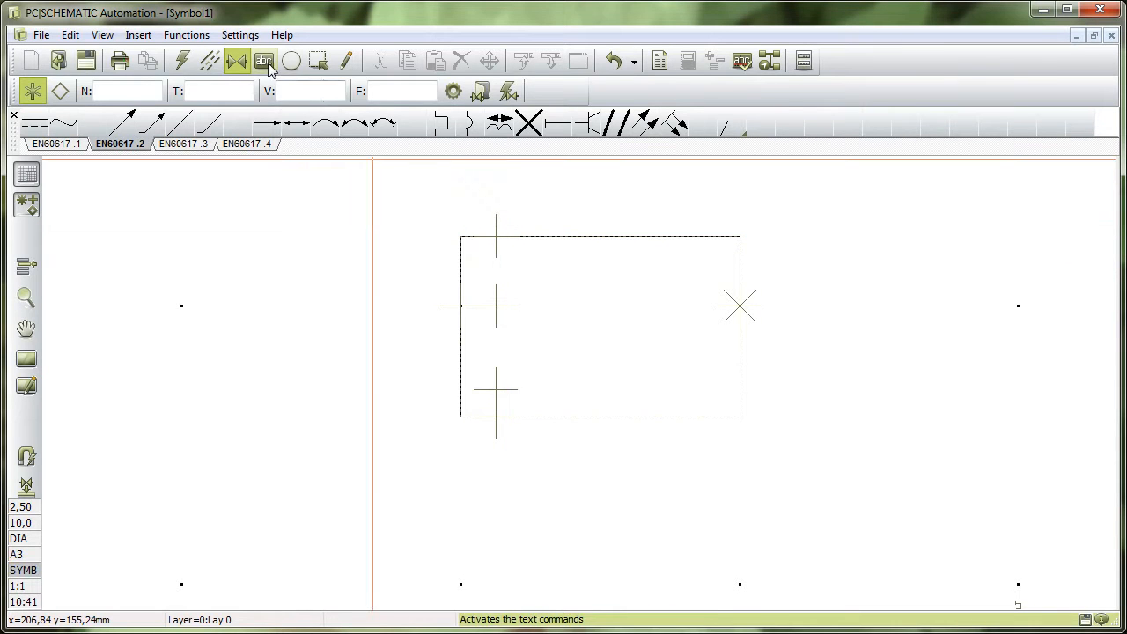
click(264, 60)
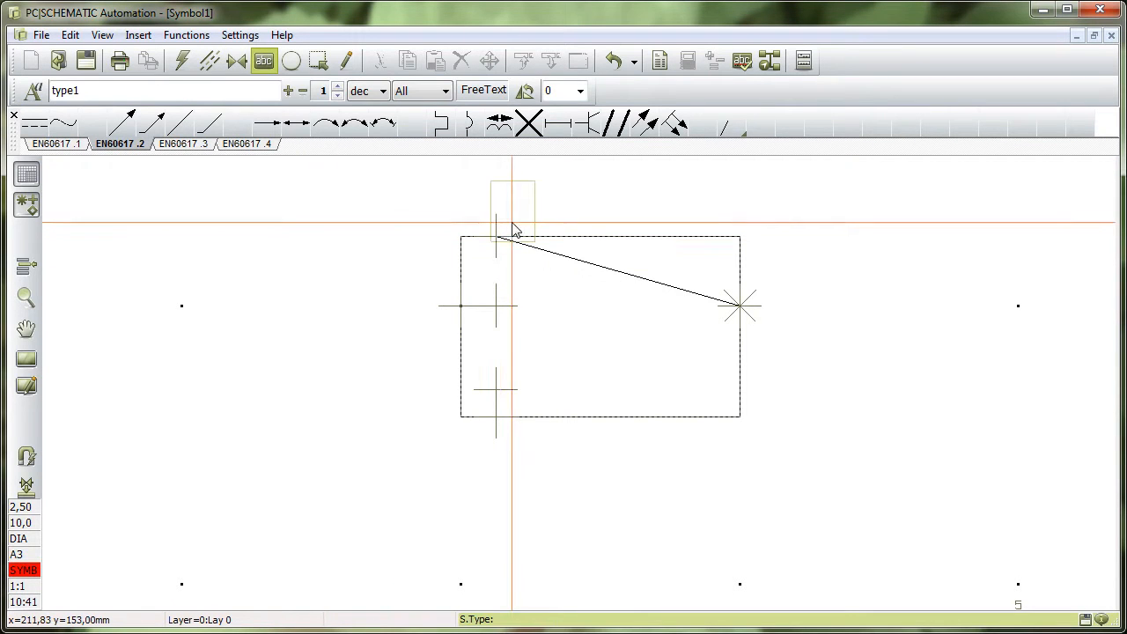
click(421, 90)
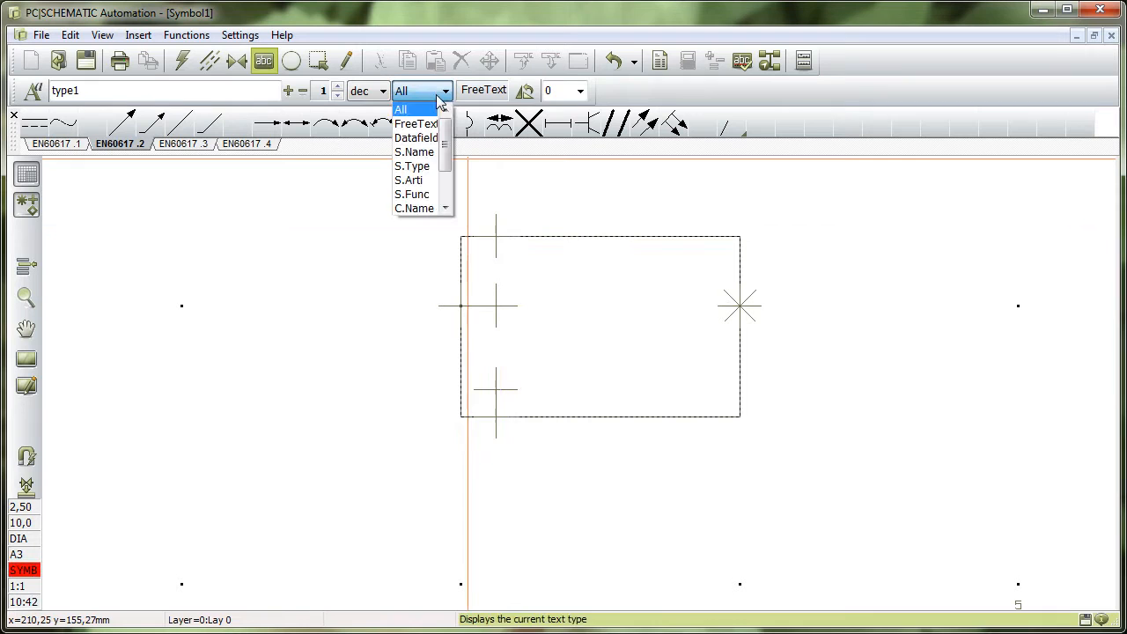
mouse_move(414, 151)
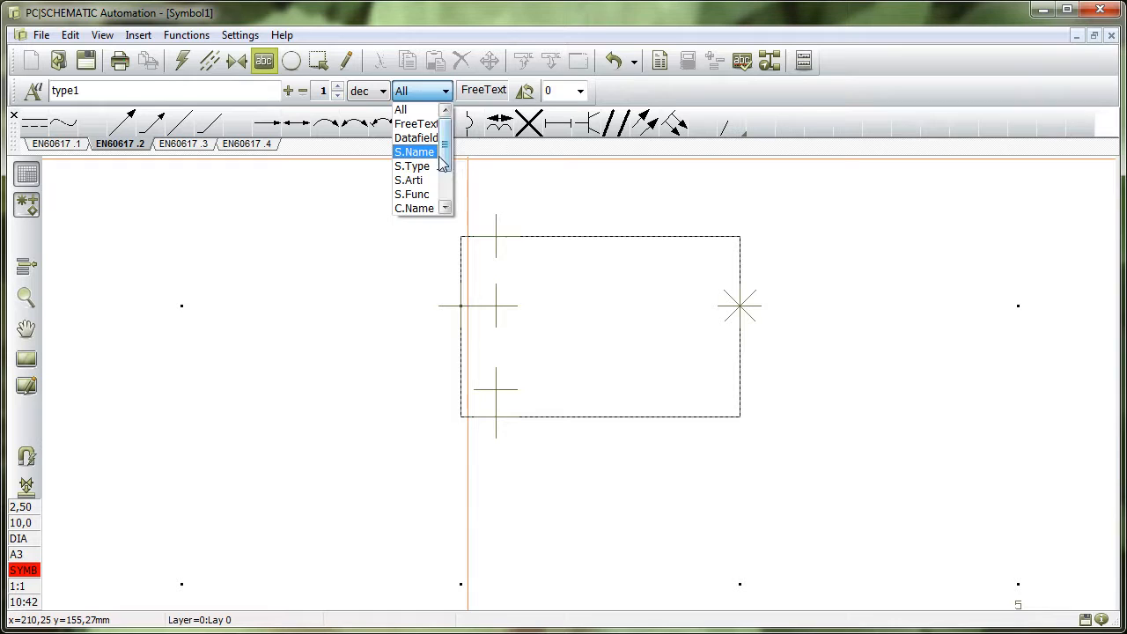
scroll(down, 3)
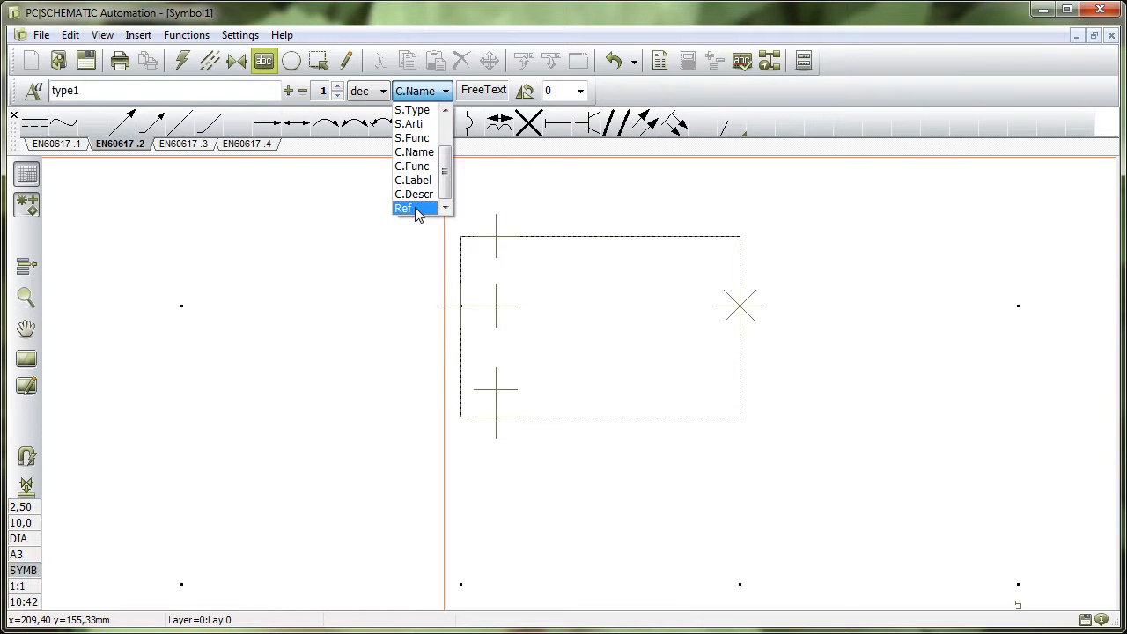
scroll(up, 3)
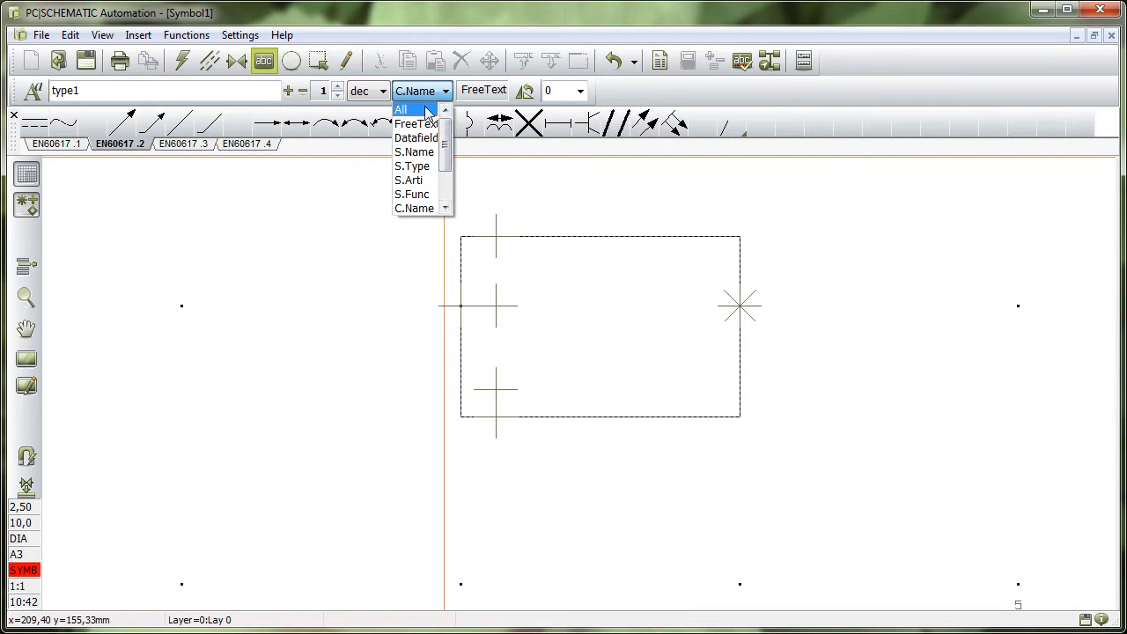
click(401, 109)
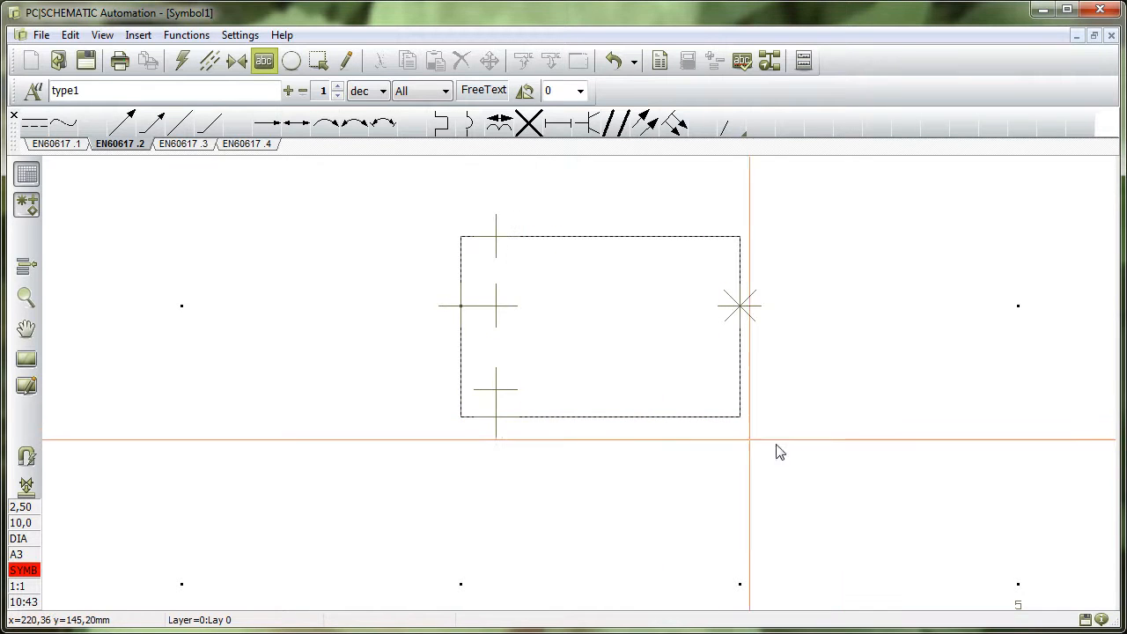
mouse_move(837, 444)
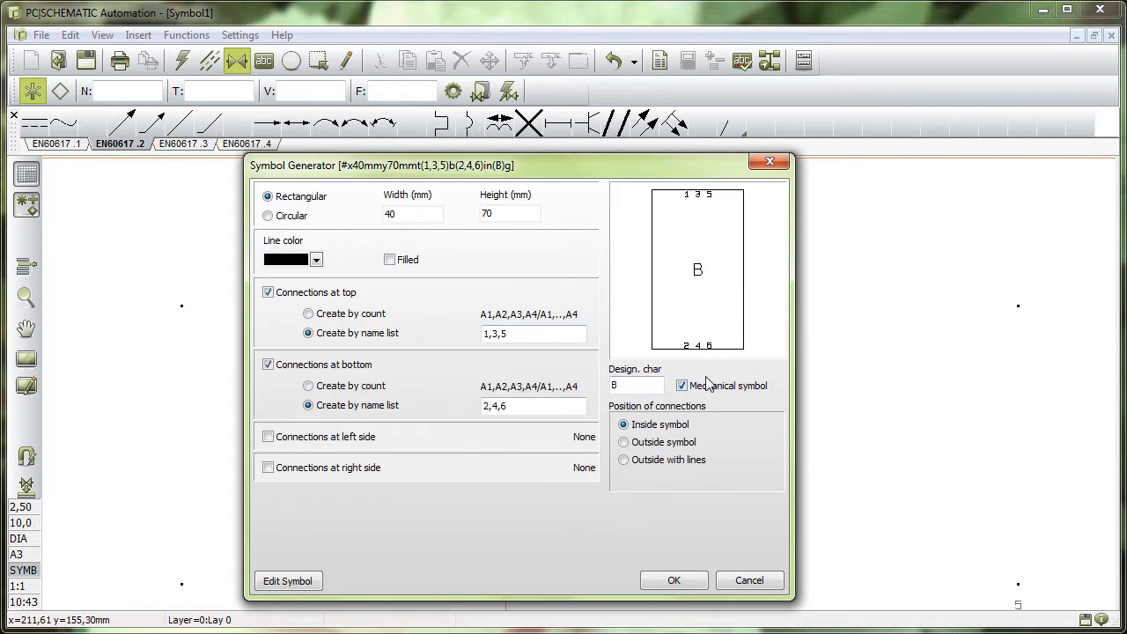
Generate a non-mechanical 20 x 10 mm rectangle with connection numbers outside the symbol.
click(681, 385)
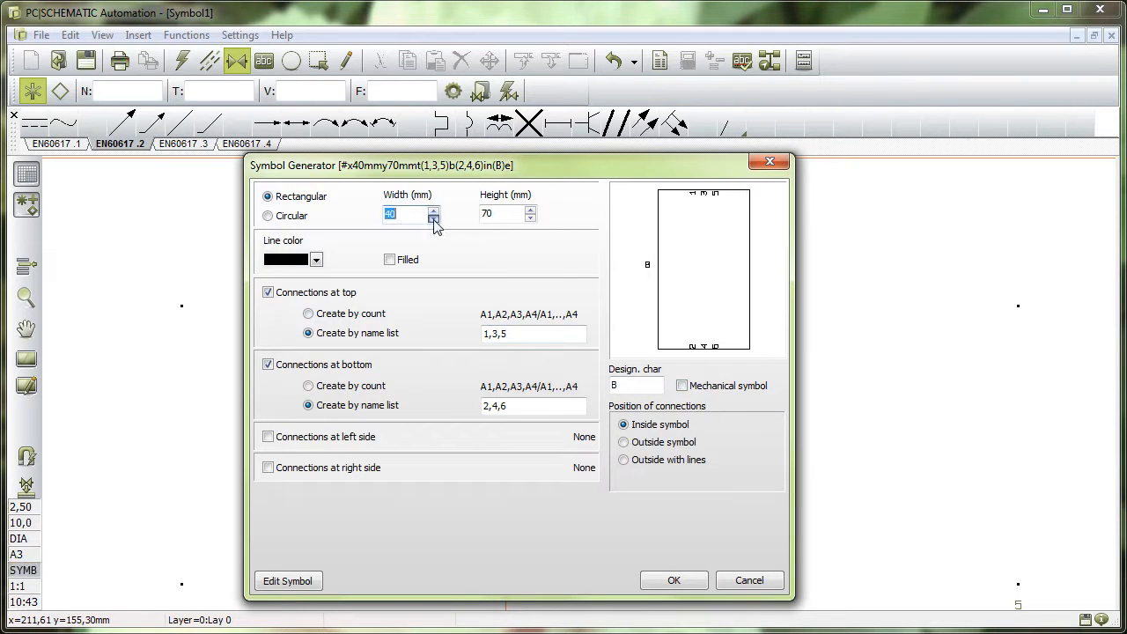
click(434, 219)
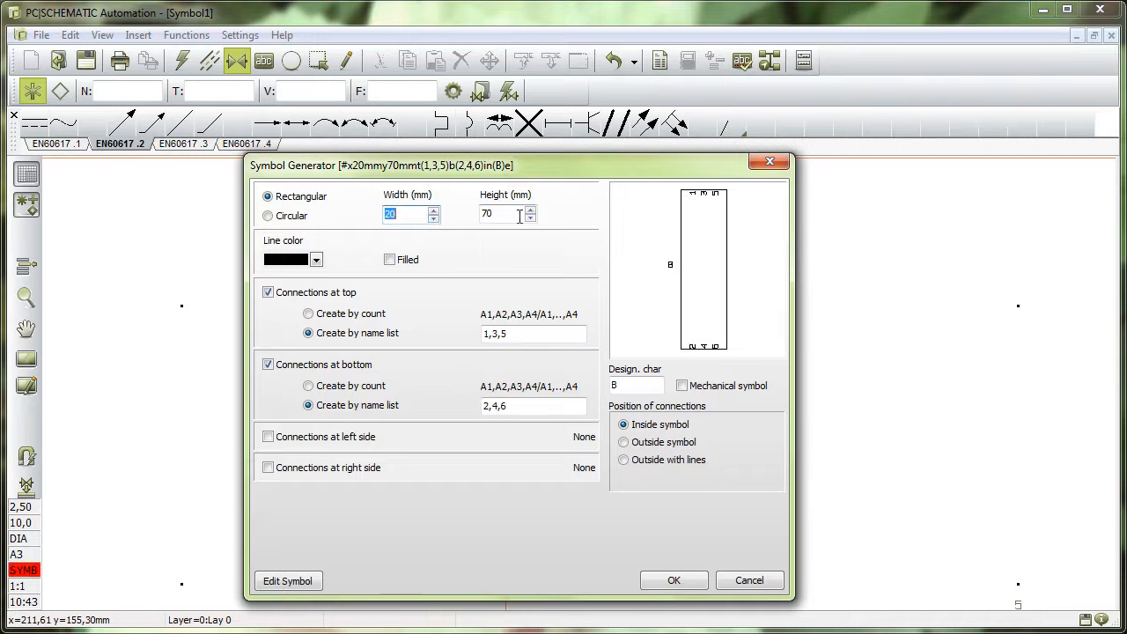
click(531, 218)
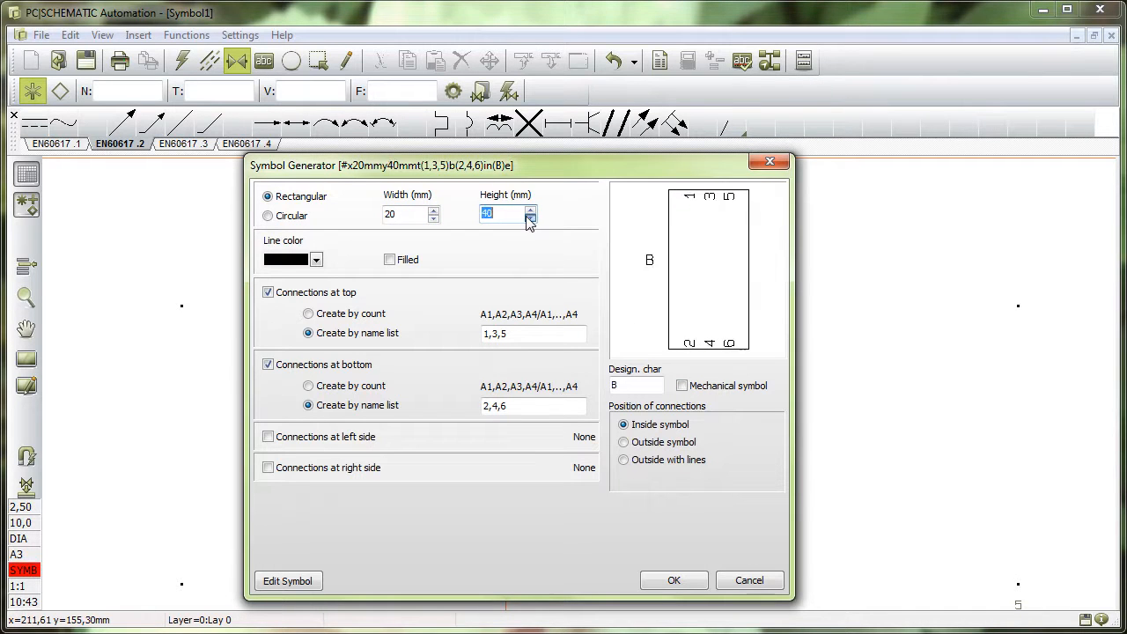
click(531, 217)
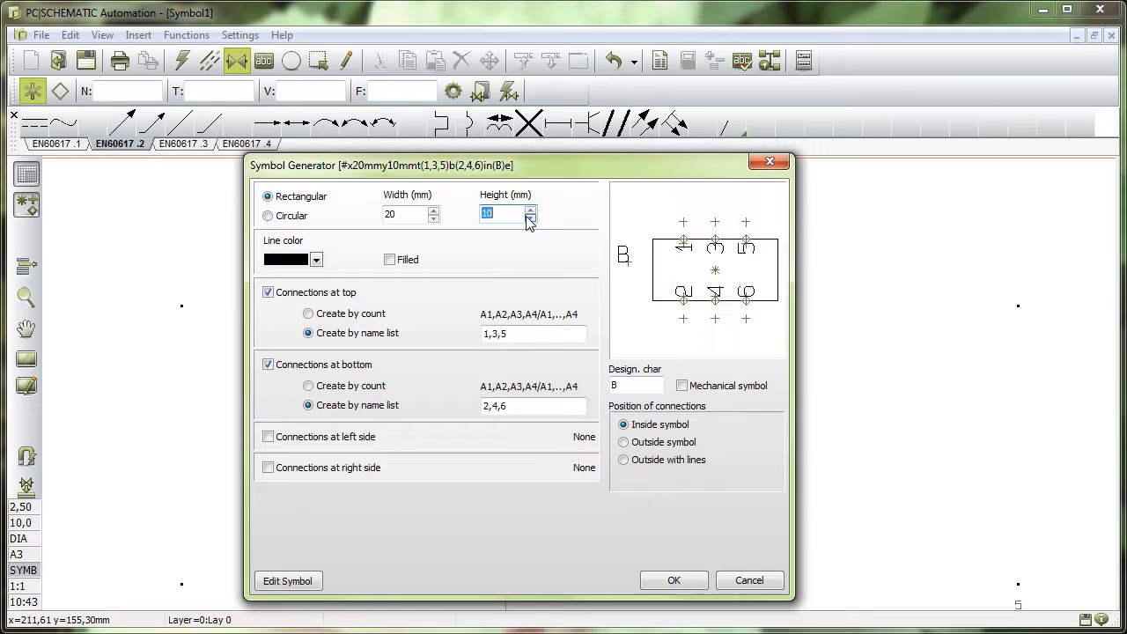
click(623, 442)
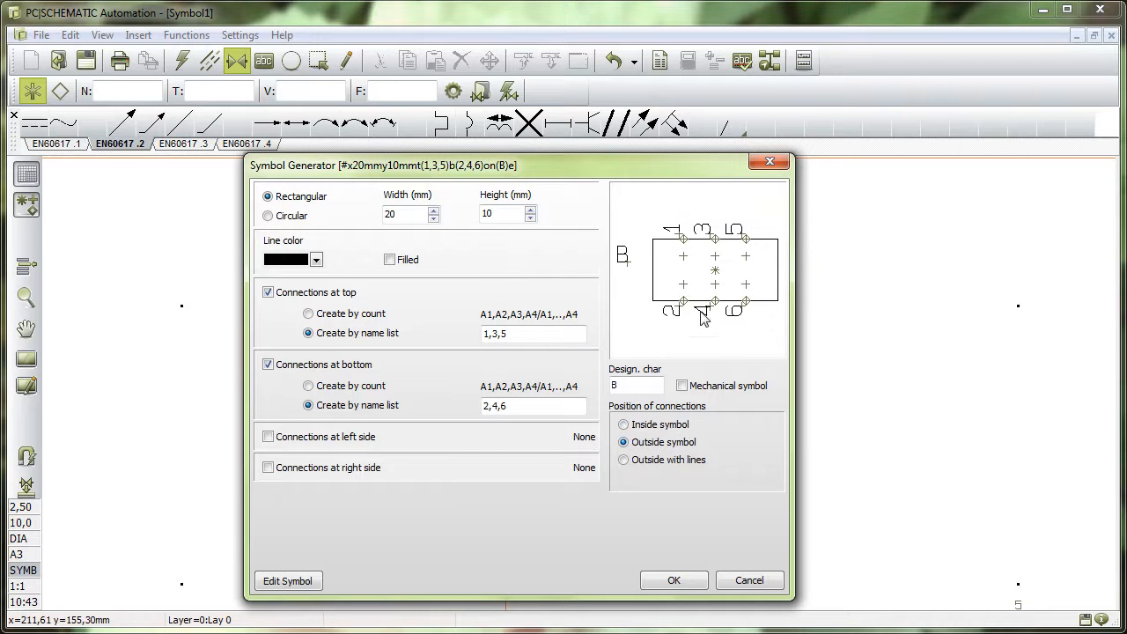
click(673, 580)
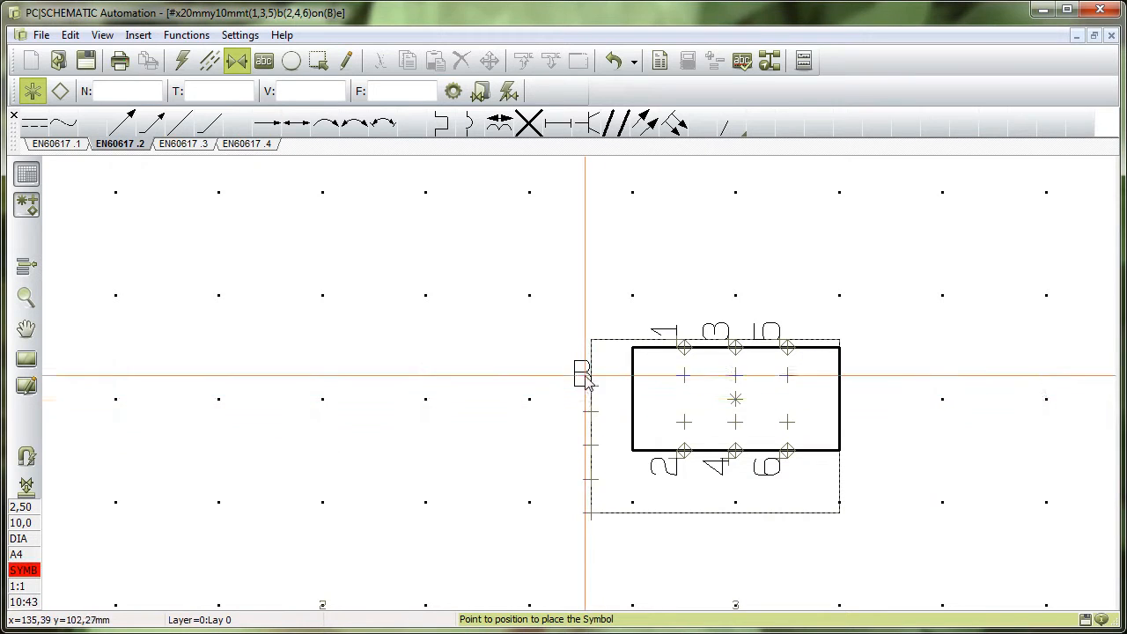
mouse_move(908, 525)
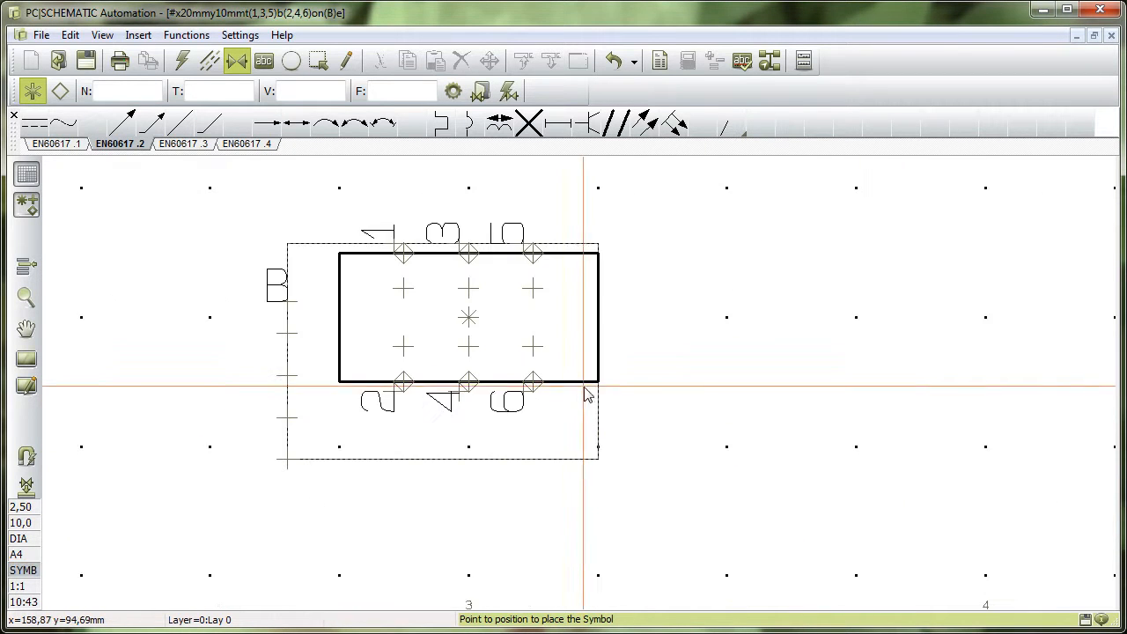
mouse_move(824, 490)
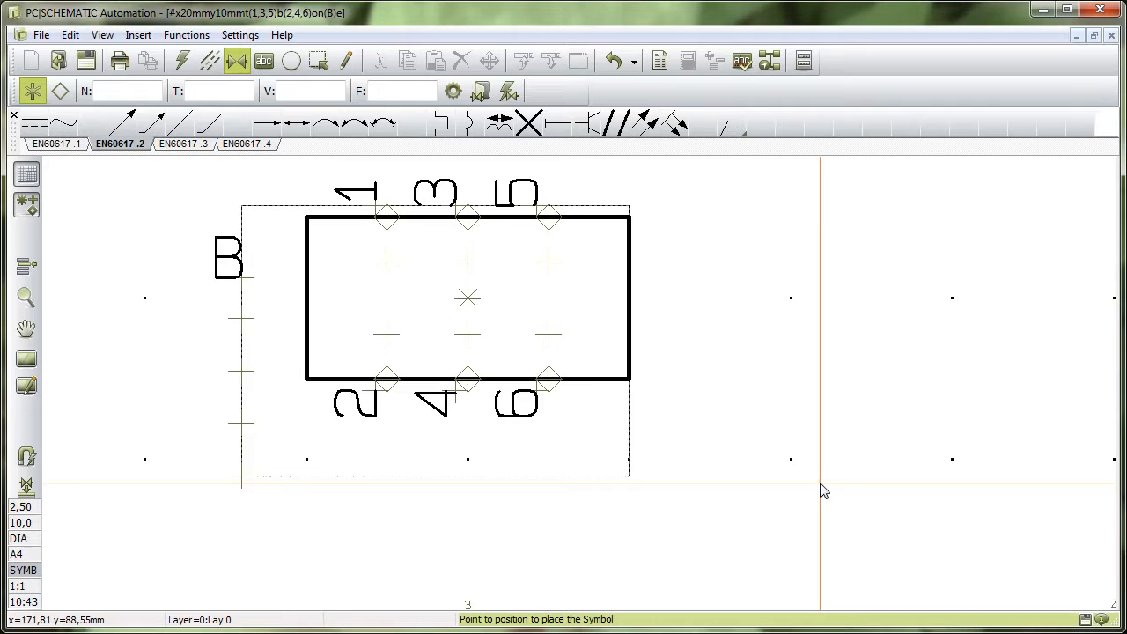
mouse_move(641, 359)
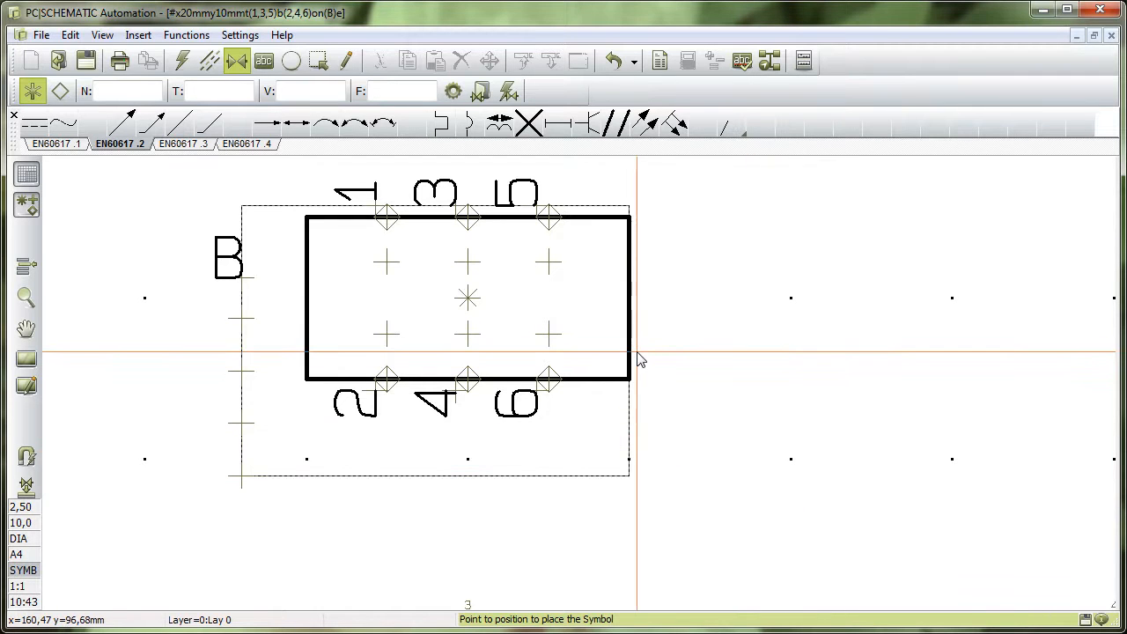
mouse_move(641, 425)
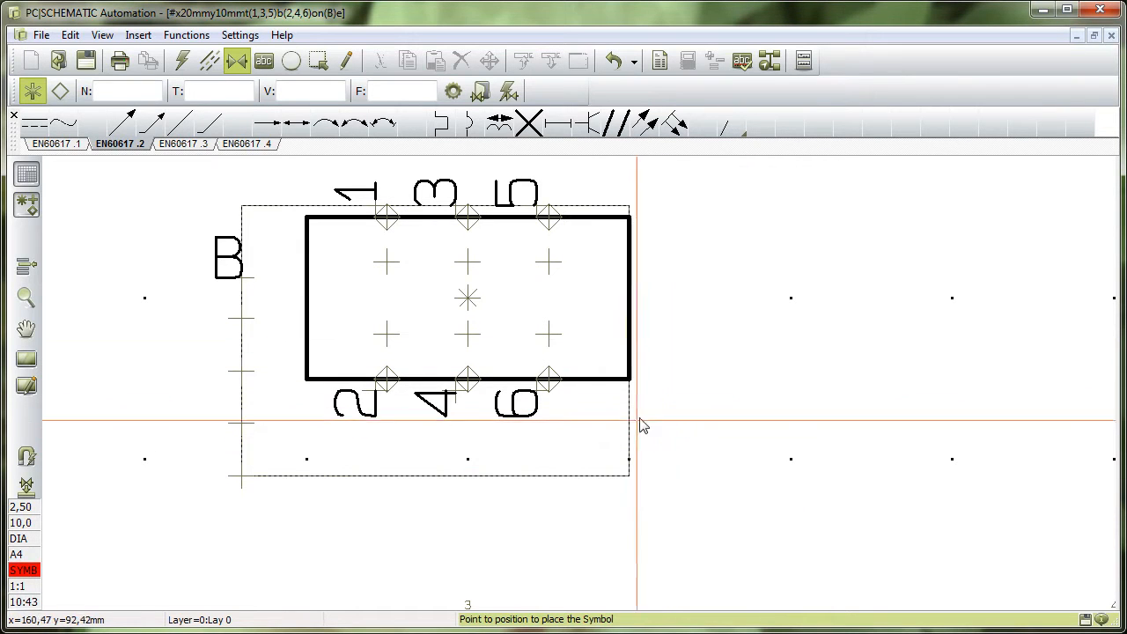
mouse_move(676, 430)
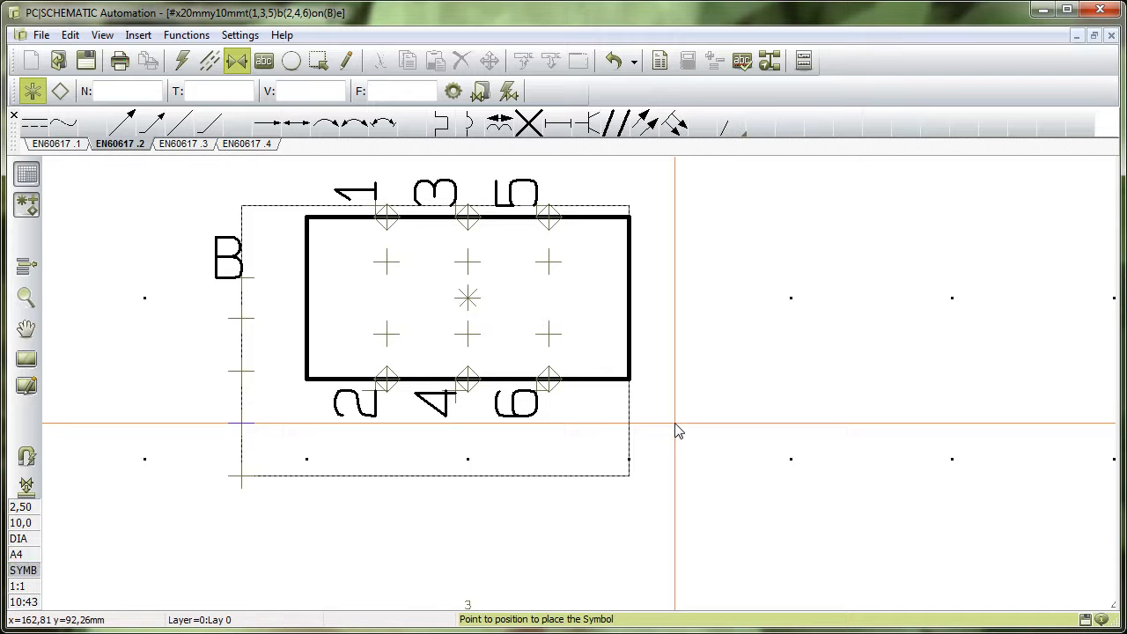
mouse_move(663, 422)
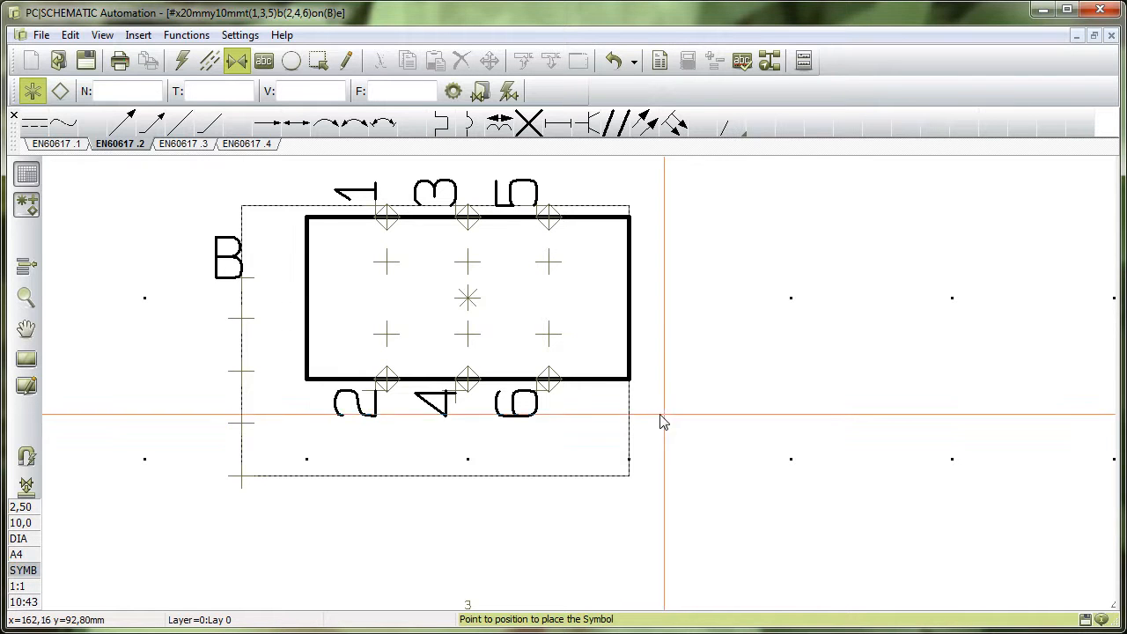
mouse_move(384, 231)
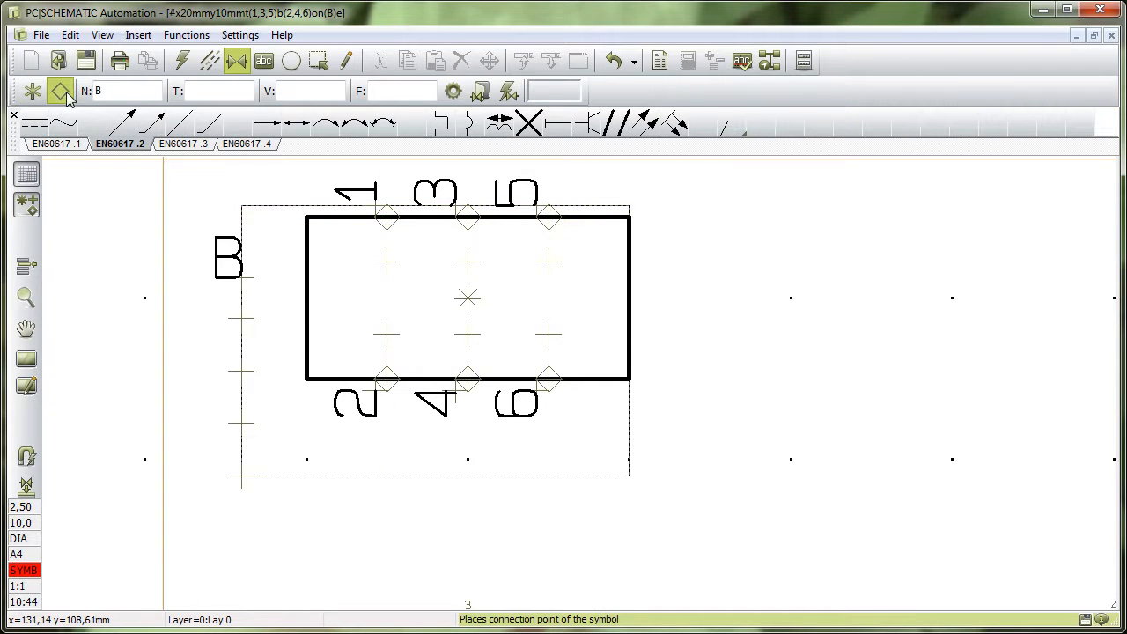
Activate connection point placement for the placed 20 x 10 mm symbol.
click(60, 91)
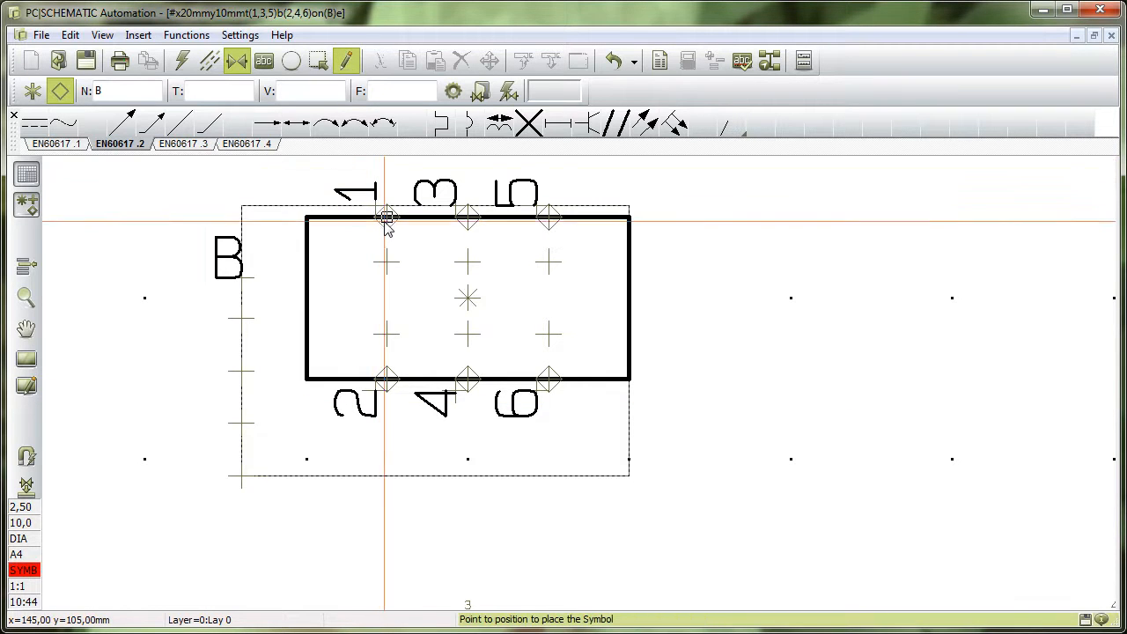
mouse_move(570, 229)
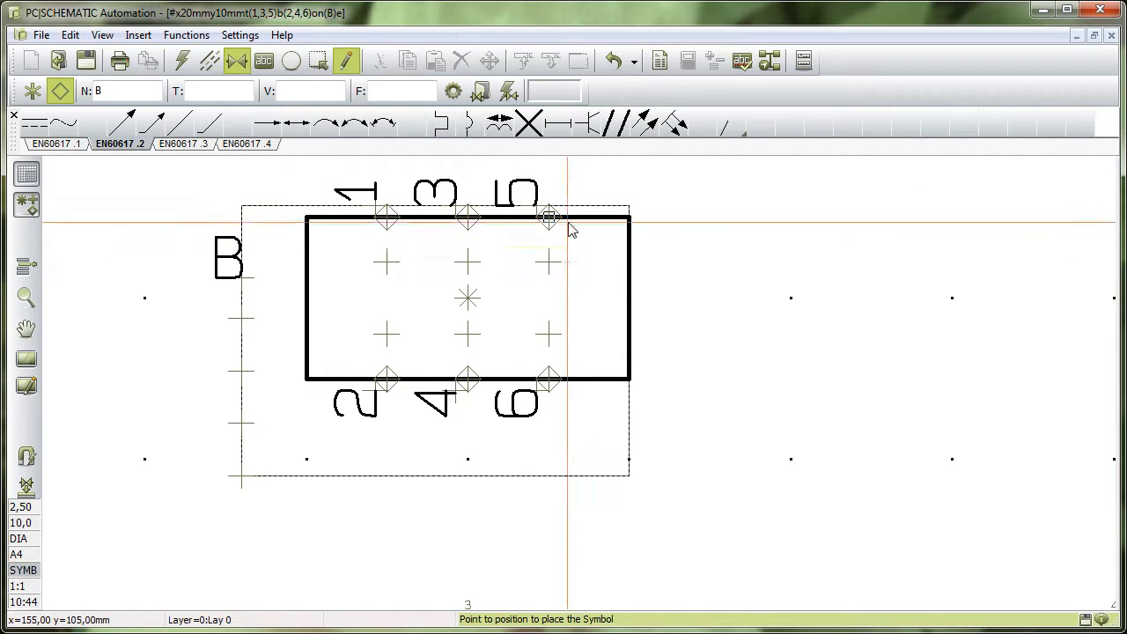
mouse_move(669, 238)
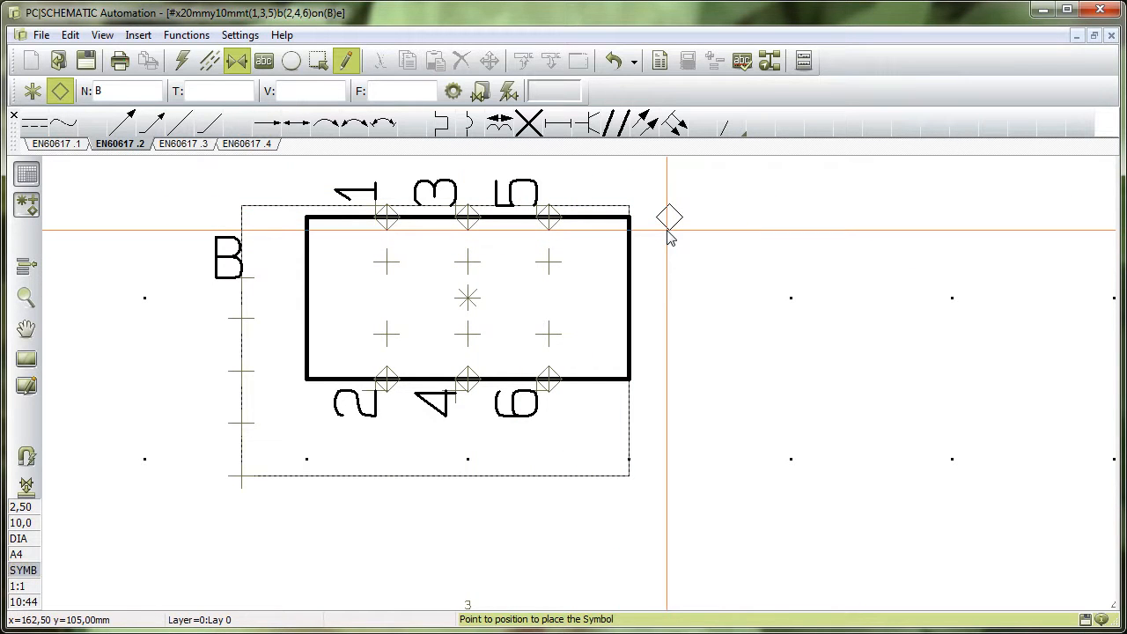
mouse_move(671, 218)
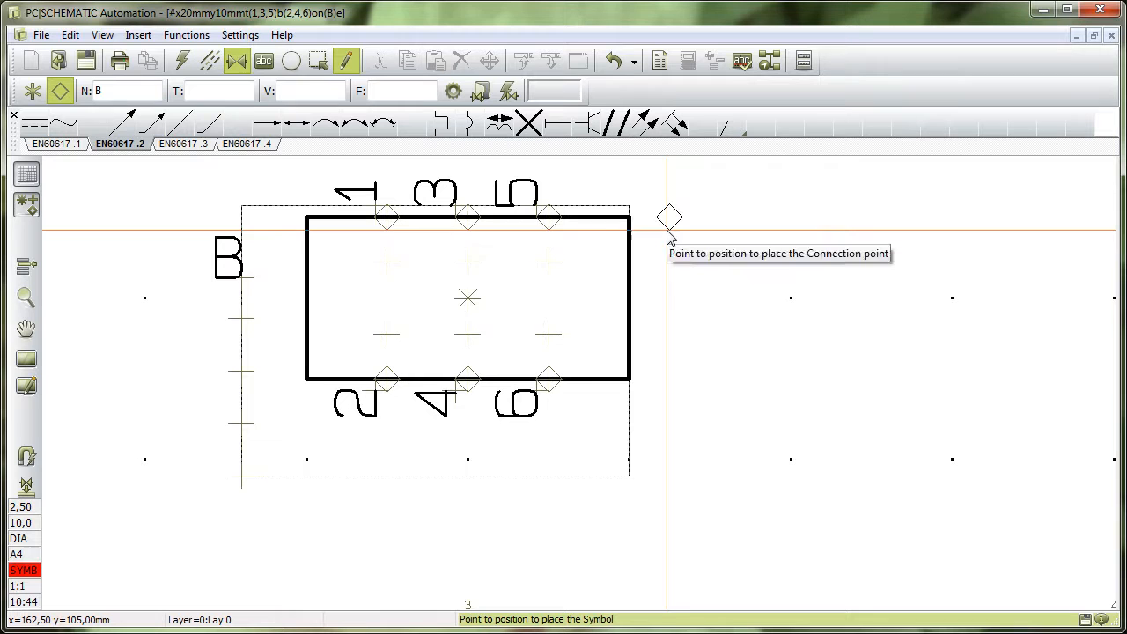
mouse_move(546, 218)
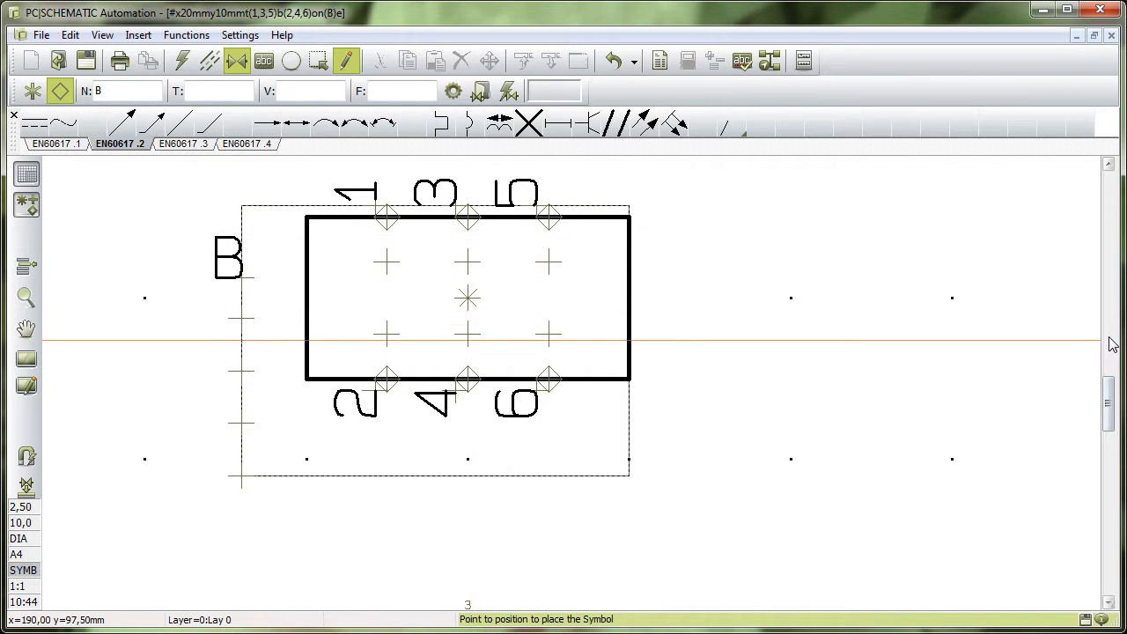
mouse_move(790, 299)
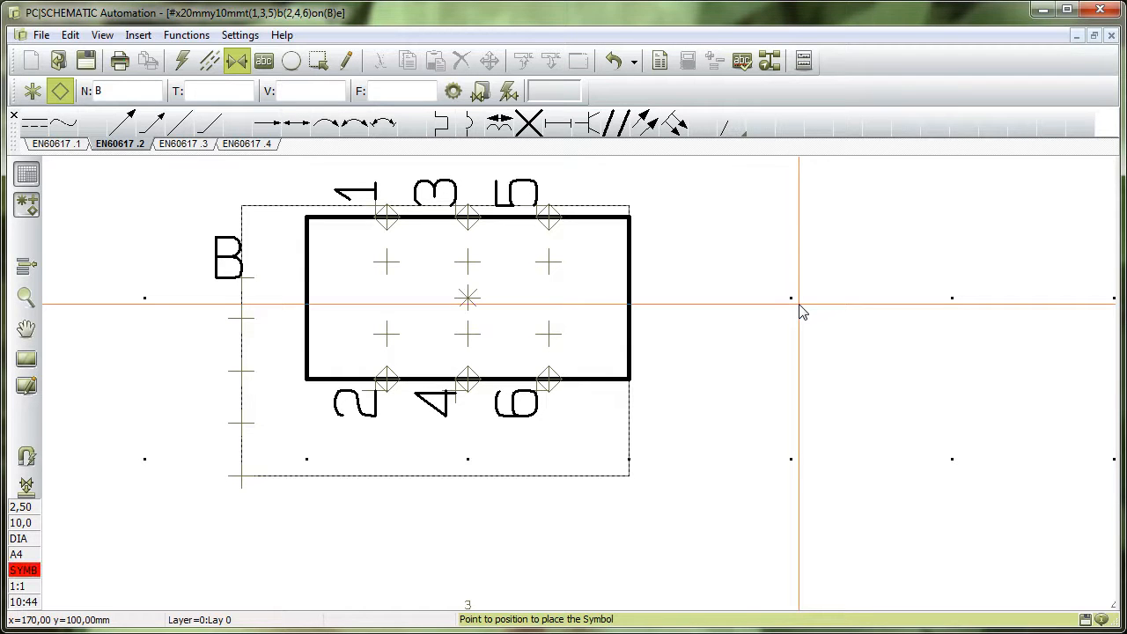
mouse_move(314, 169)
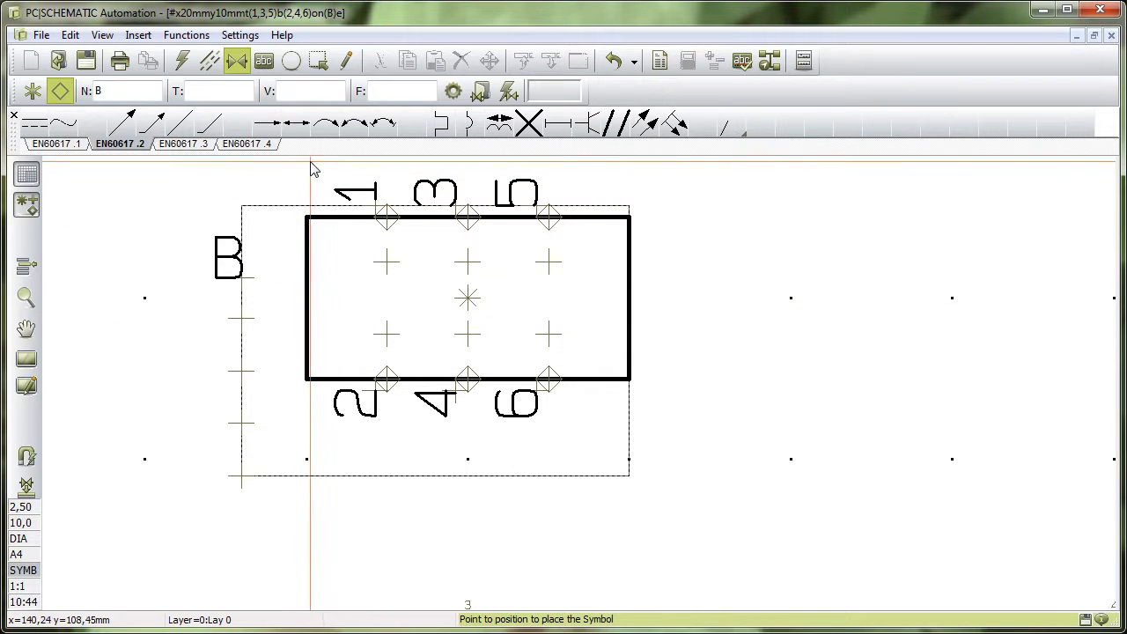
mouse_move(324, 170)
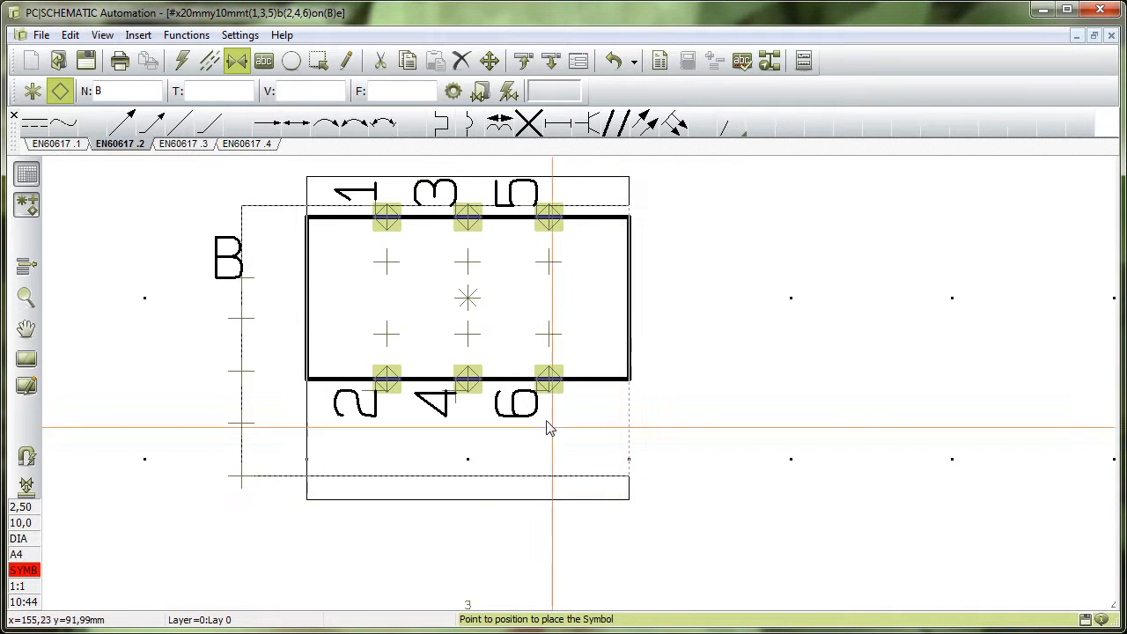
mouse_move(455, 209)
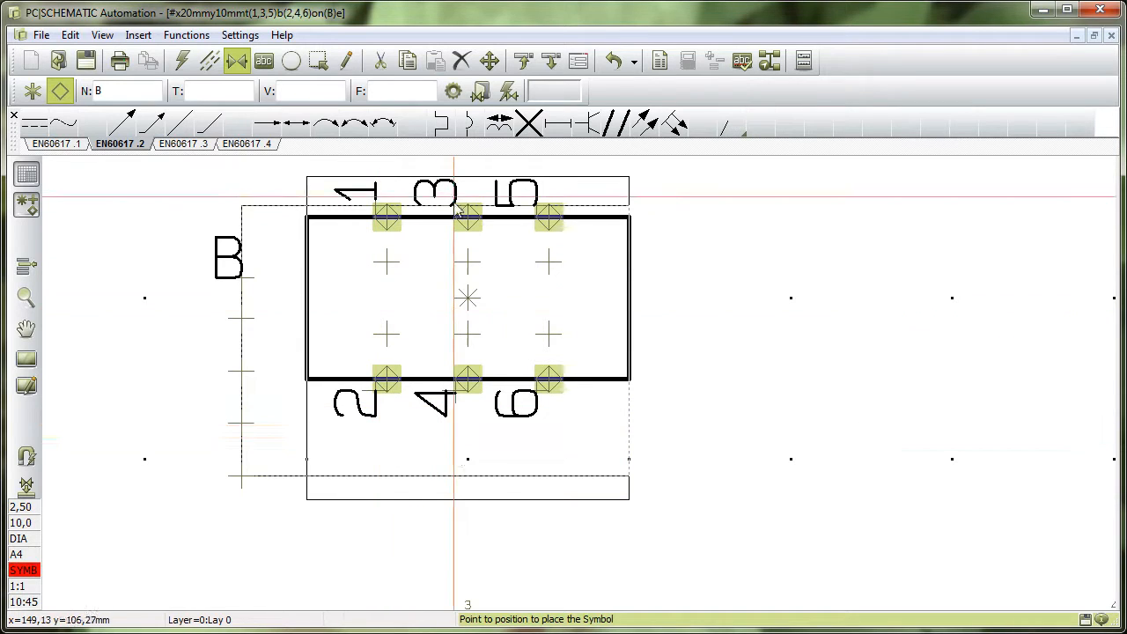
mouse_move(867, 502)
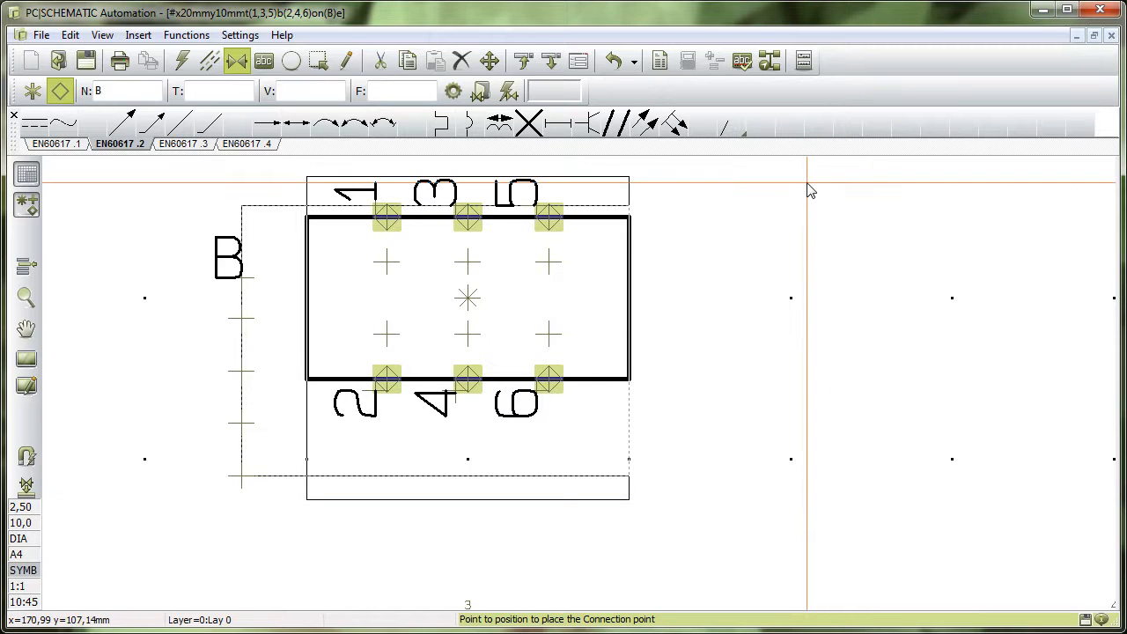
mouse_move(638, 192)
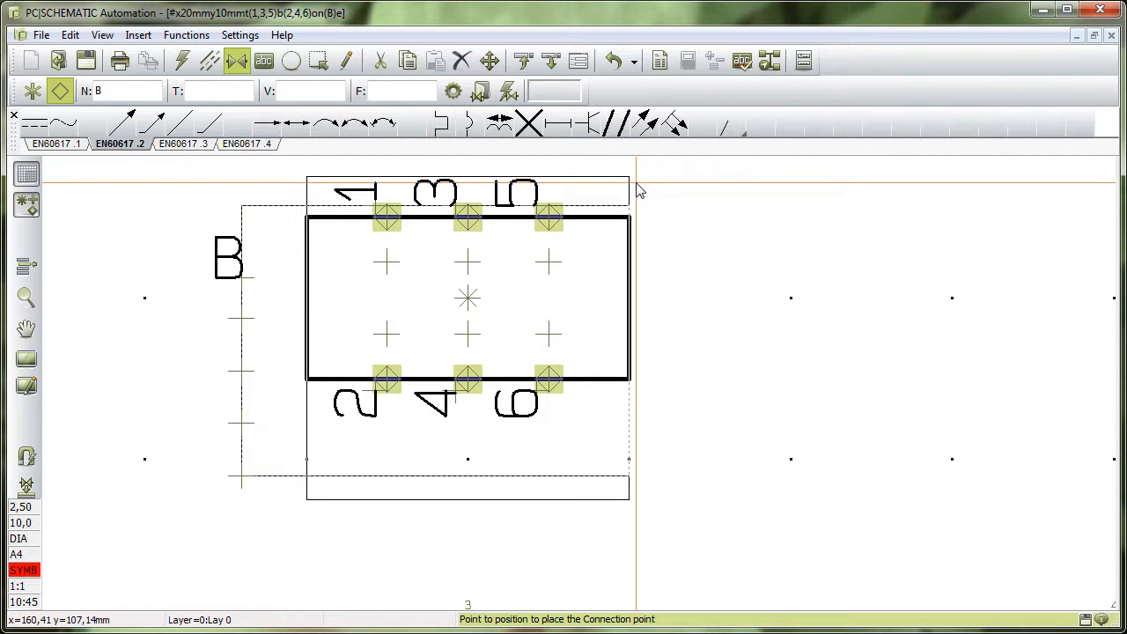
mouse_move(541, 160)
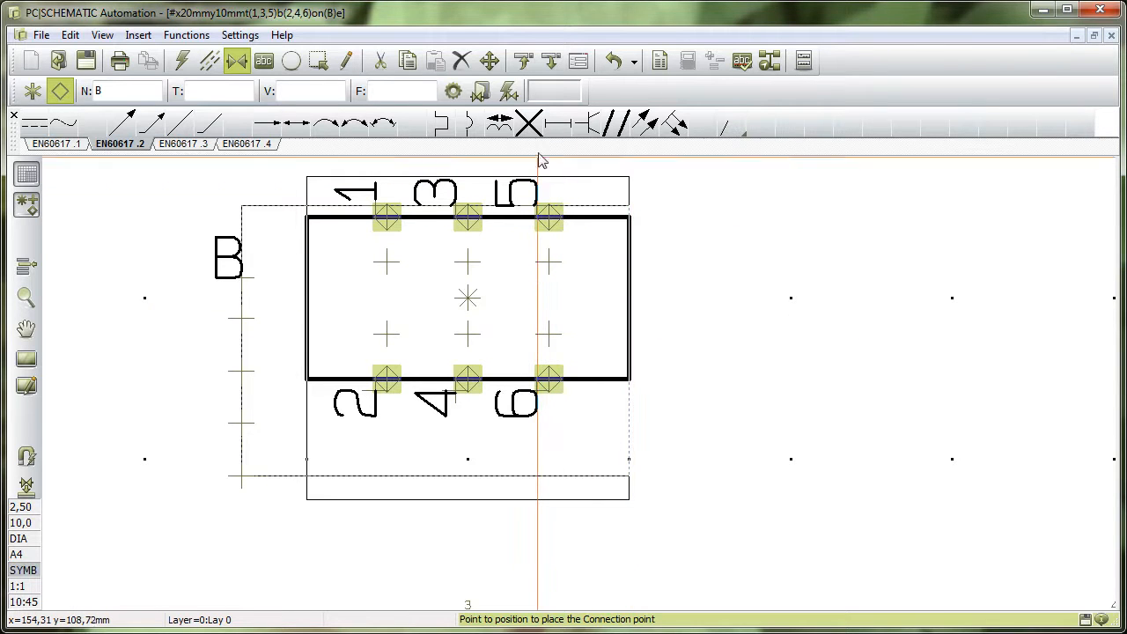
mouse_move(578, 59)
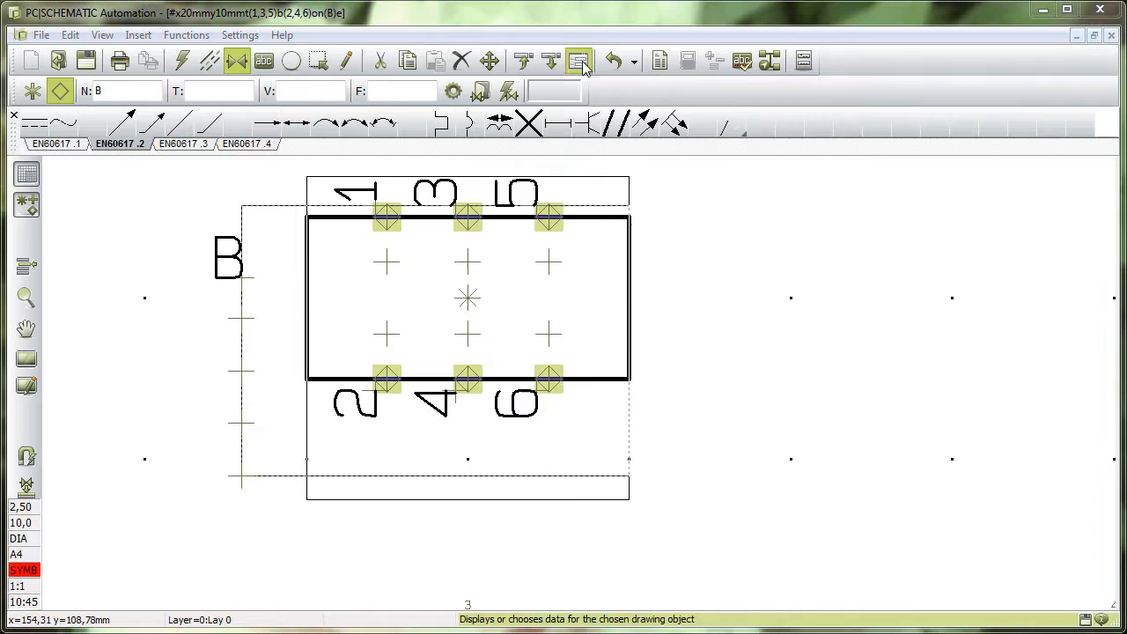
Untick Visible for Name in the Connection data of all six points.
click(579, 60)
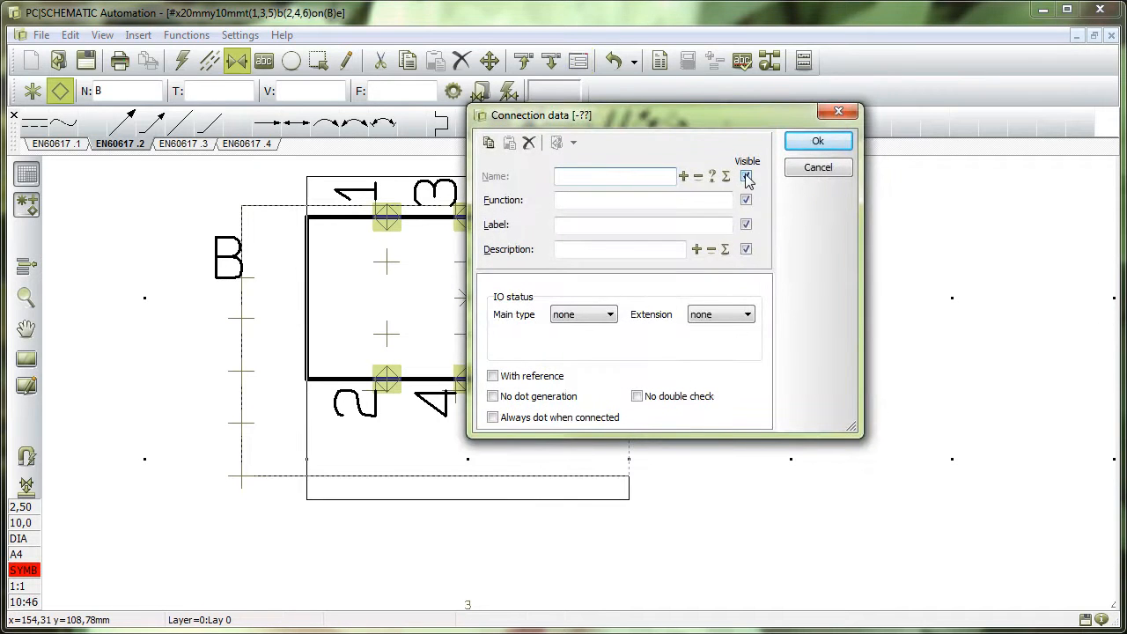
click(746, 176)
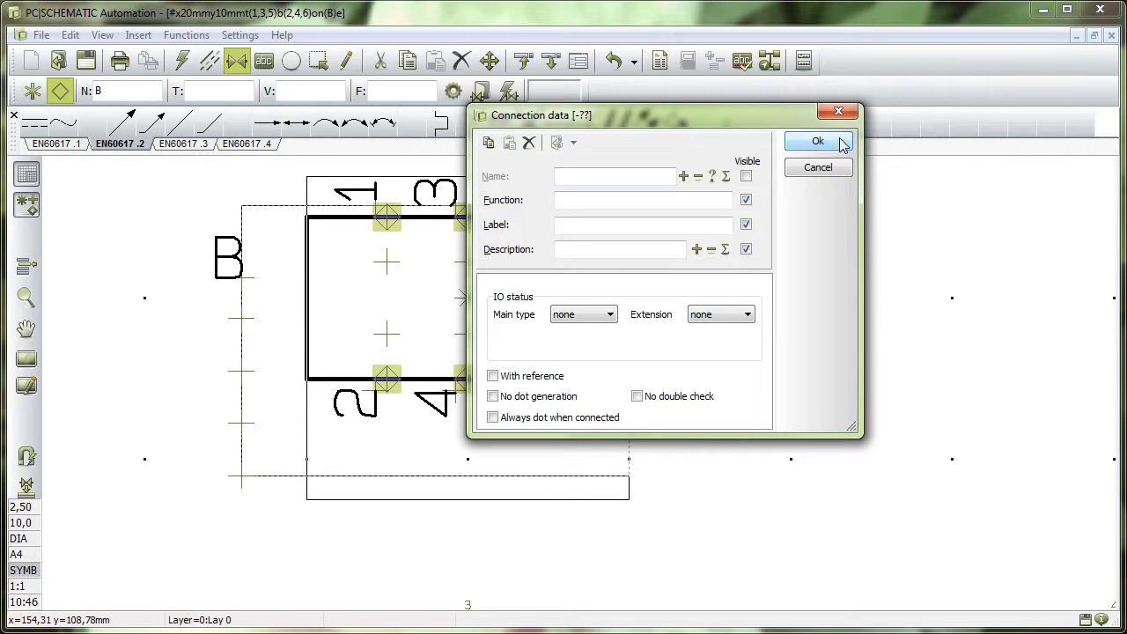
click(815, 141)
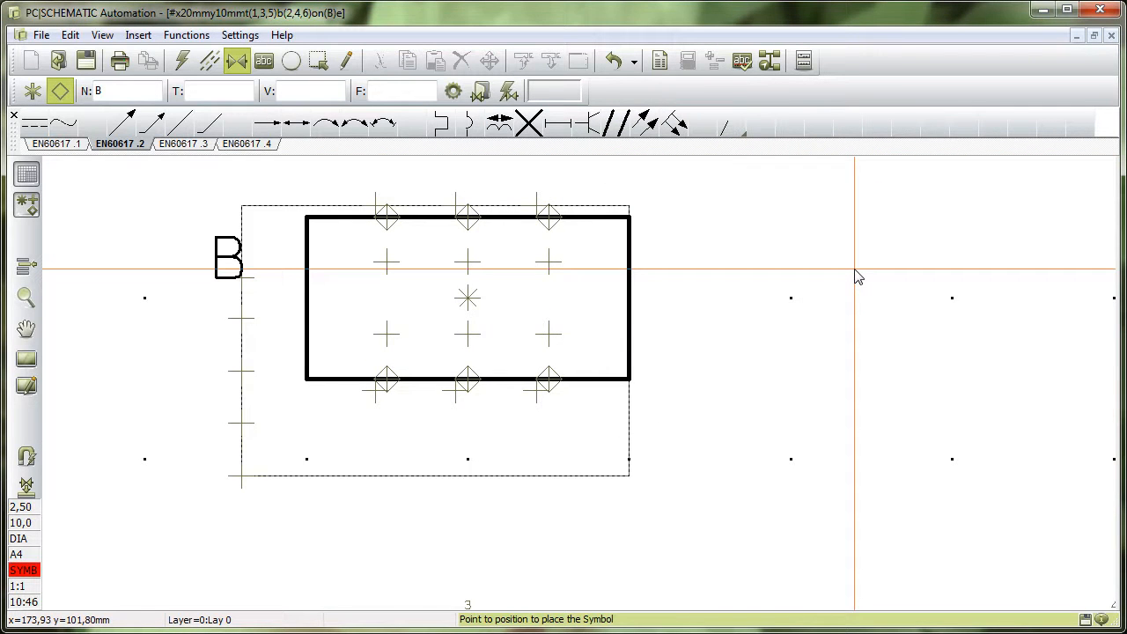
mouse_move(388, 218)
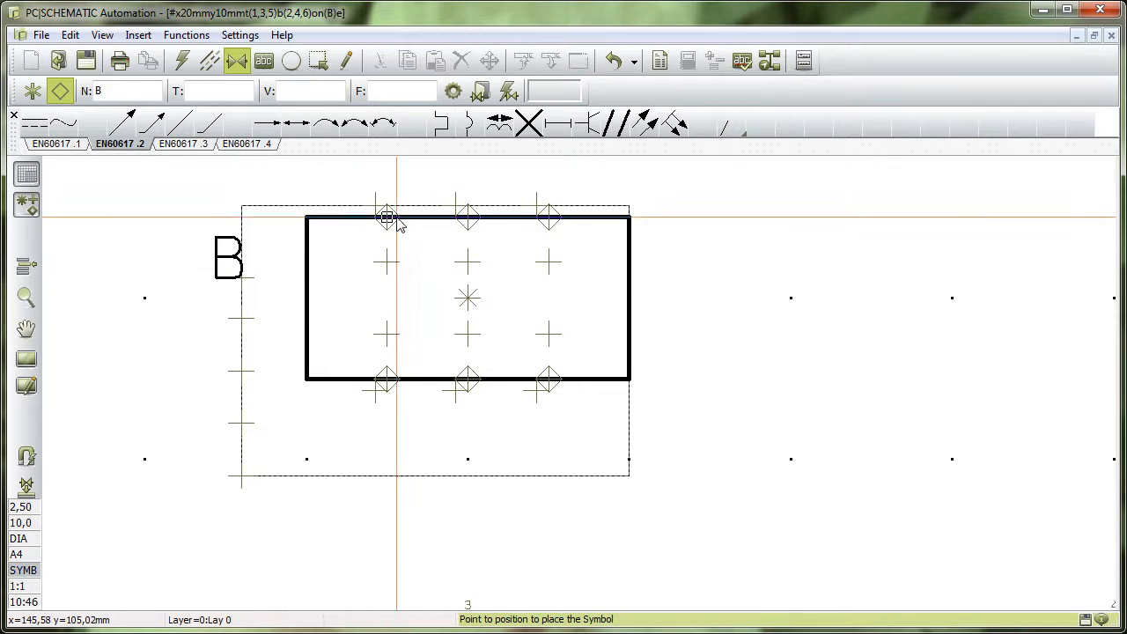
mouse_move(986, 568)
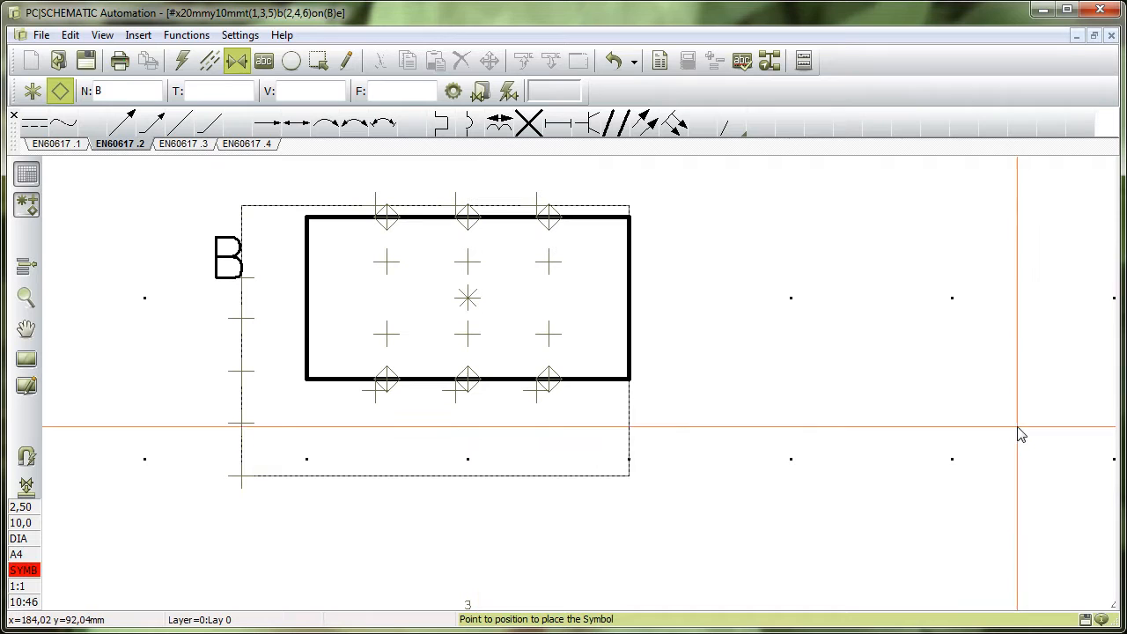
mouse_move(984, 515)
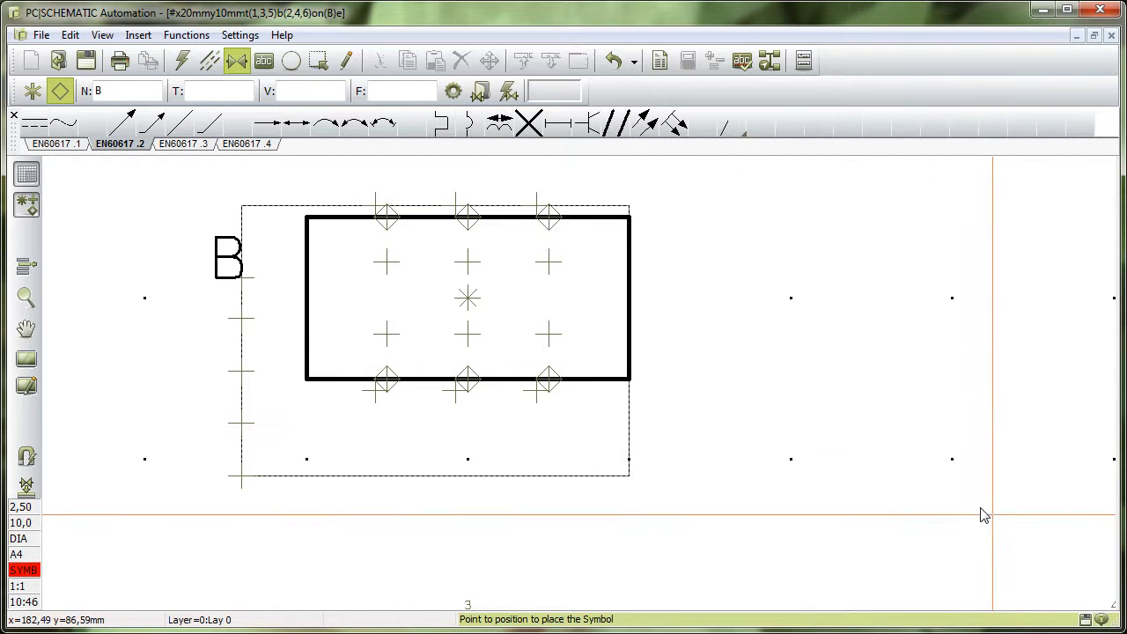
mouse_move(923, 488)
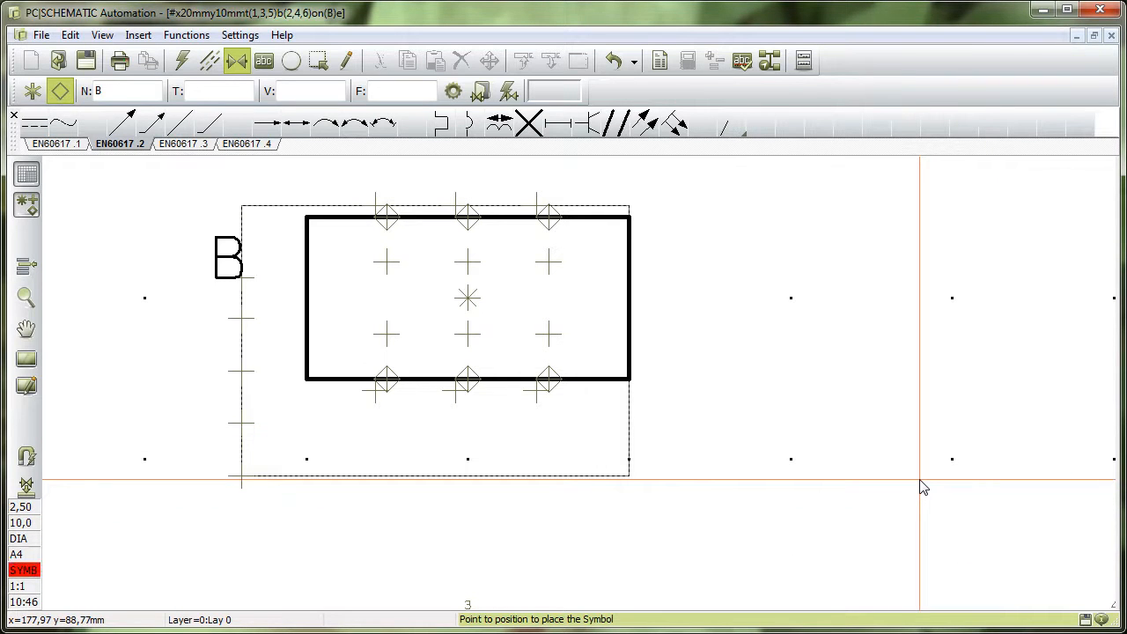
mouse_move(568, 229)
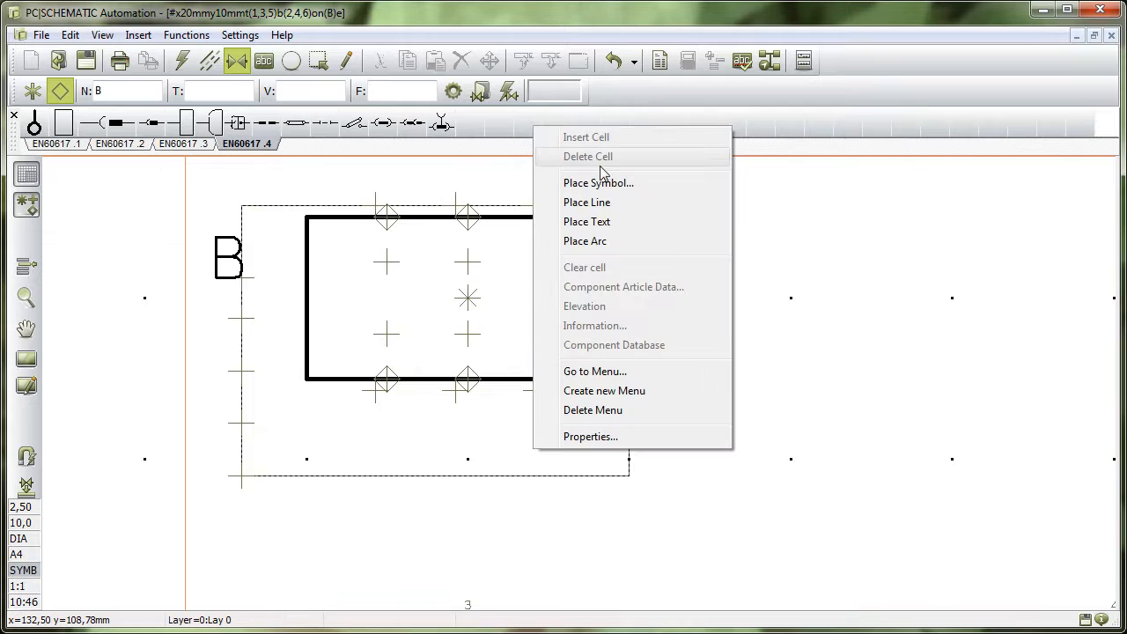
mouse_move(819, 254)
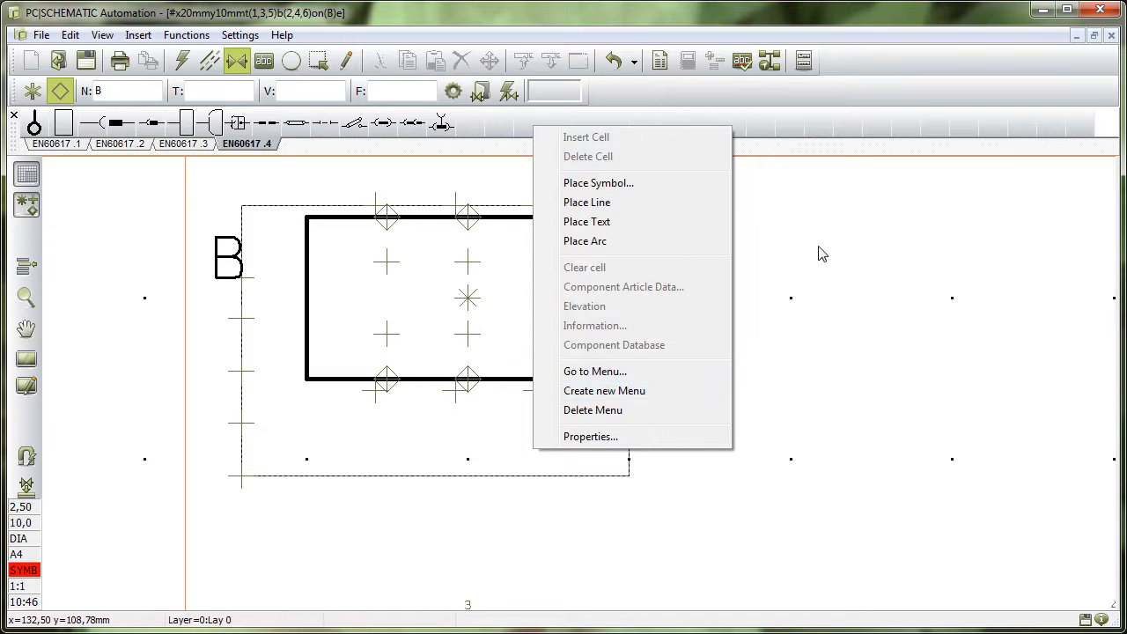
Dismiss the cell options menu and show the EN60617 .1 symbol page.
click(598, 183)
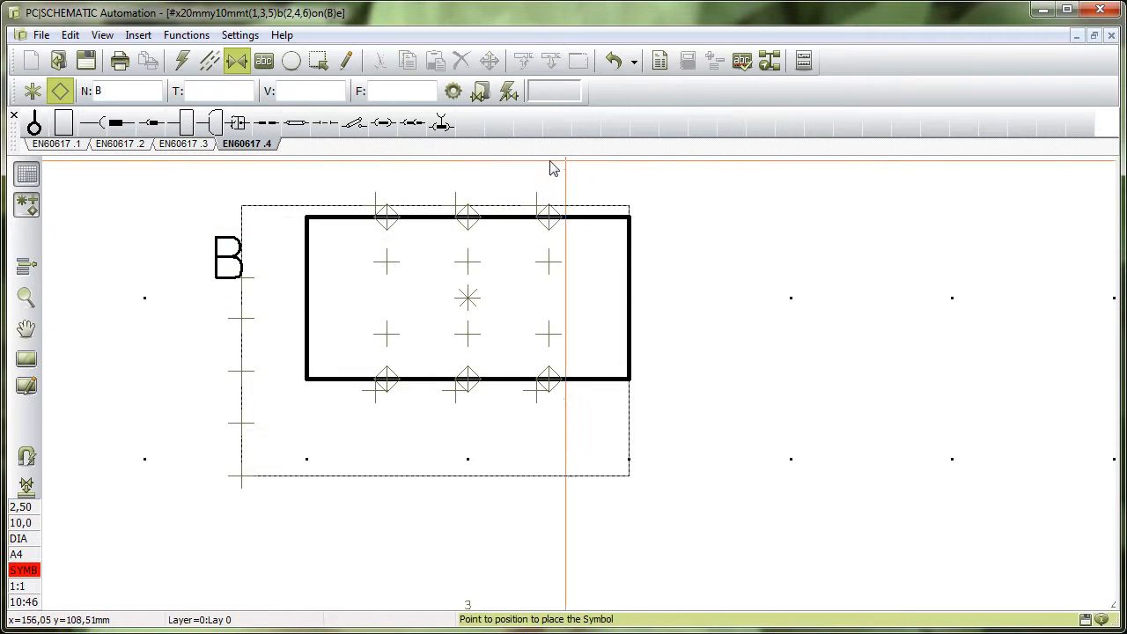
mouse_move(467, 179)
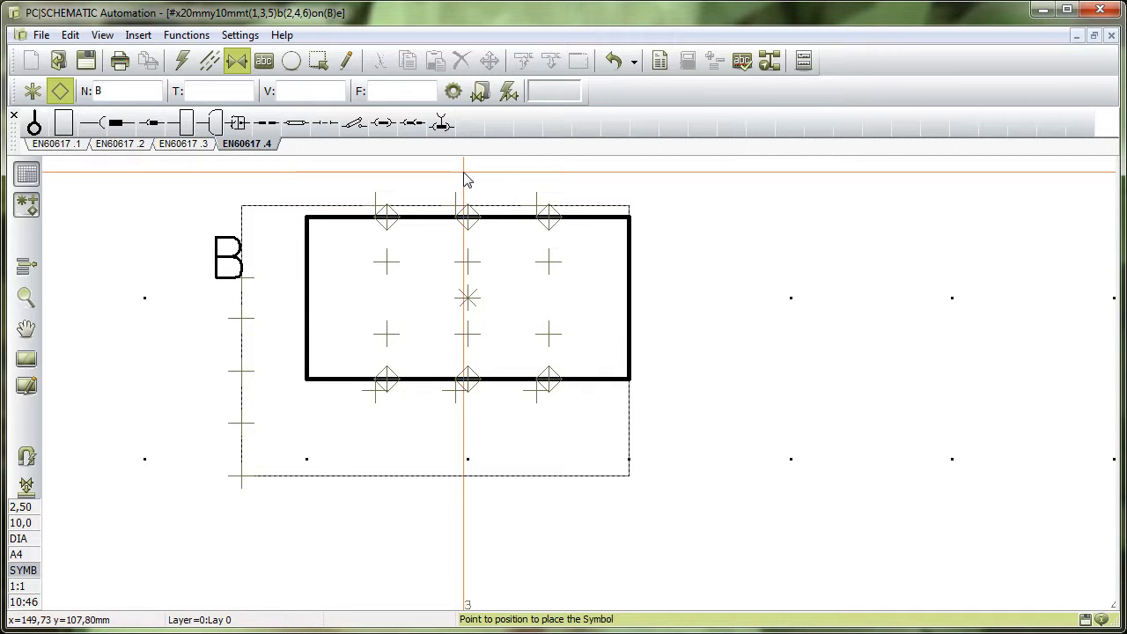
click(52, 144)
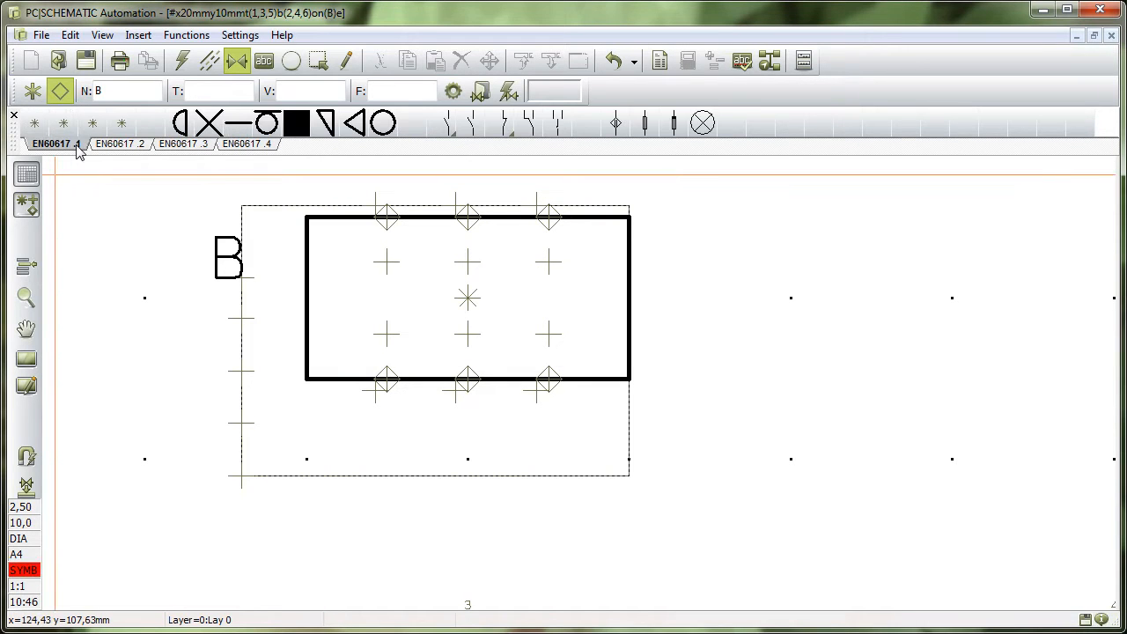
mouse_move(64, 124)
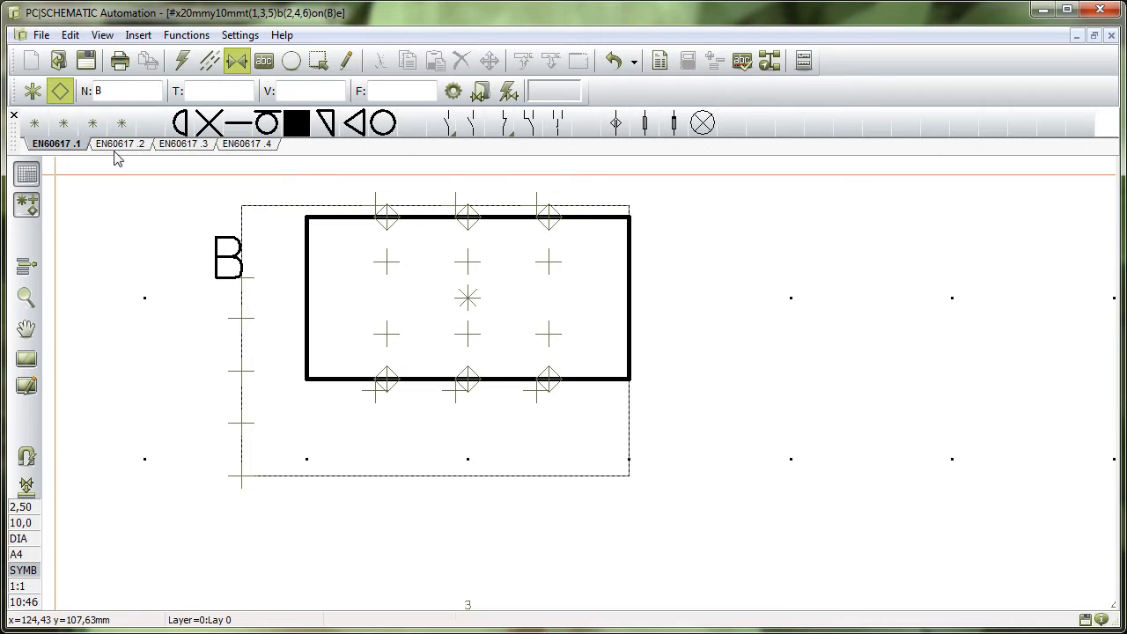
mouse_move(256, 122)
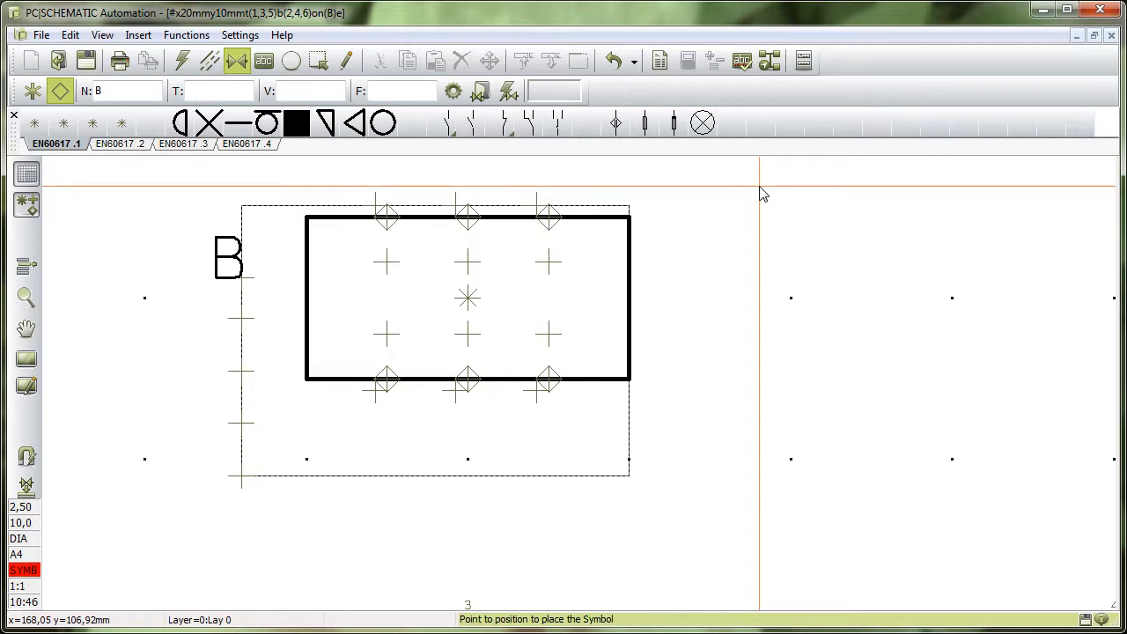
mouse_move(773, 522)
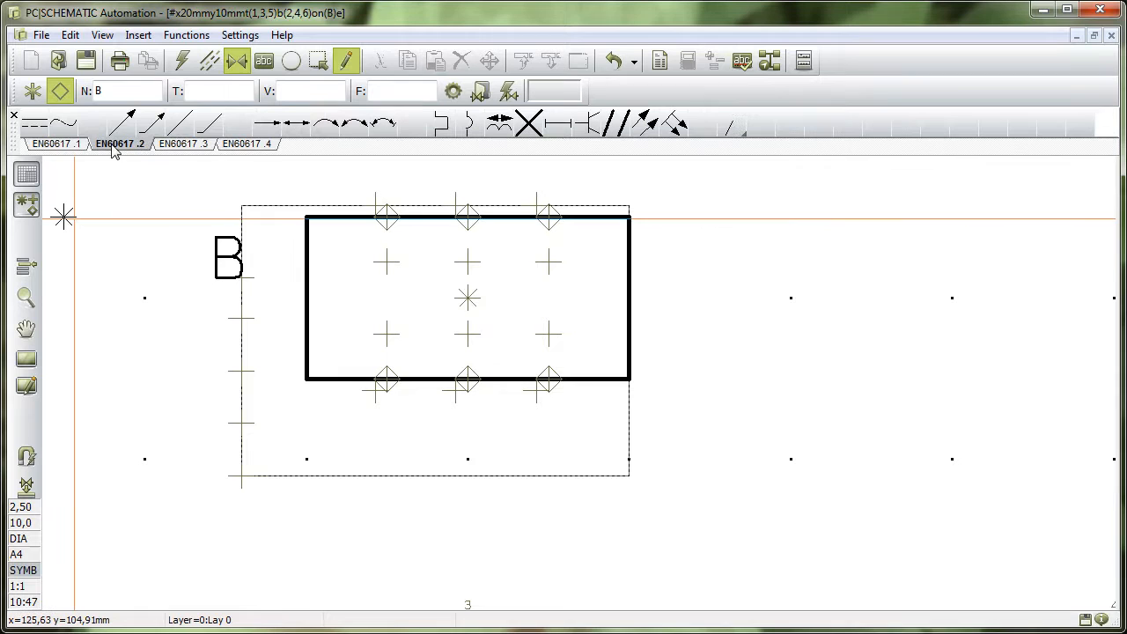
mouse_move(123, 123)
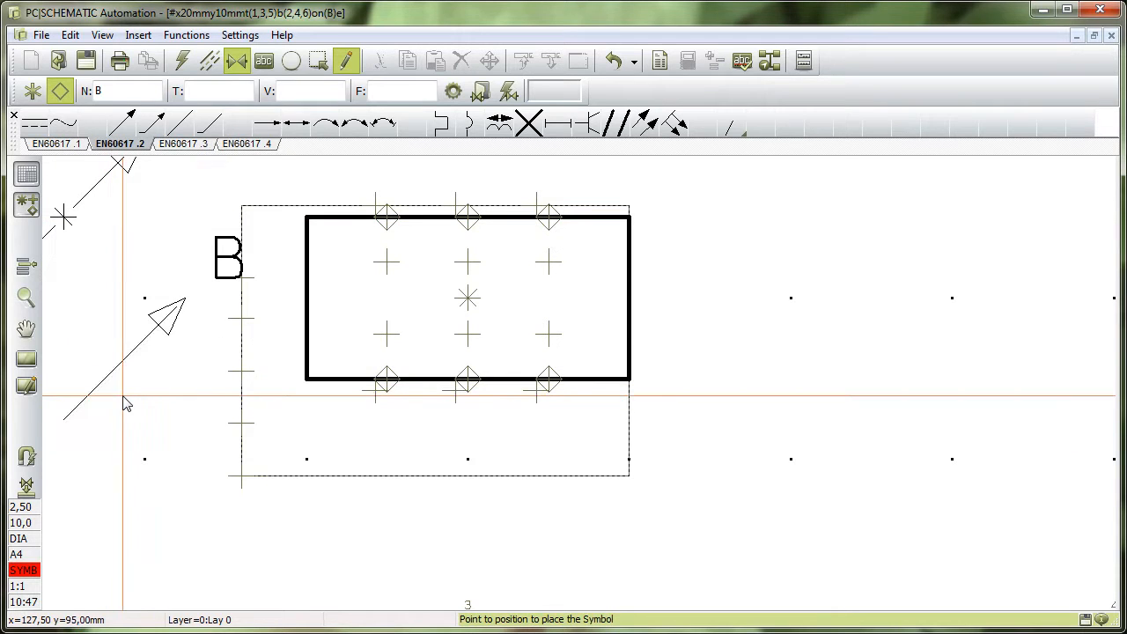
mouse_move(126, 405)
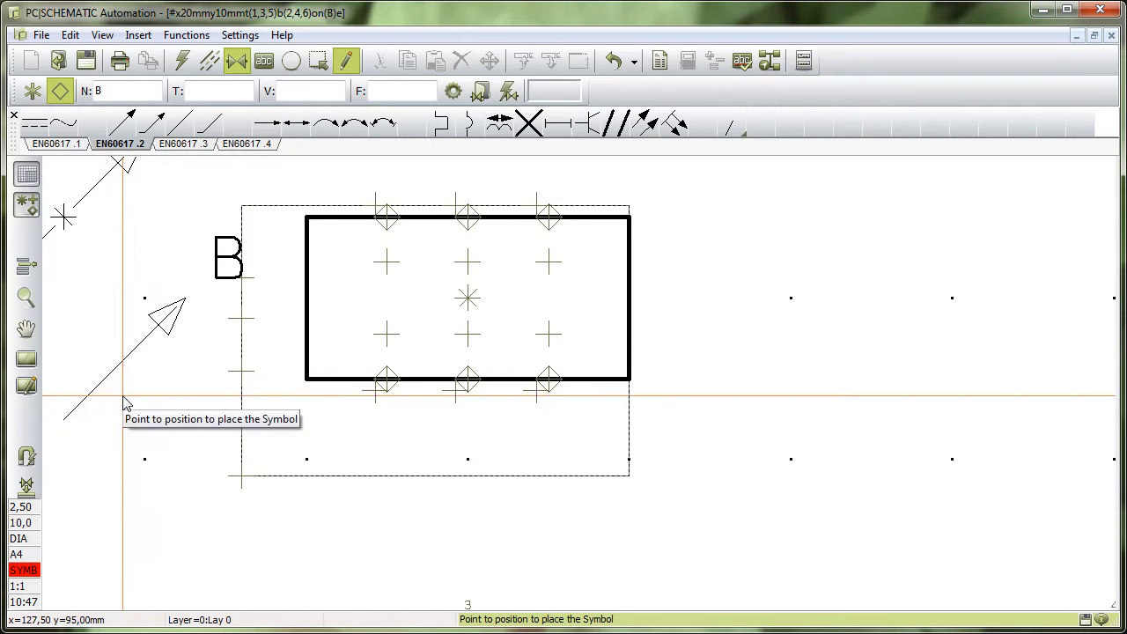
mouse_move(823, 354)
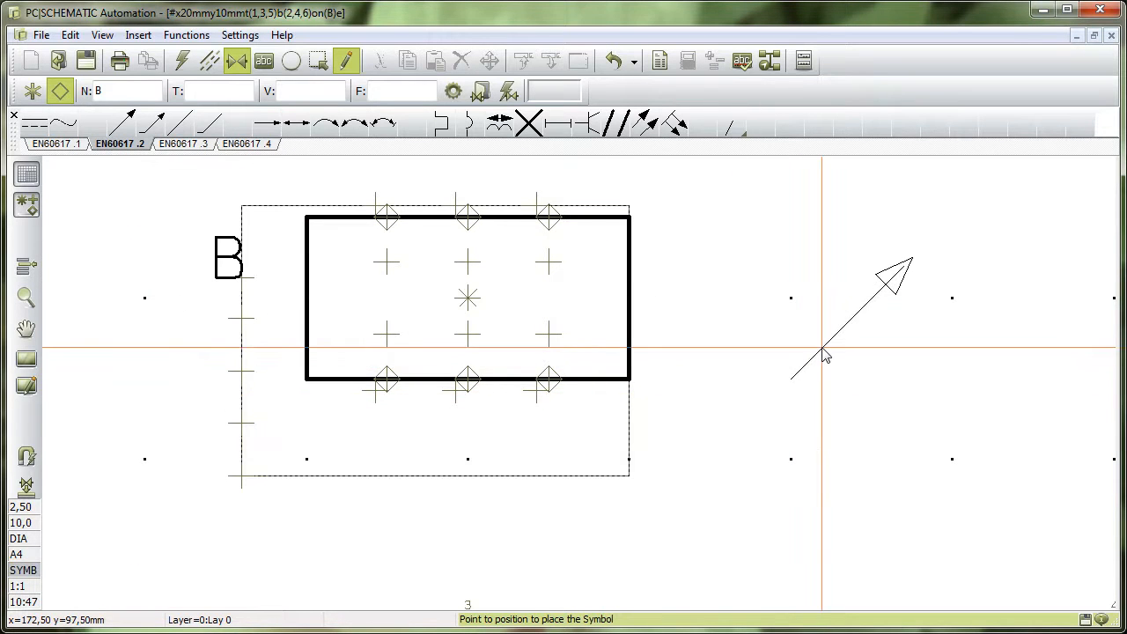
mouse_move(823, 352)
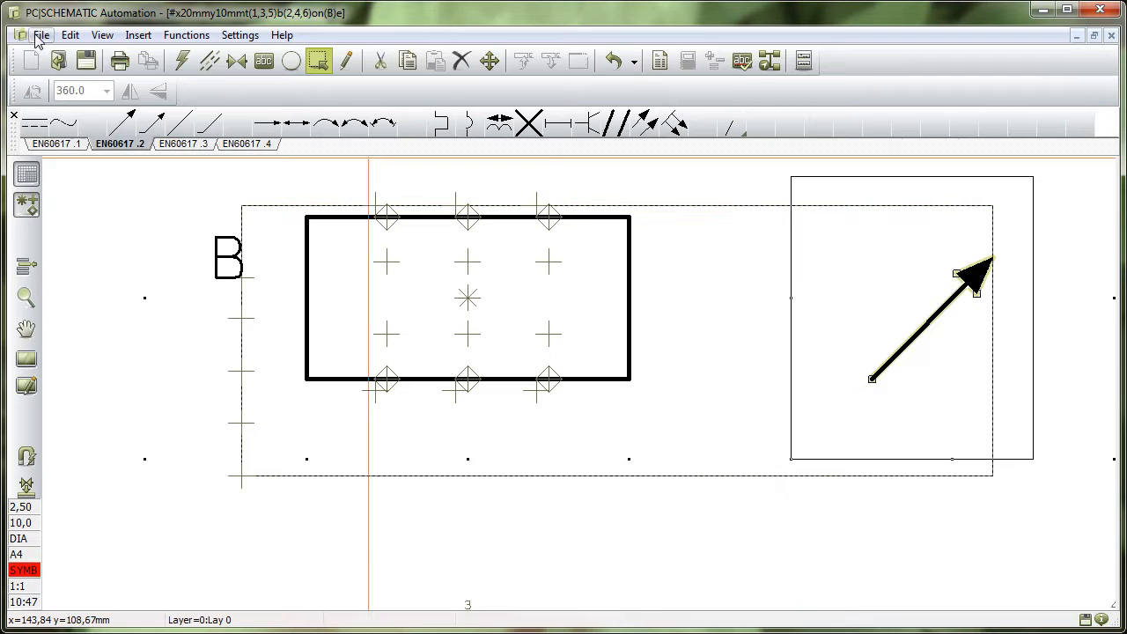
Scale the arrow by 0,5 and start moving it into the rectangle.
click(69, 35)
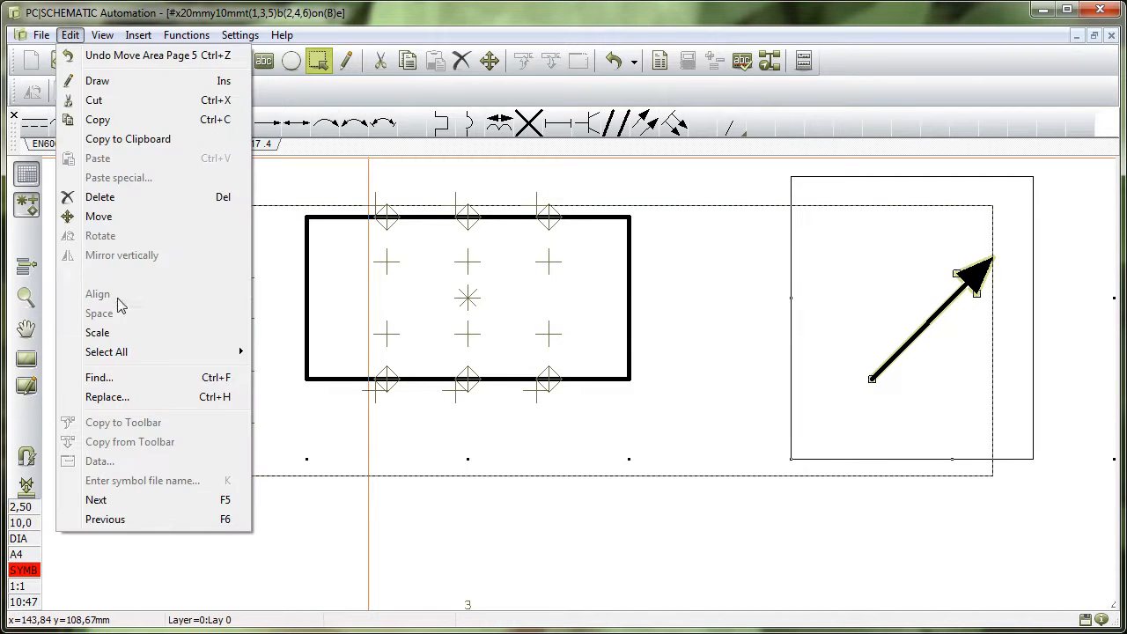
click(97, 332)
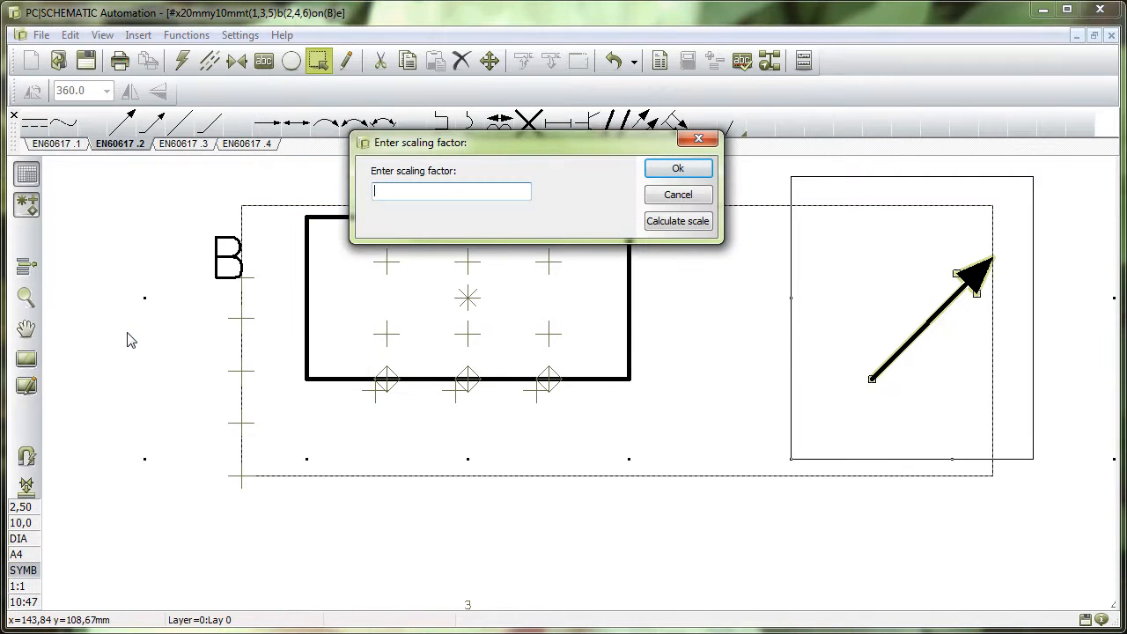
text(0,5)
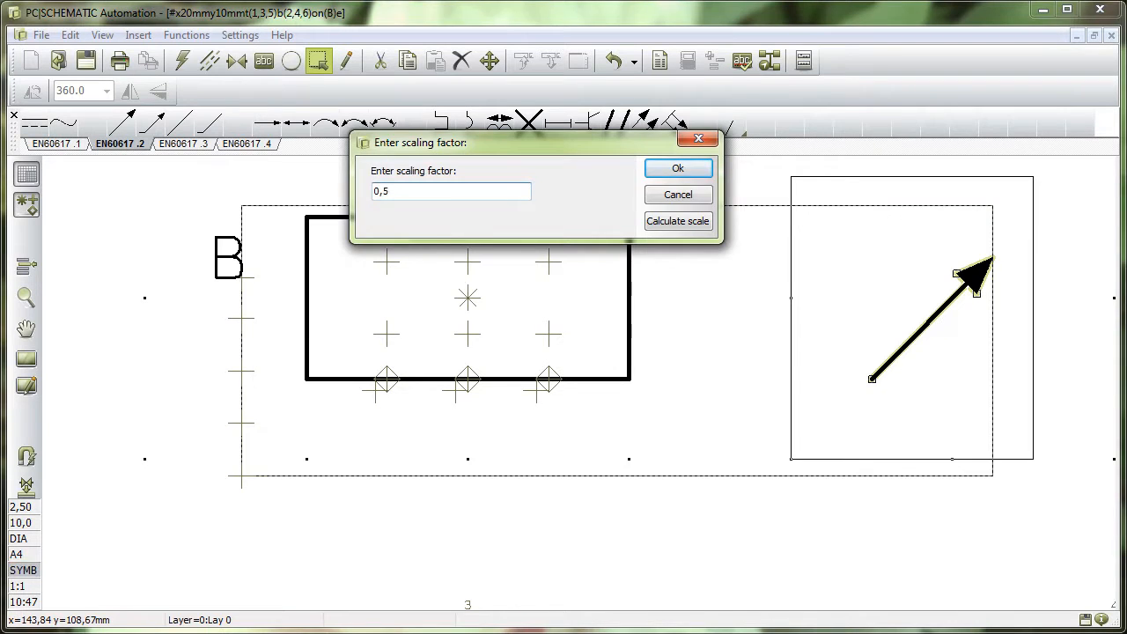
click(678, 168)
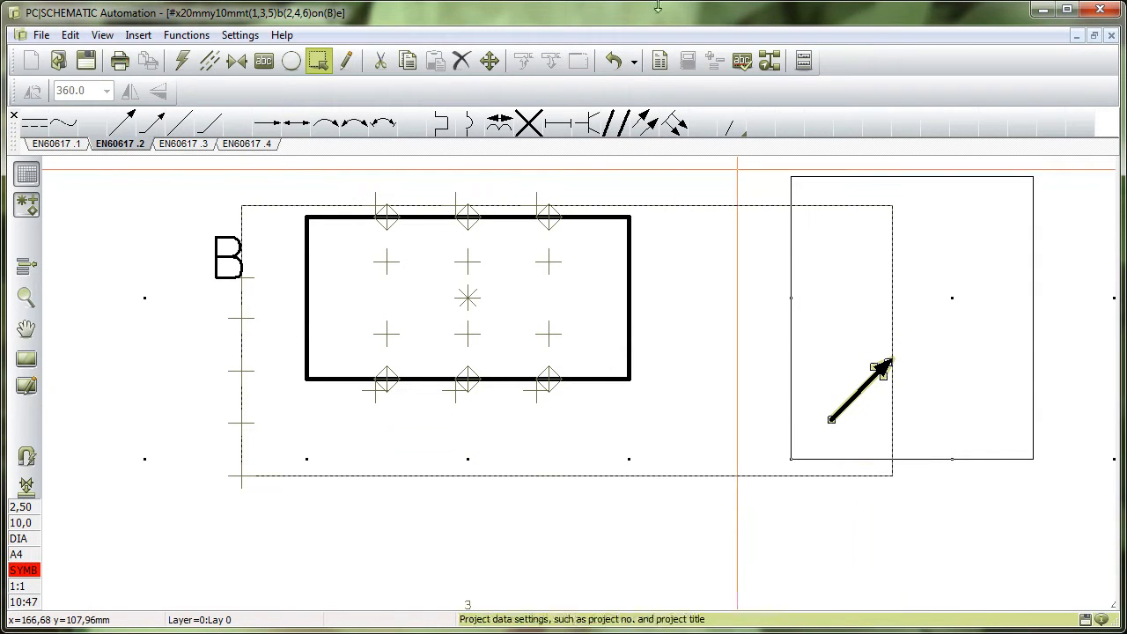
click(346, 60)
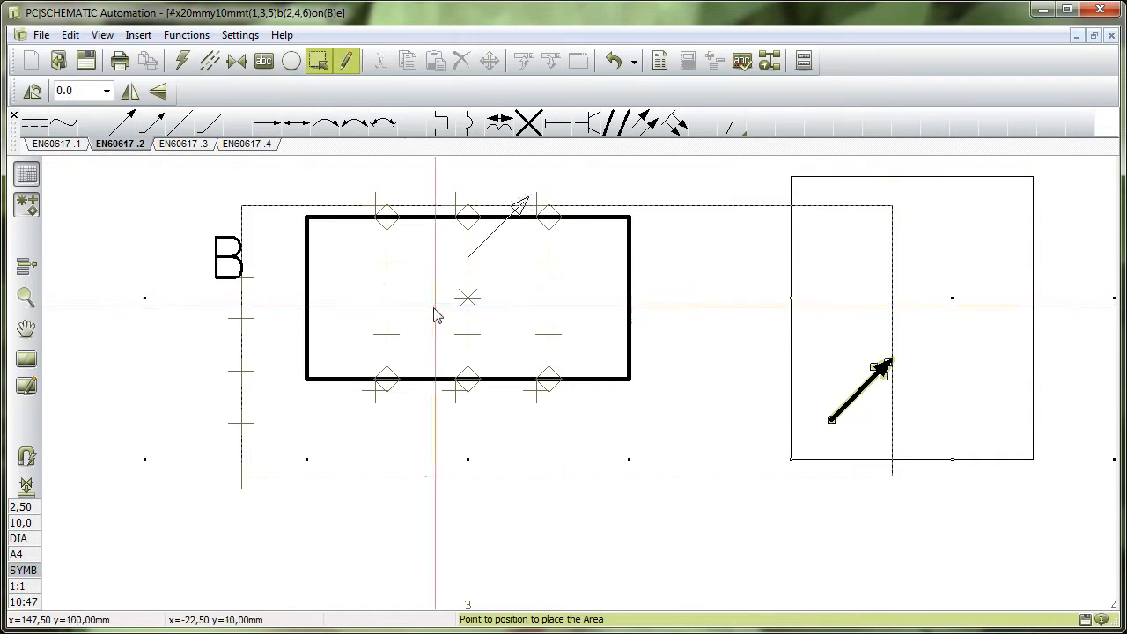
mouse_move(392, 359)
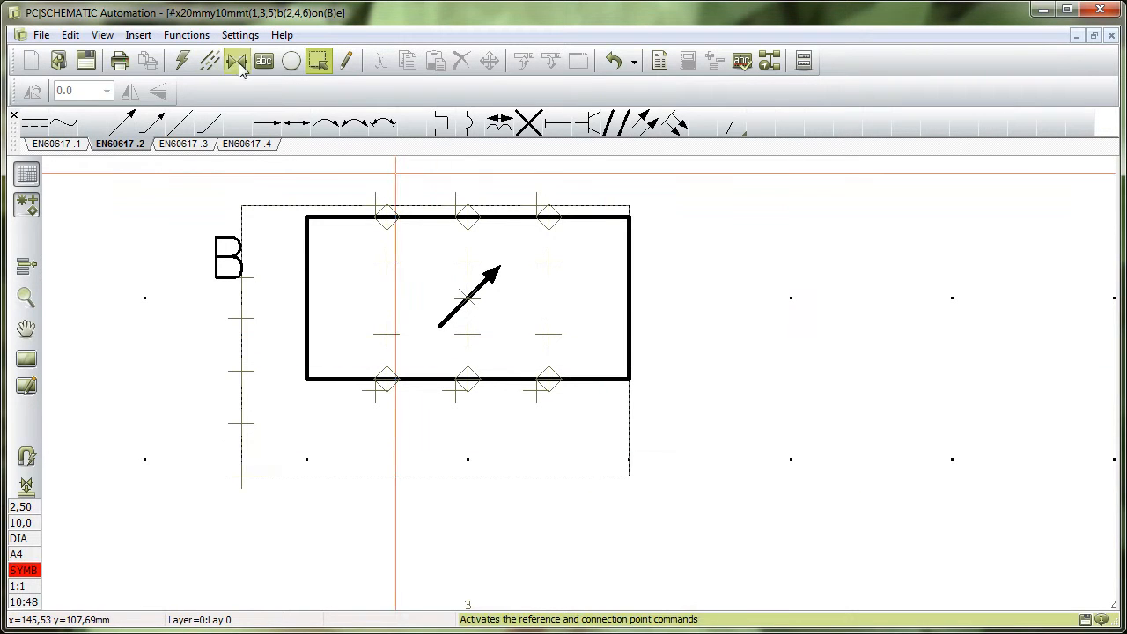
Enter the title 'new symbol 2' and keep symbol type Normal in Symbol settings.
click(237, 60)
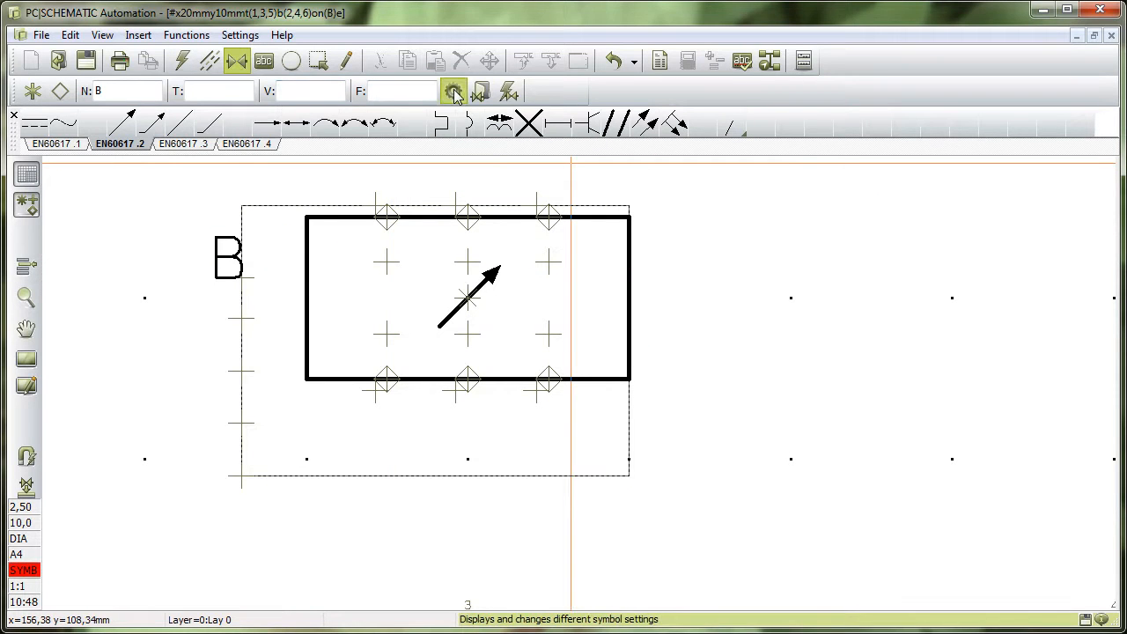
click(453, 92)
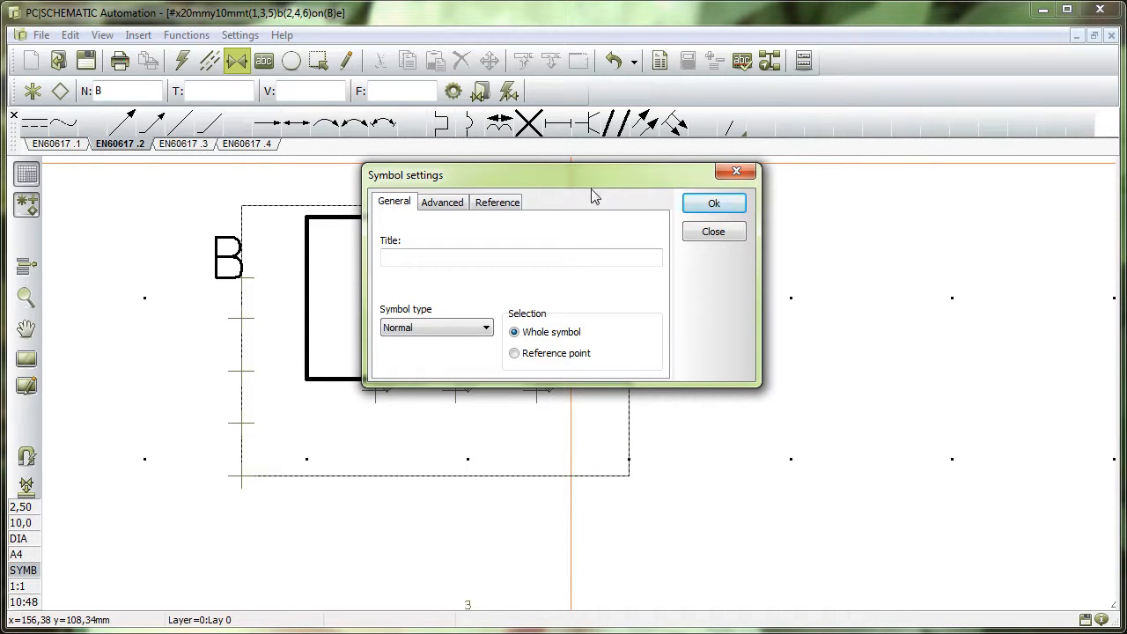
click(520, 257)
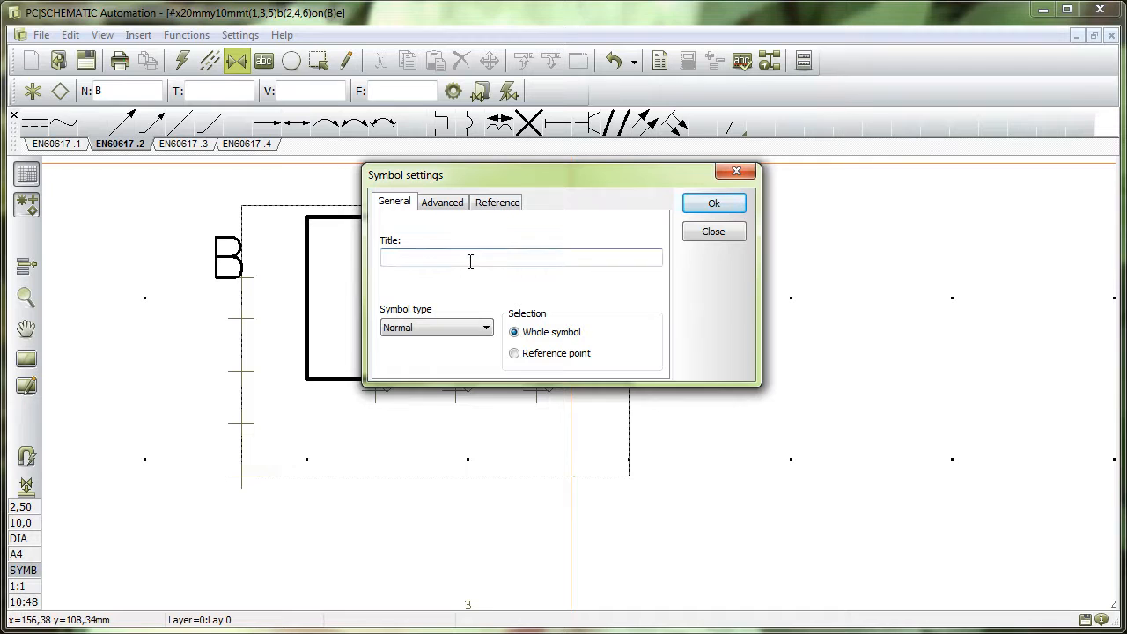
text(new)
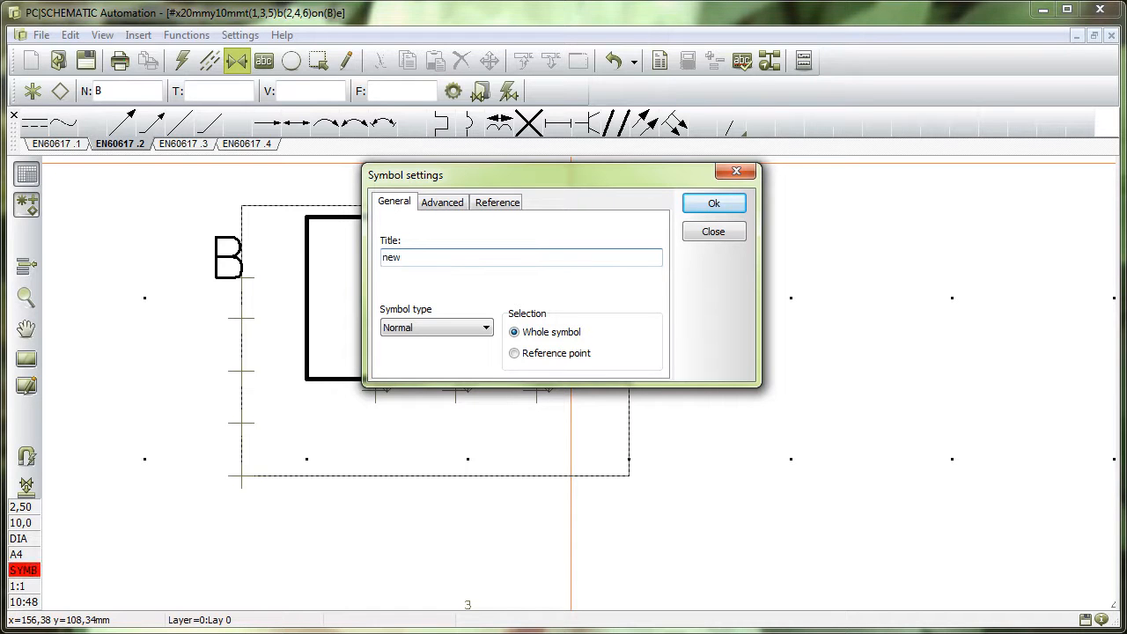
text(symbol)
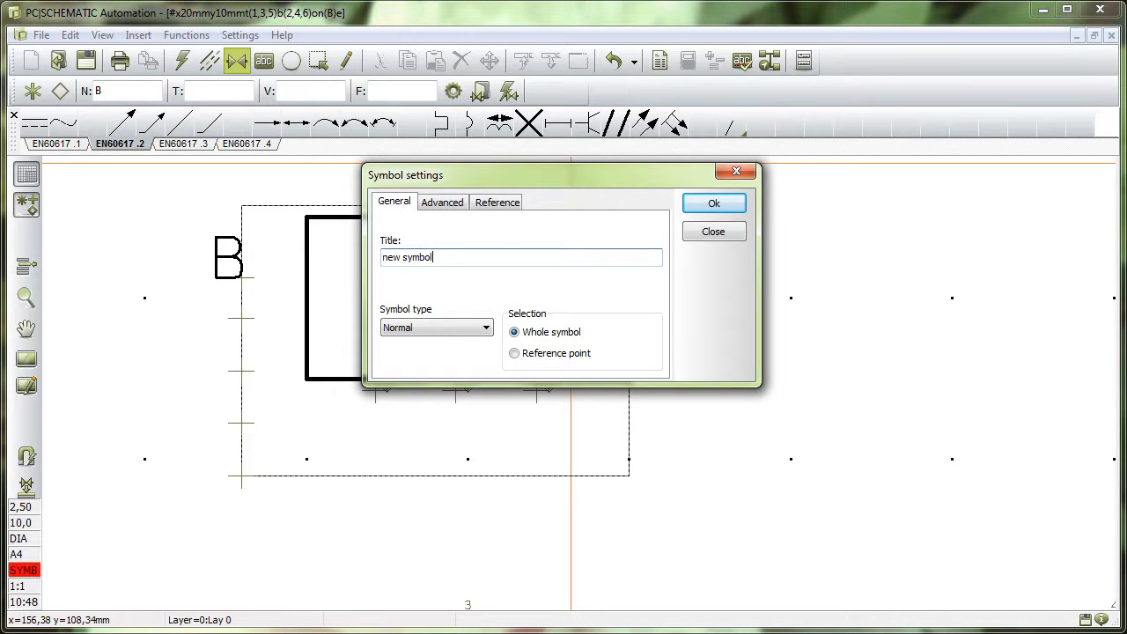
text(2)
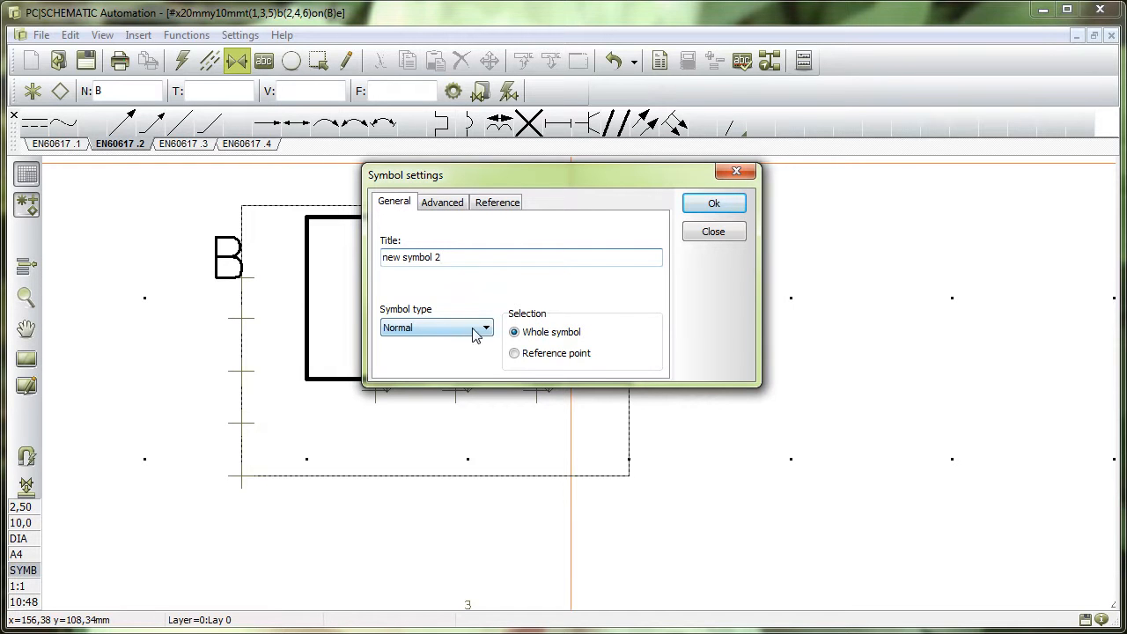
click(484, 327)
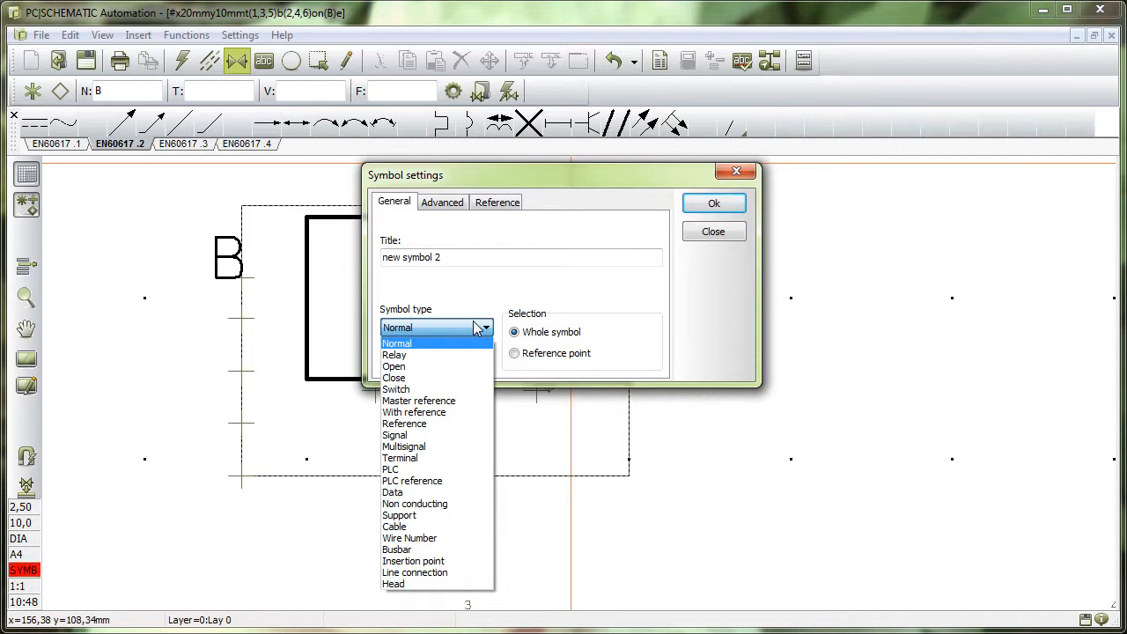
mouse_move(445, 344)
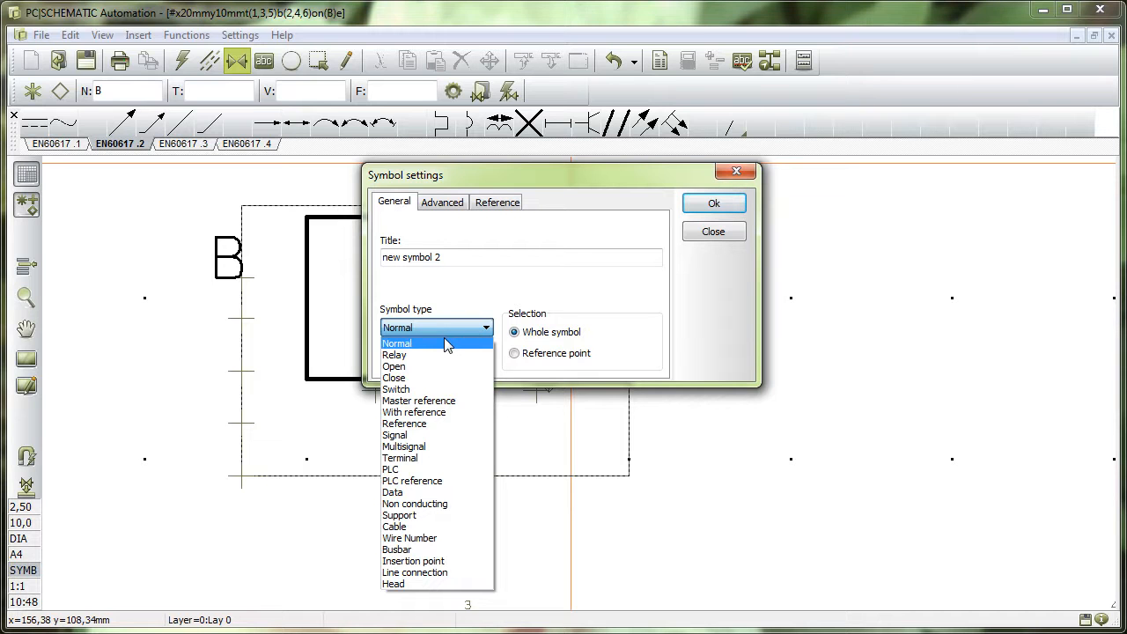
click(397, 342)
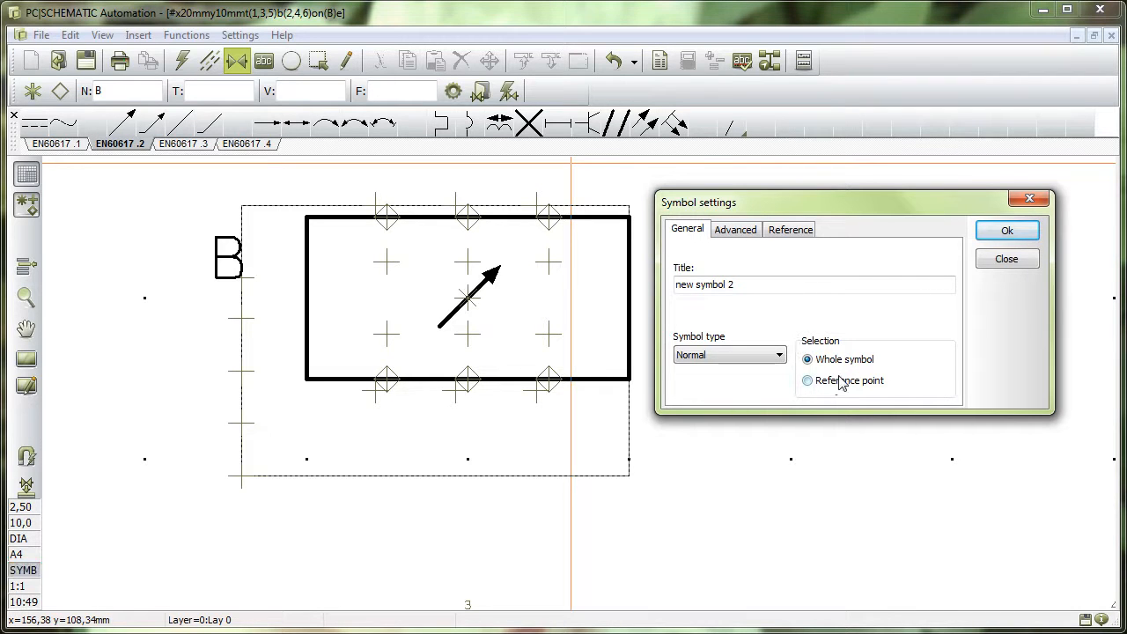
click(807, 379)
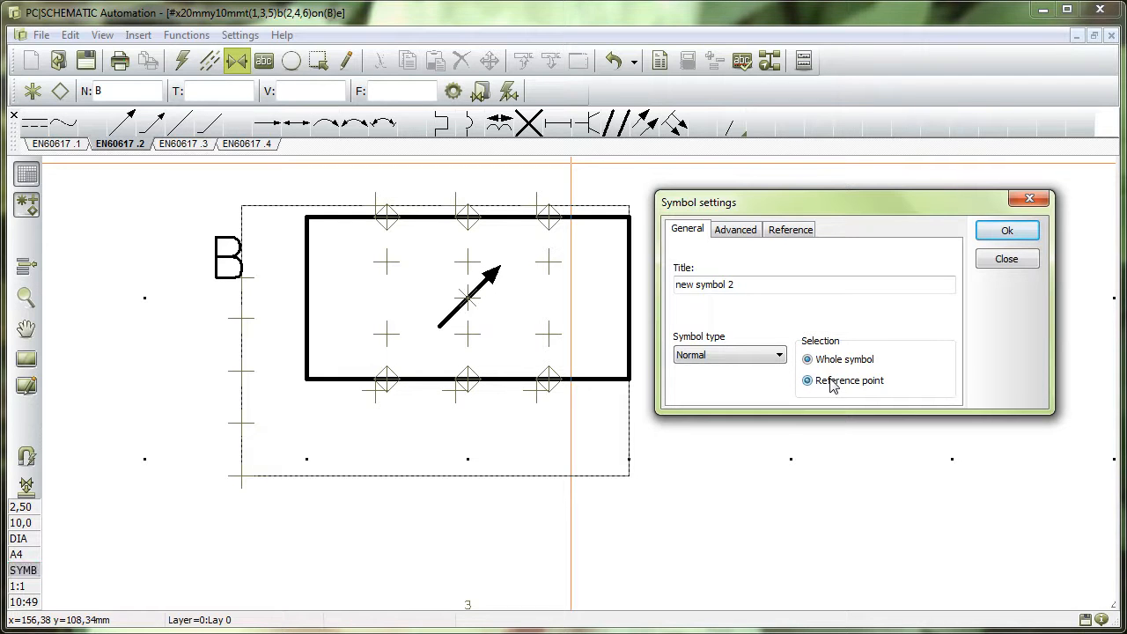
click(806, 379)
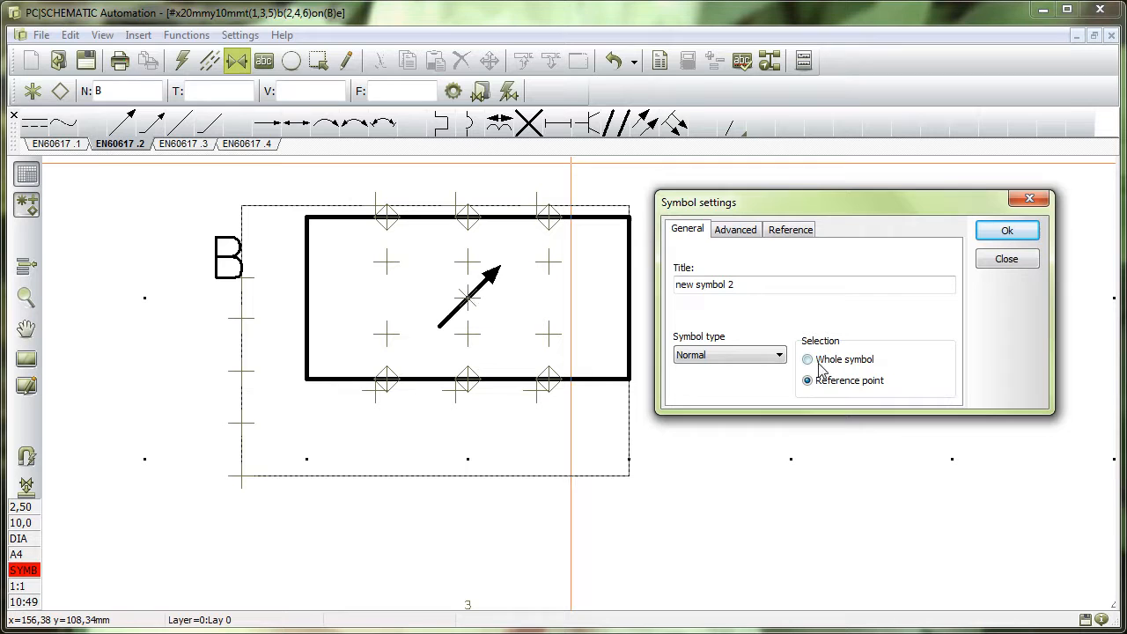
click(807, 359)
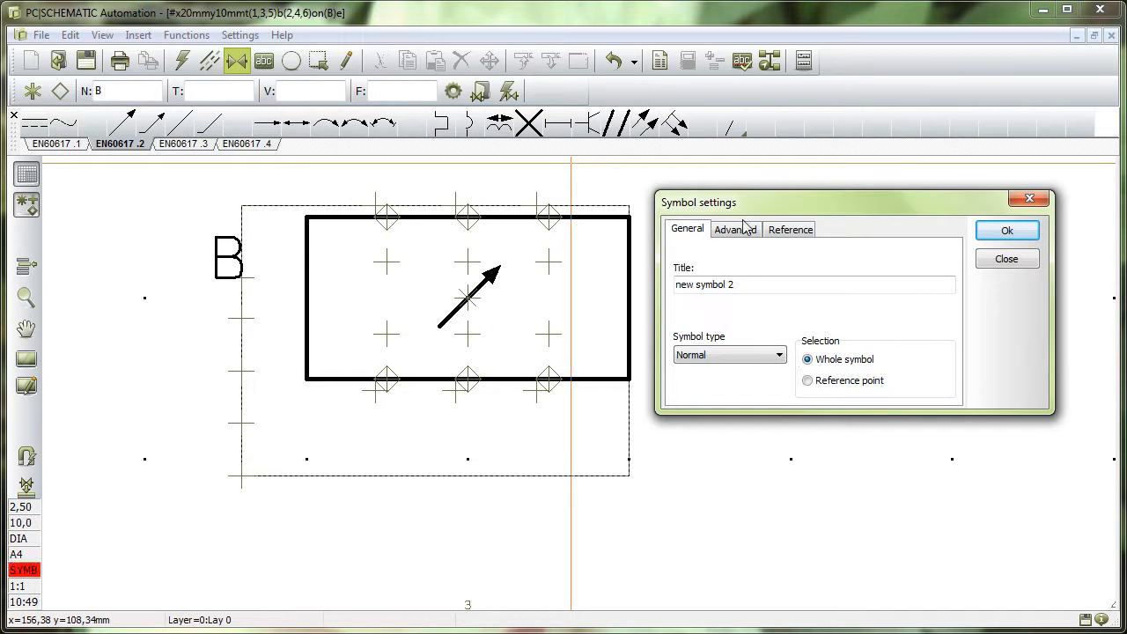
Turn on With reference for 'new symbol 2' after checking the Advanced options.
click(735, 229)
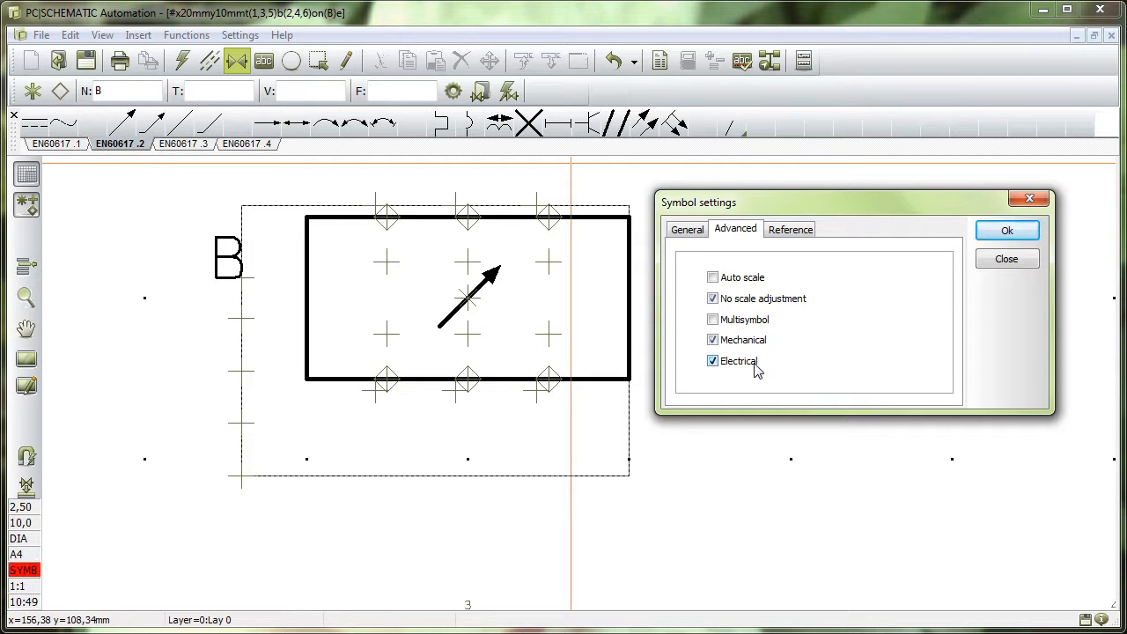
mouse_move(808, 318)
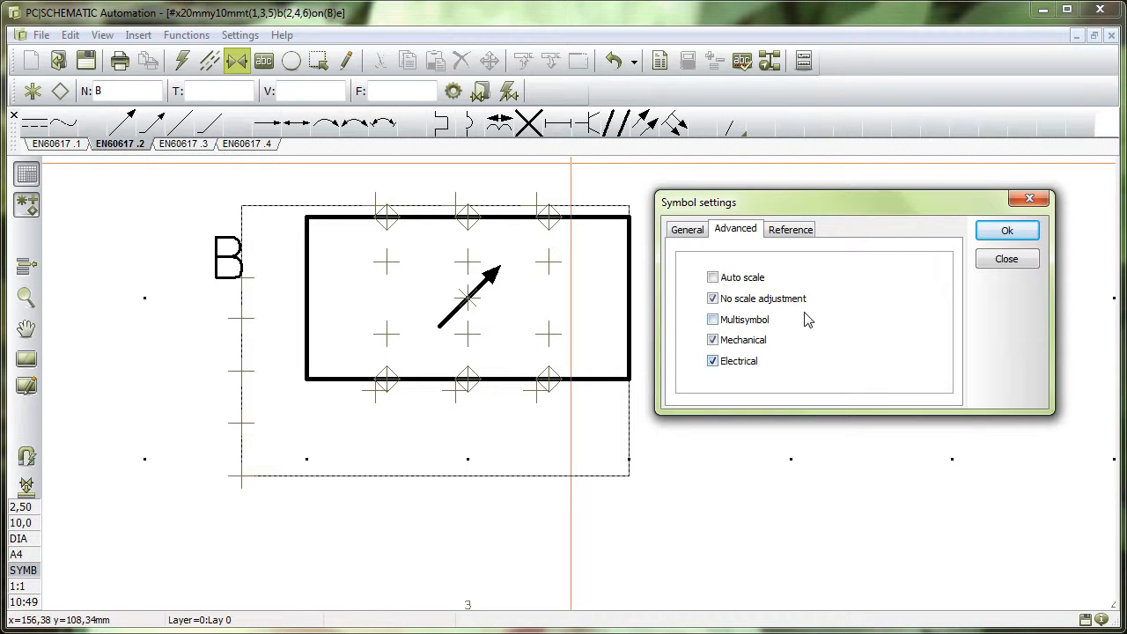
click(790, 229)
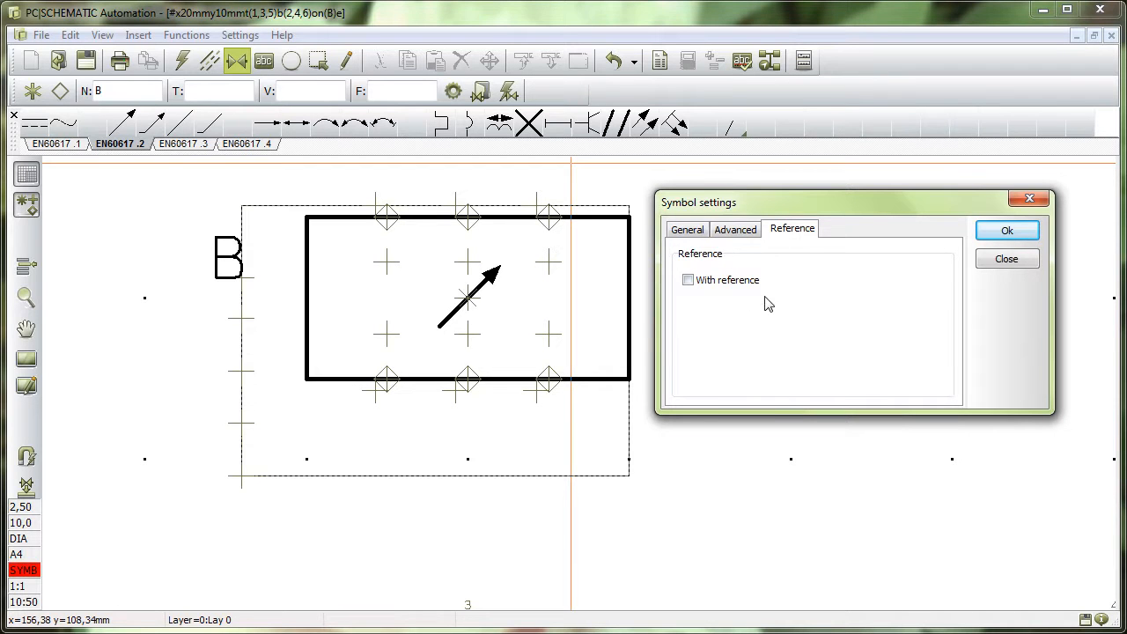
click(688, 280)
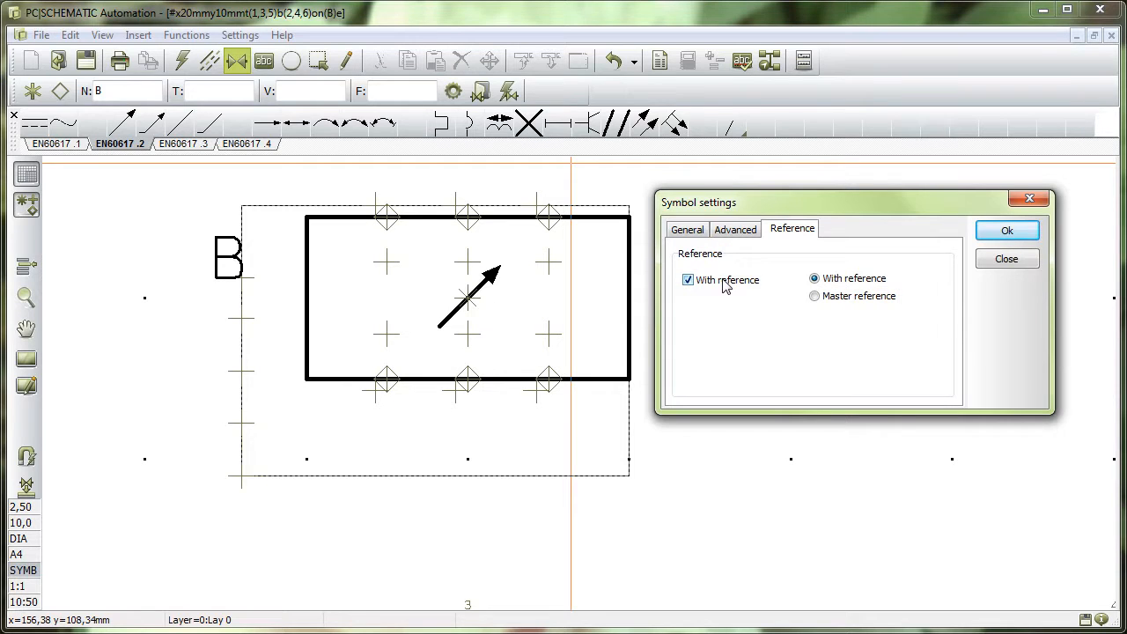
mouse_move(761, 295)
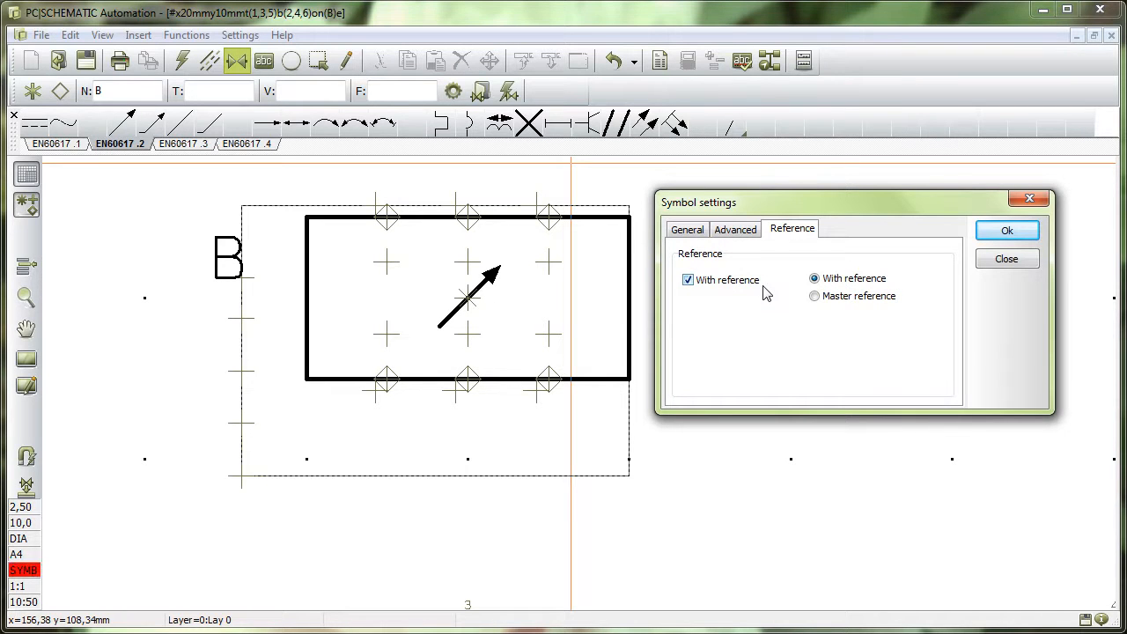
mouse_move(539, 380)
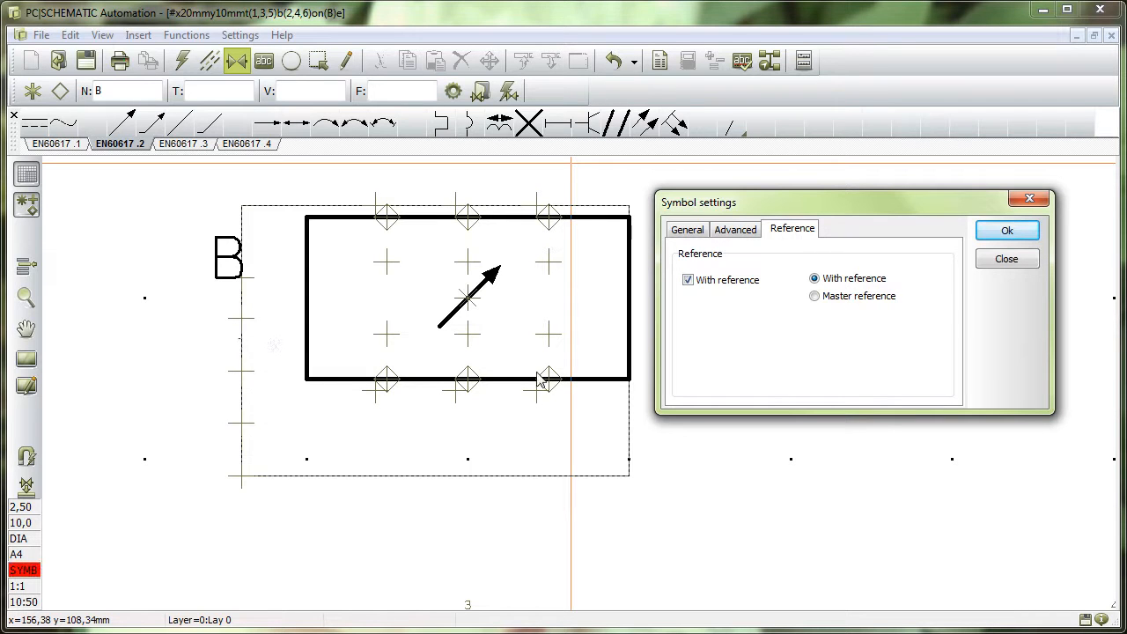
mouse_move(918, 336)
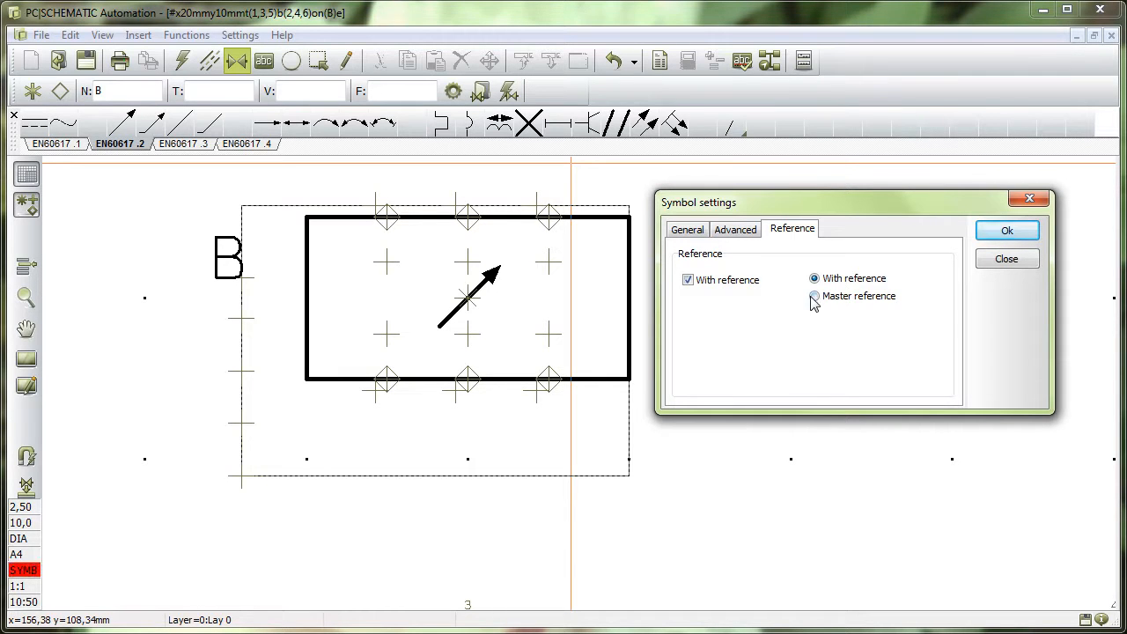
mouse_move(800, 308)
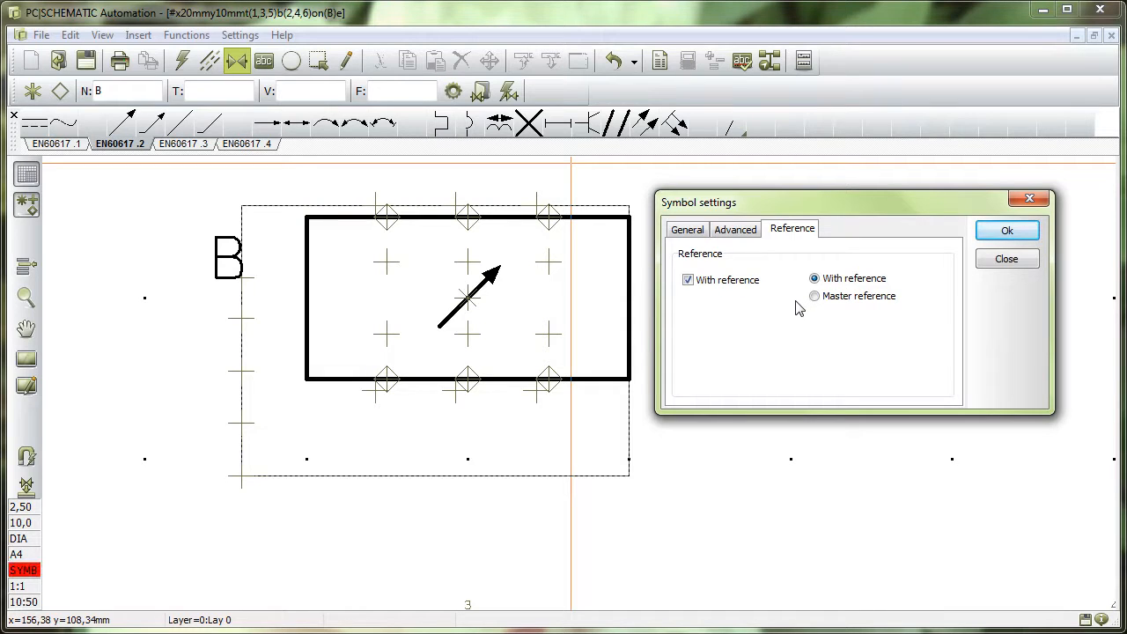
click(687, 228)
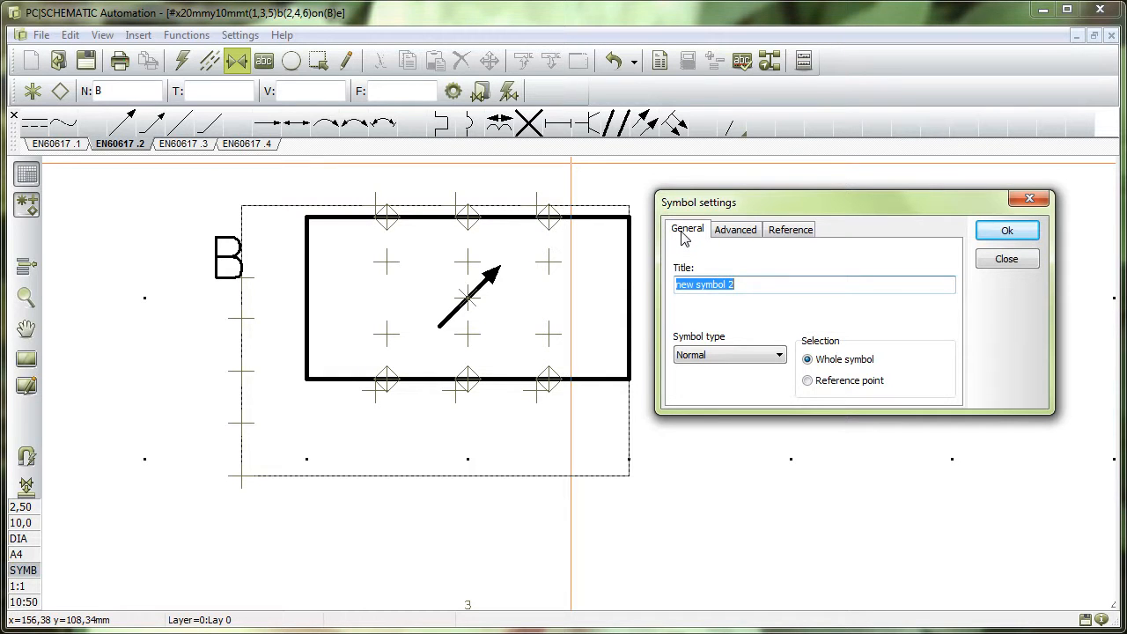
mouse_move(1018, 228)
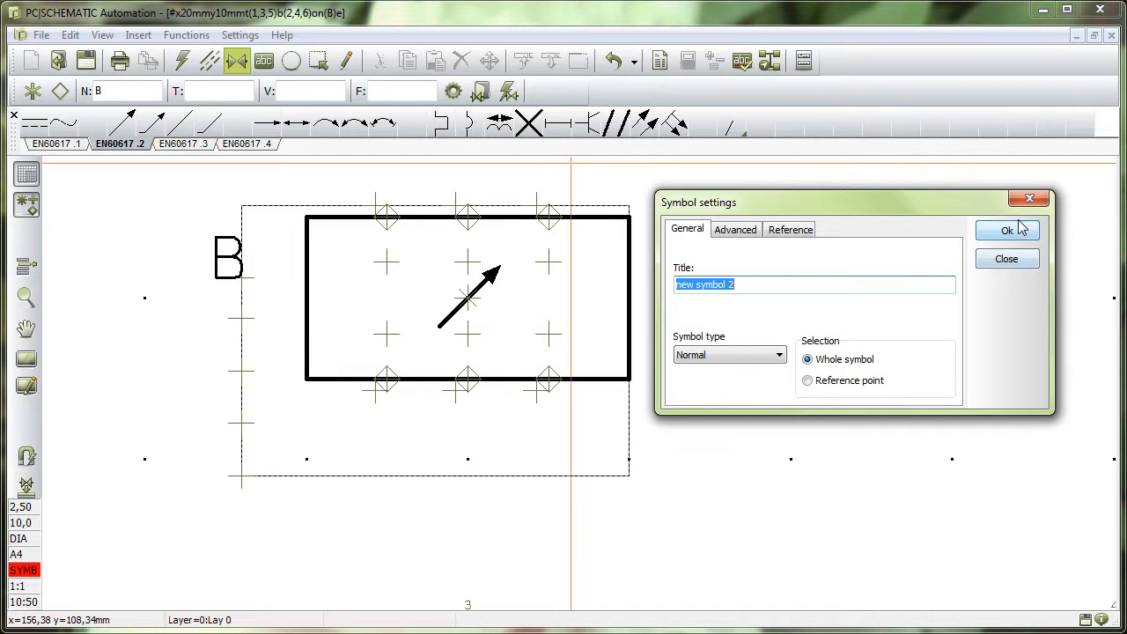
Accept the Symbol settings for new symbol 2 with Ok.
click(1007, 230)
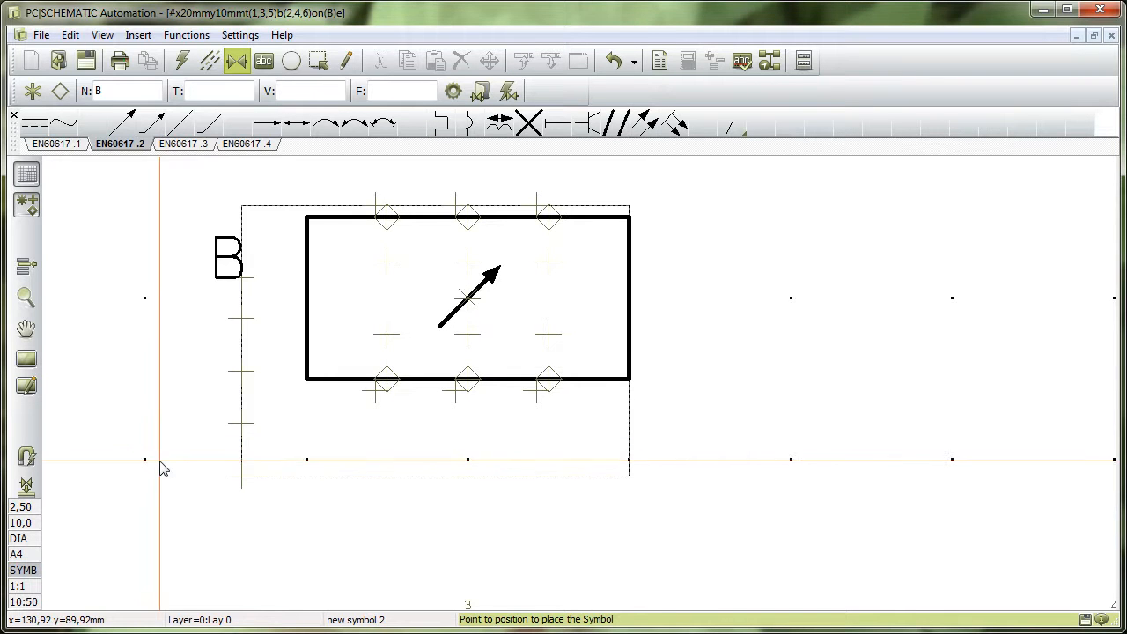
mouse_move(243, 452)
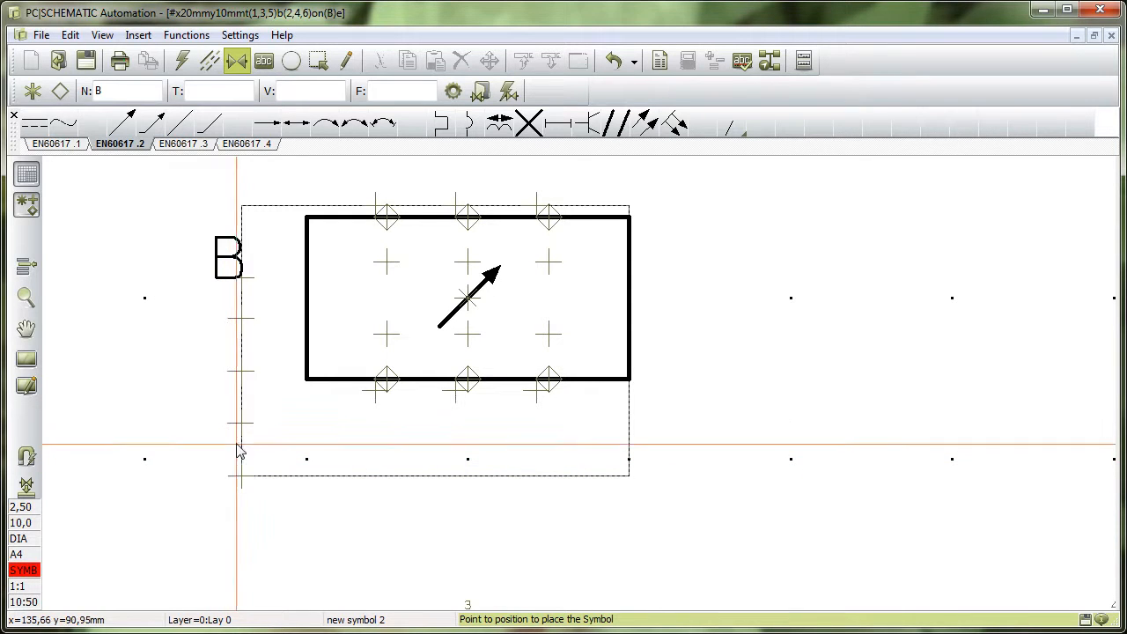
Place new symbol 2 at its frame's left edge and align its reference text as FreeText.
click(263, 60)
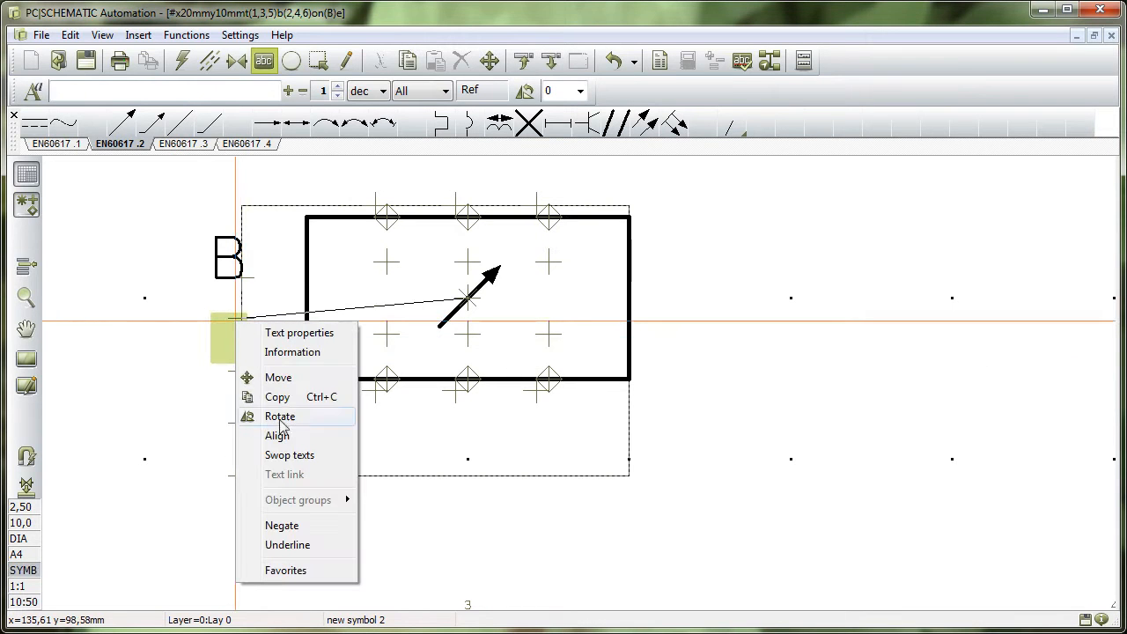
mouse_move(277, 435)
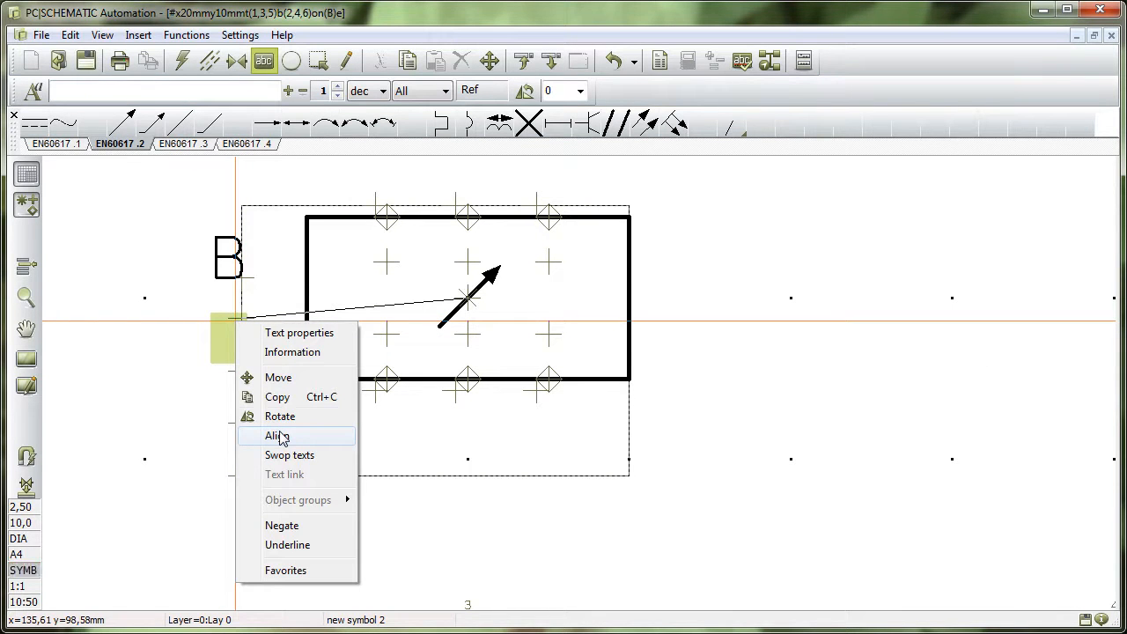
click(299, 333)
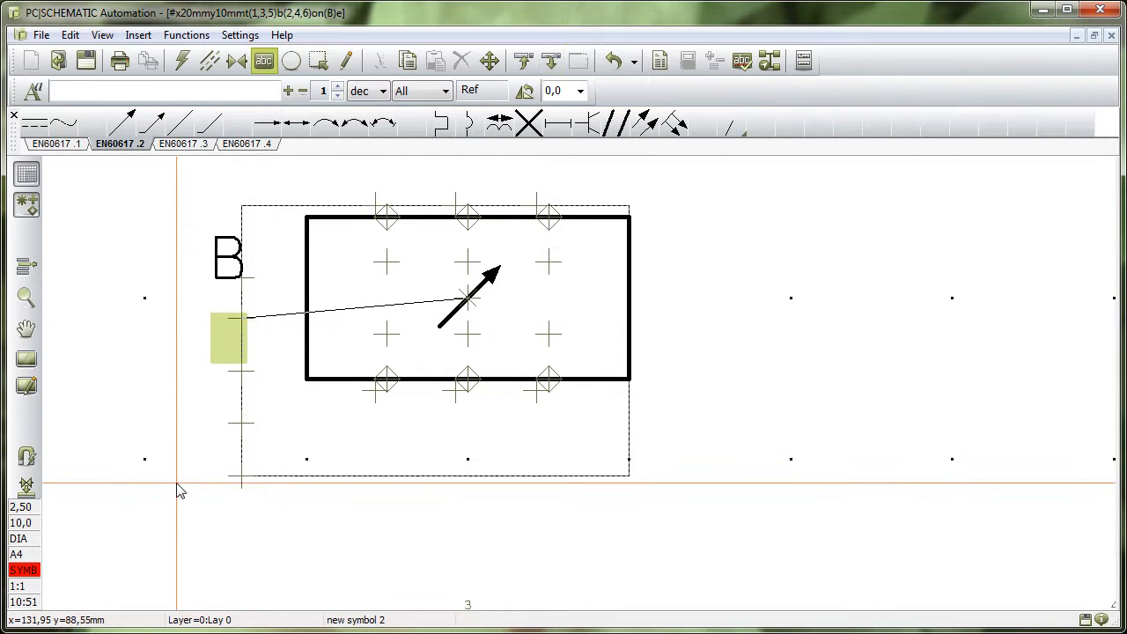
mouse_move(385, 224)
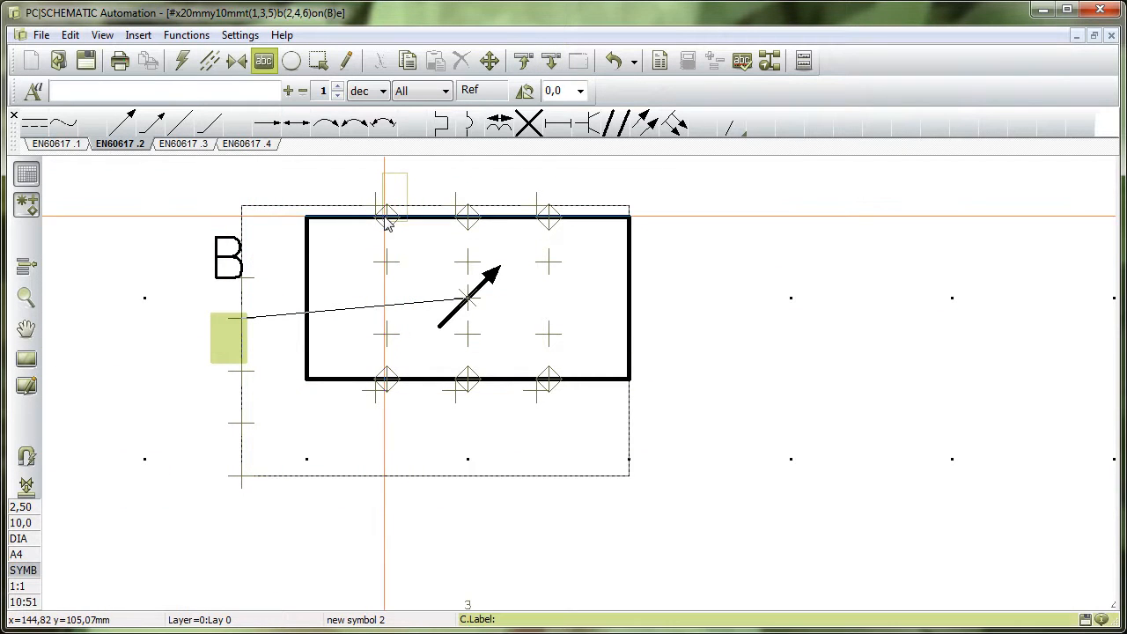
mouse_move(550, 225)
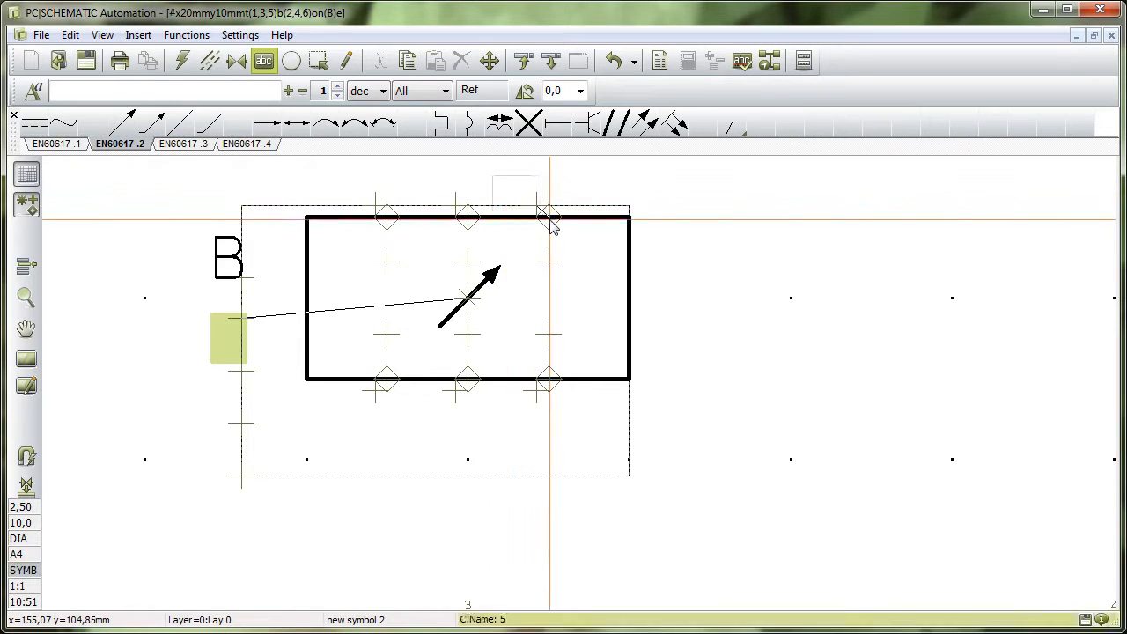
mouse_move(773, 311)
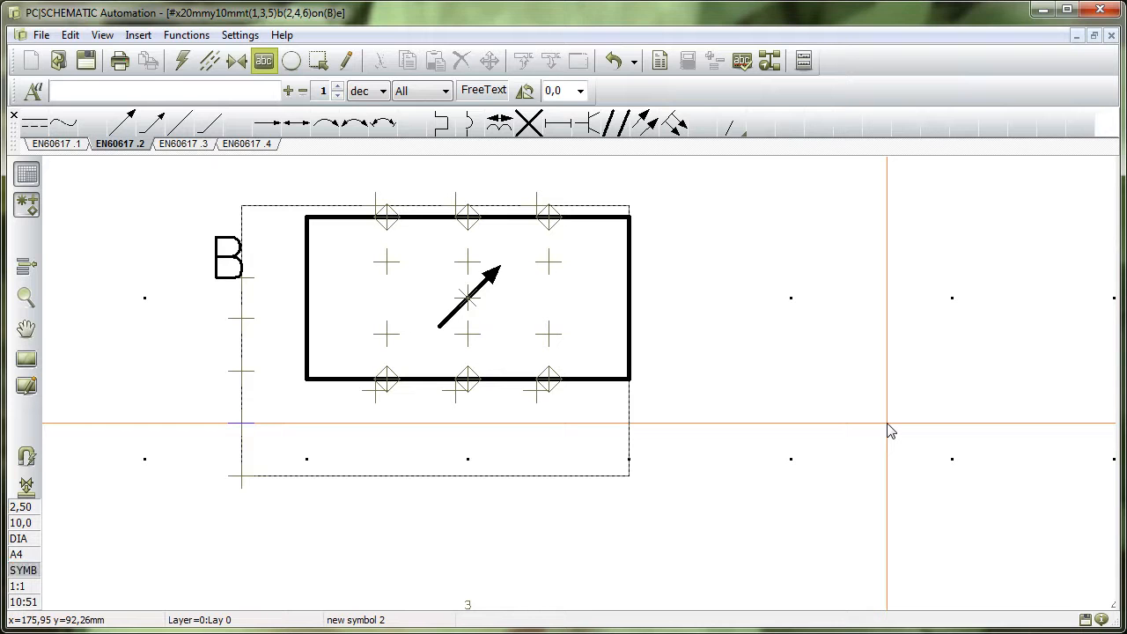
click(24, 570)
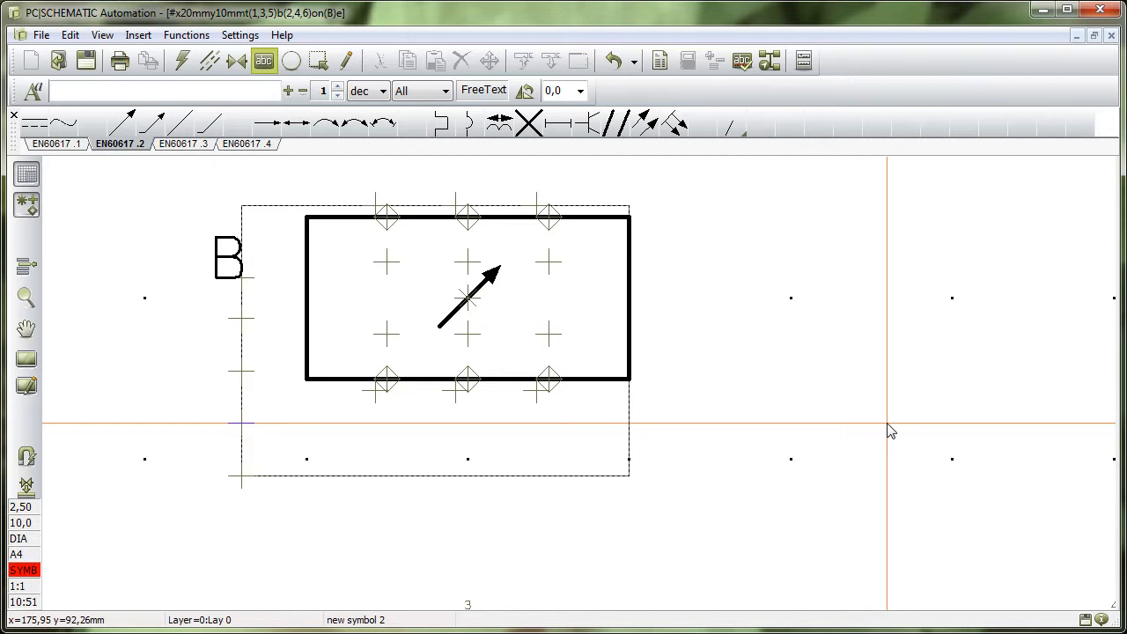